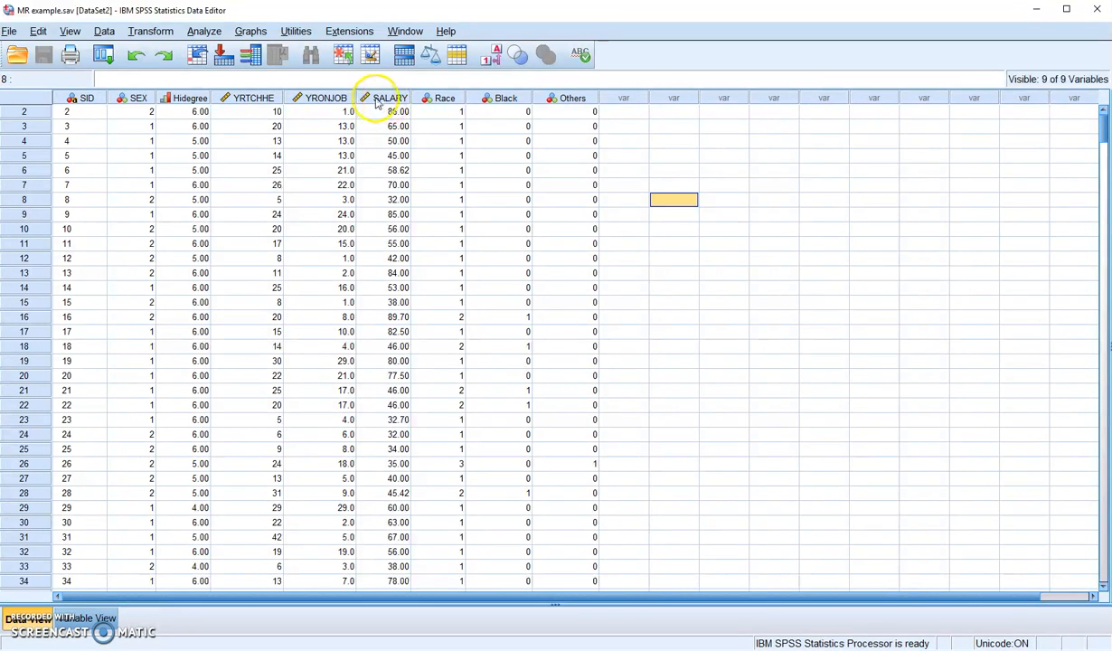
{"action": "mouse_move", "coordinate": [388, 98]}
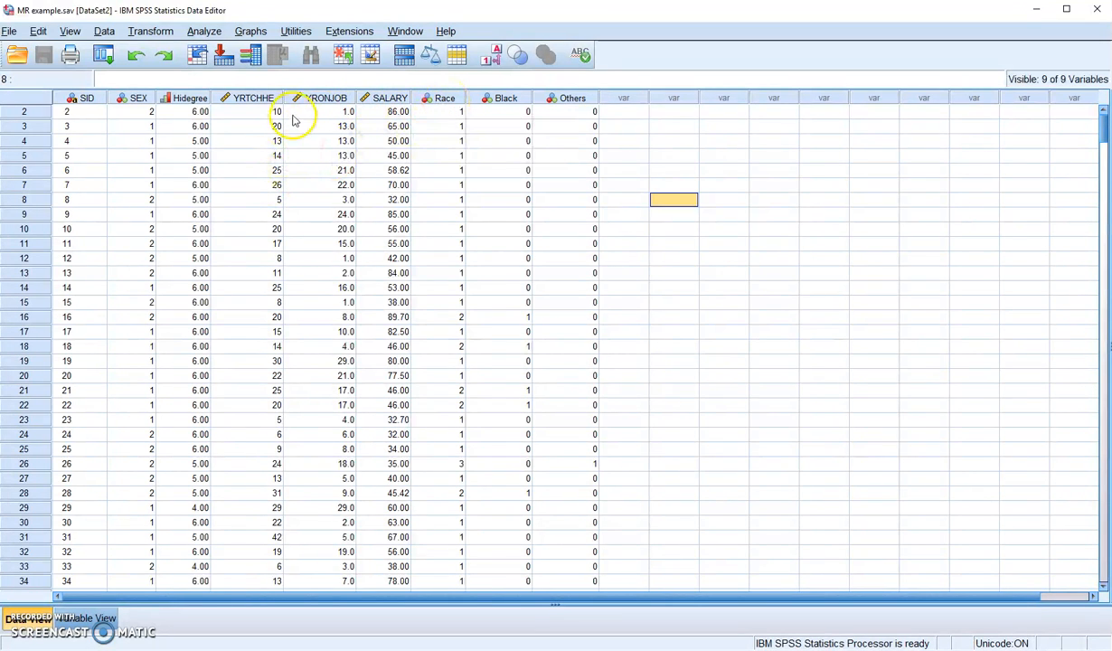
{"action": "mouse_move", "coordinate": [321, 98]}
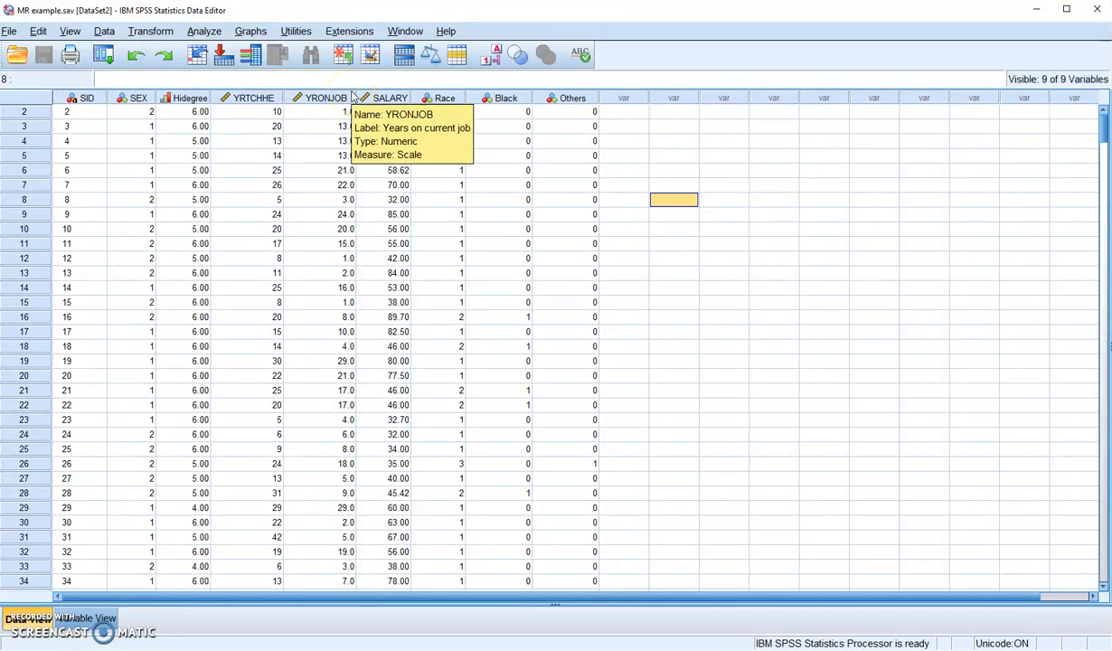
{"action": "mouse_move", "coordinate": [434, 235]}
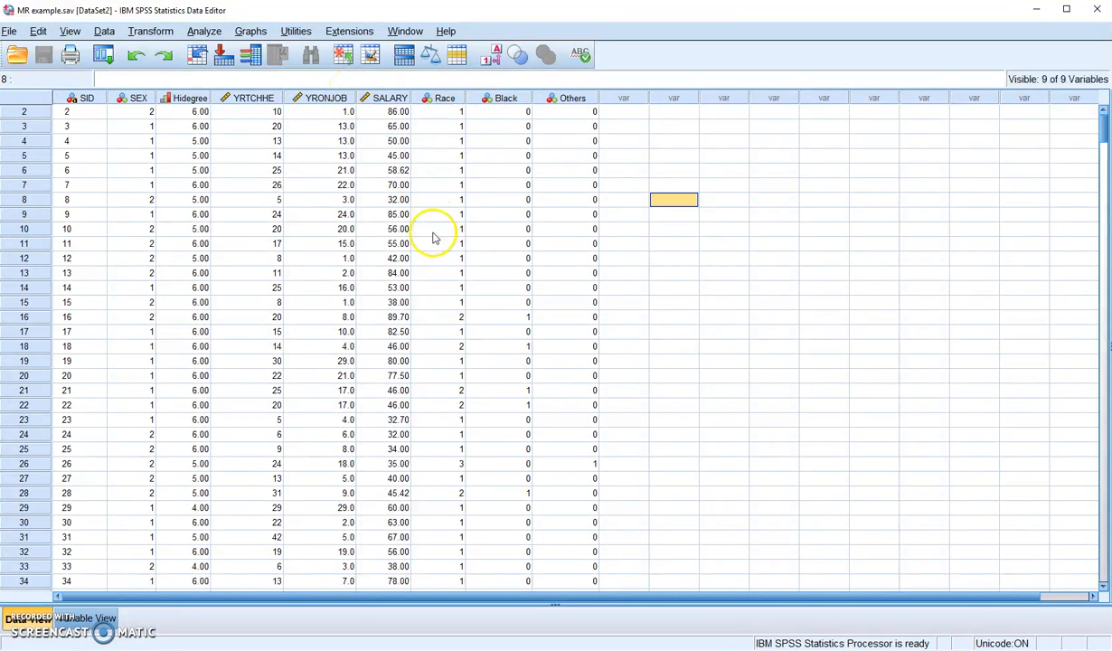
{"action": "mouse_move", "coordinate": [506, 111]}
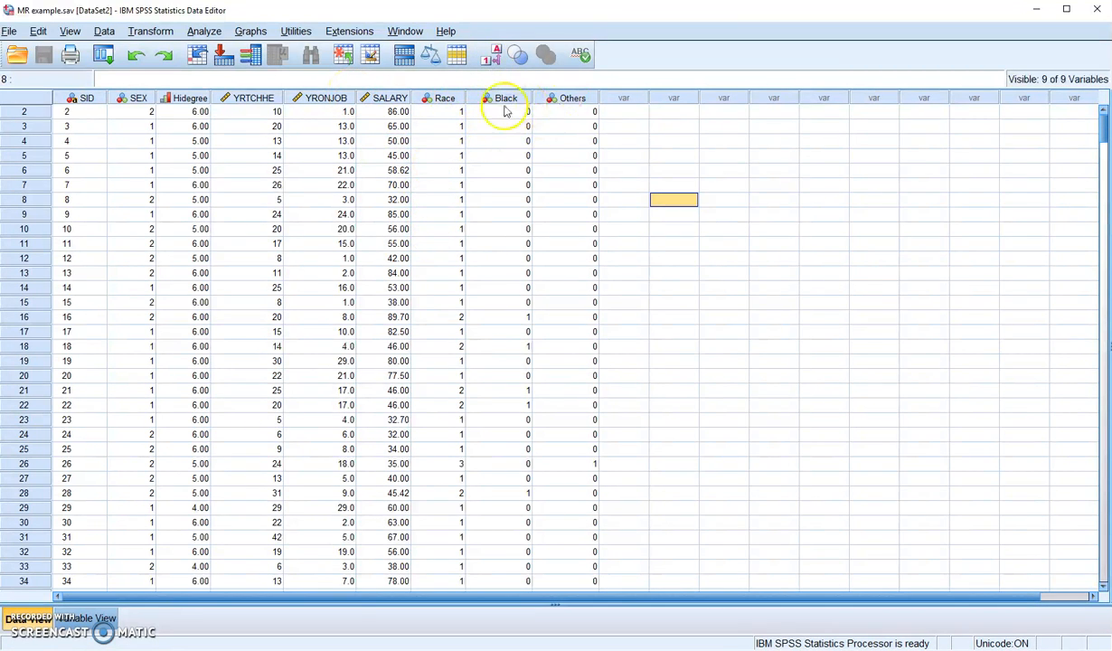
{"action": "mouse_move", "coordinate": [444, 98]}
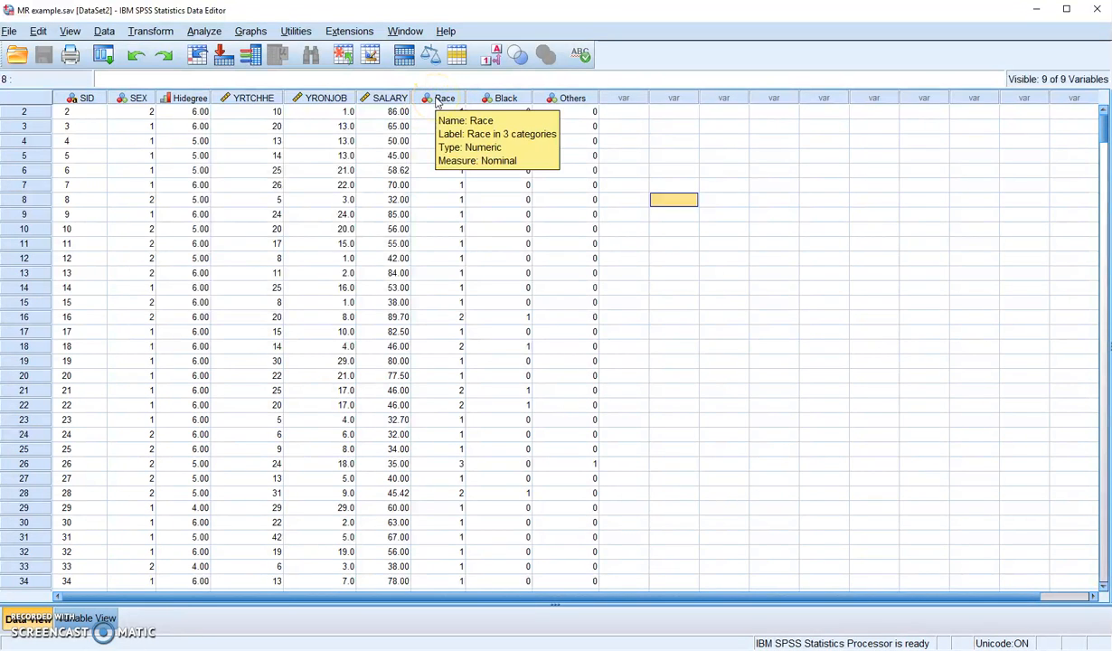
{"action": "mouse_move", "coordinate": [108, 484]}
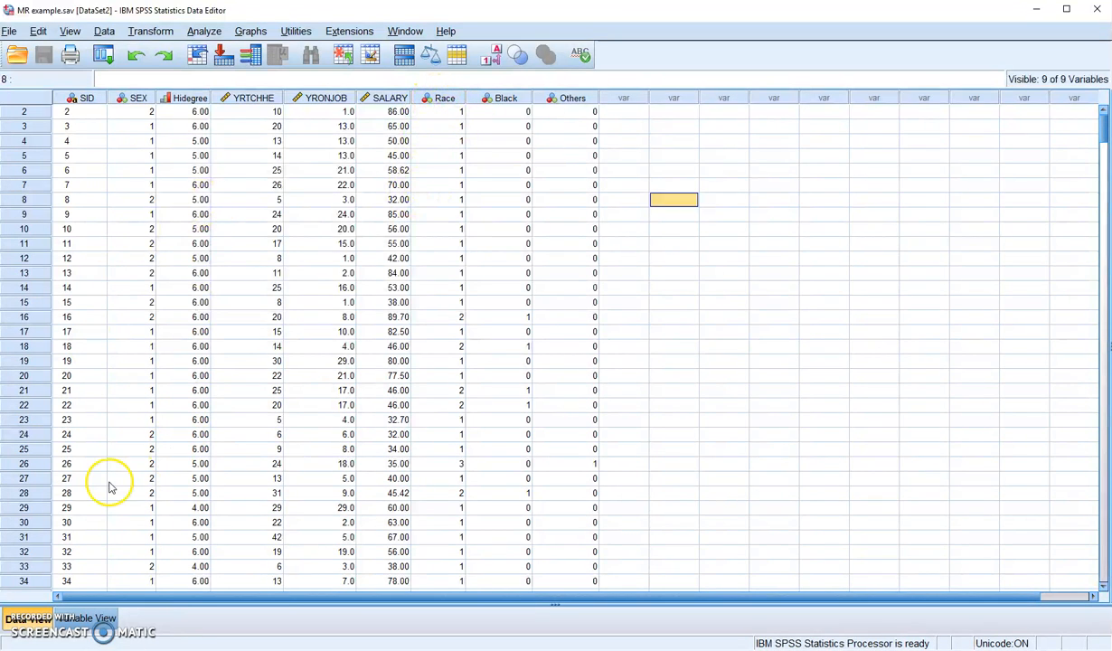
- Review the variable definitions and Race category codes, then open Linear Regression for academic year salary
{"action": "left_click", "coordinate": [87, 618]}
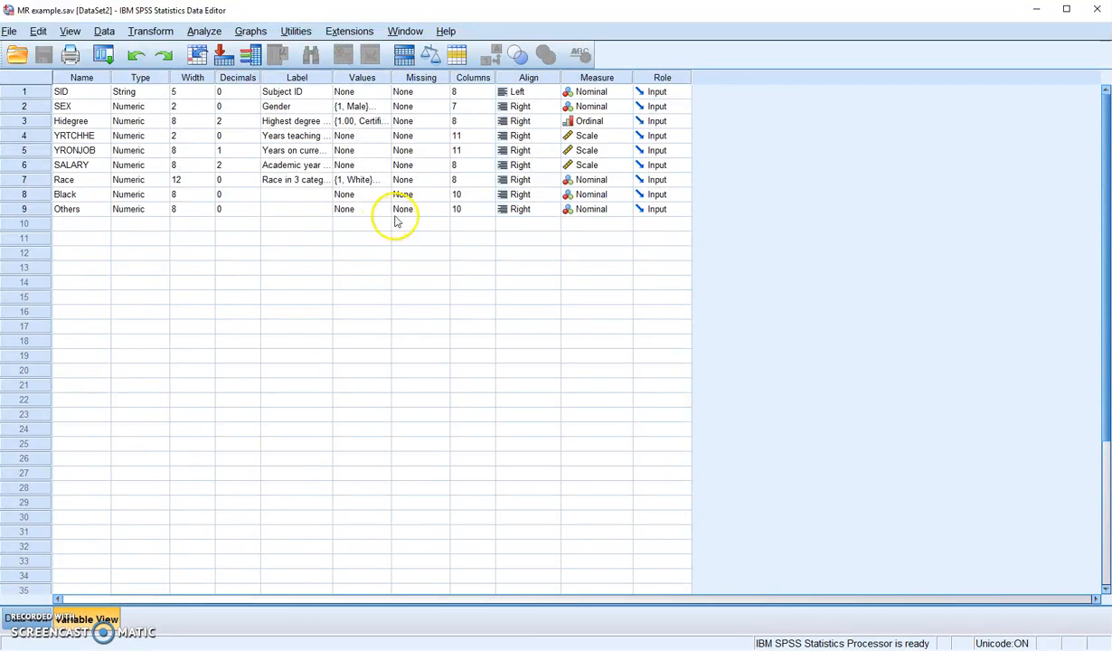
{"action": "left_click", "coordinate": [387, 179]}
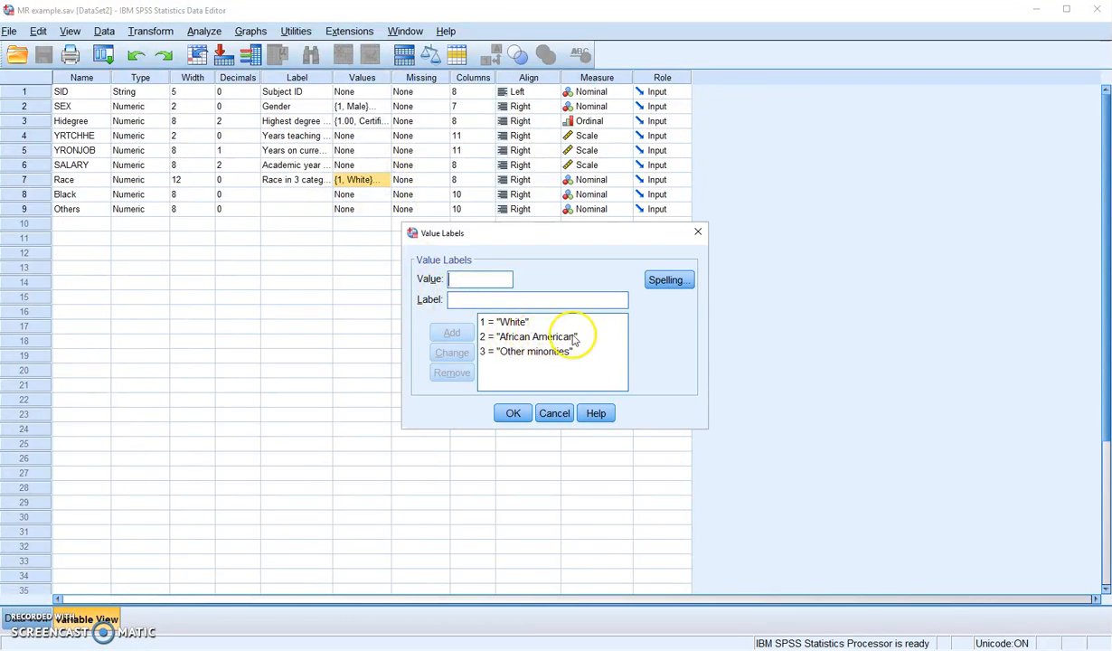
{"action": "mouse_move", "coordinate": [529, 352]}
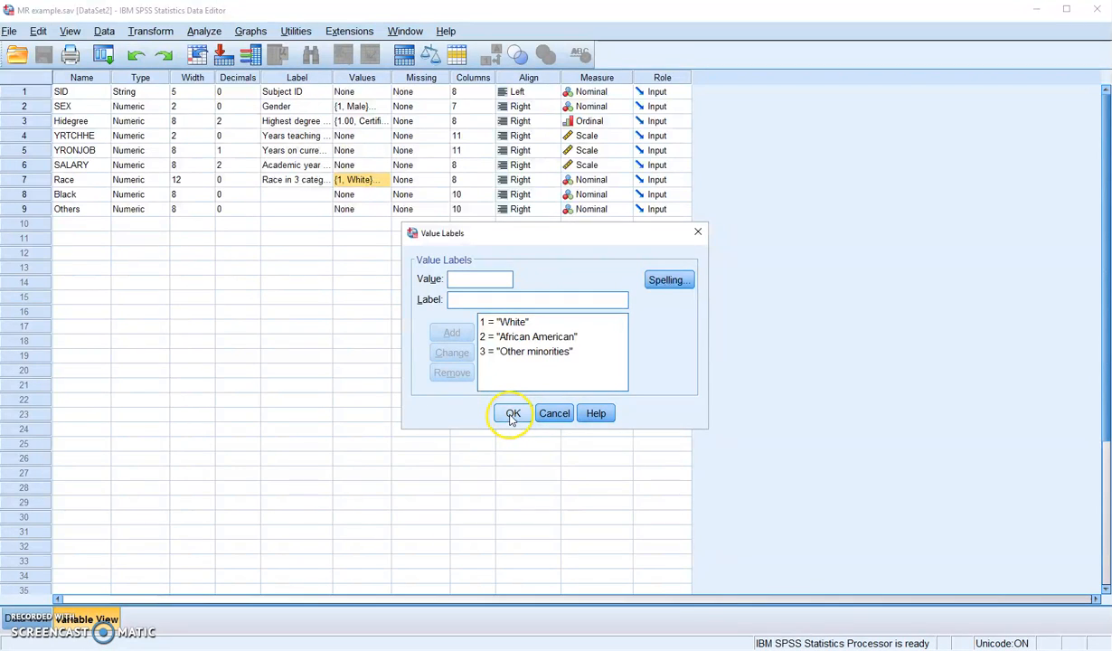
{"action": "left_click", "coordinate": [513, 413]}
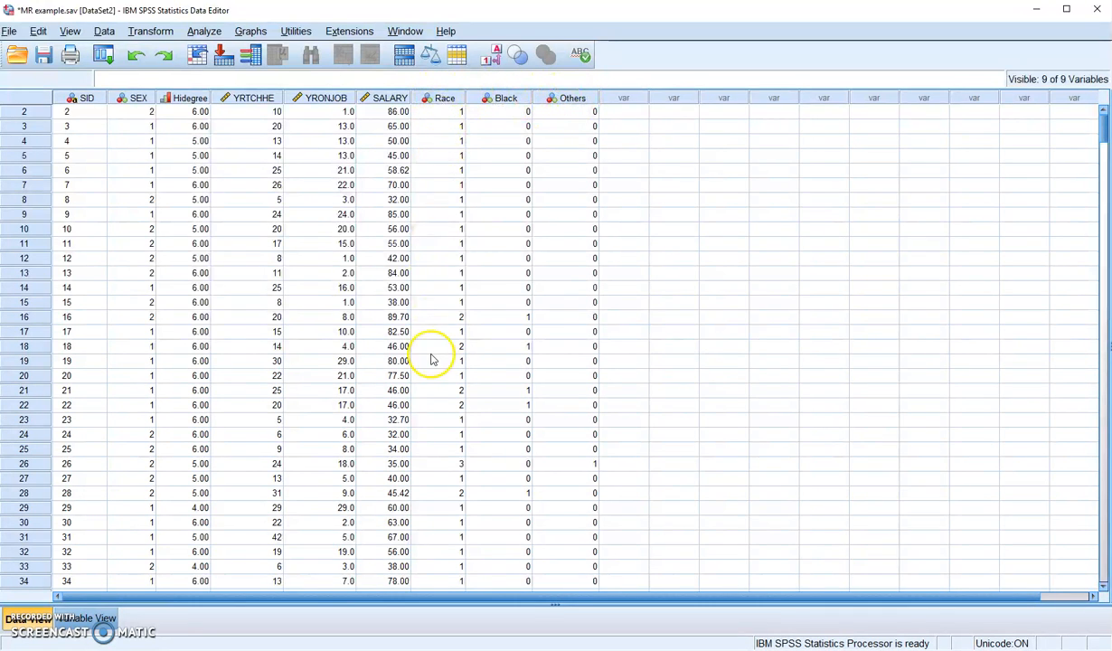
{"action": "mouse_move", "coordinate": [492, 61]}
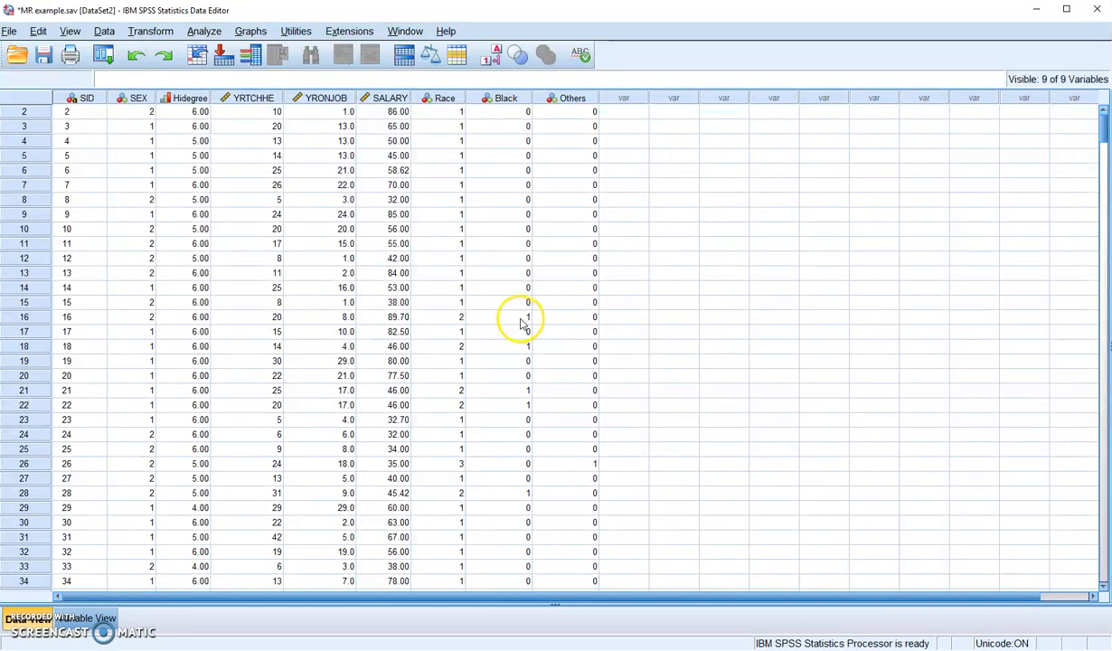
{"action": "mouse_move", "coordinate": [511, 469]}
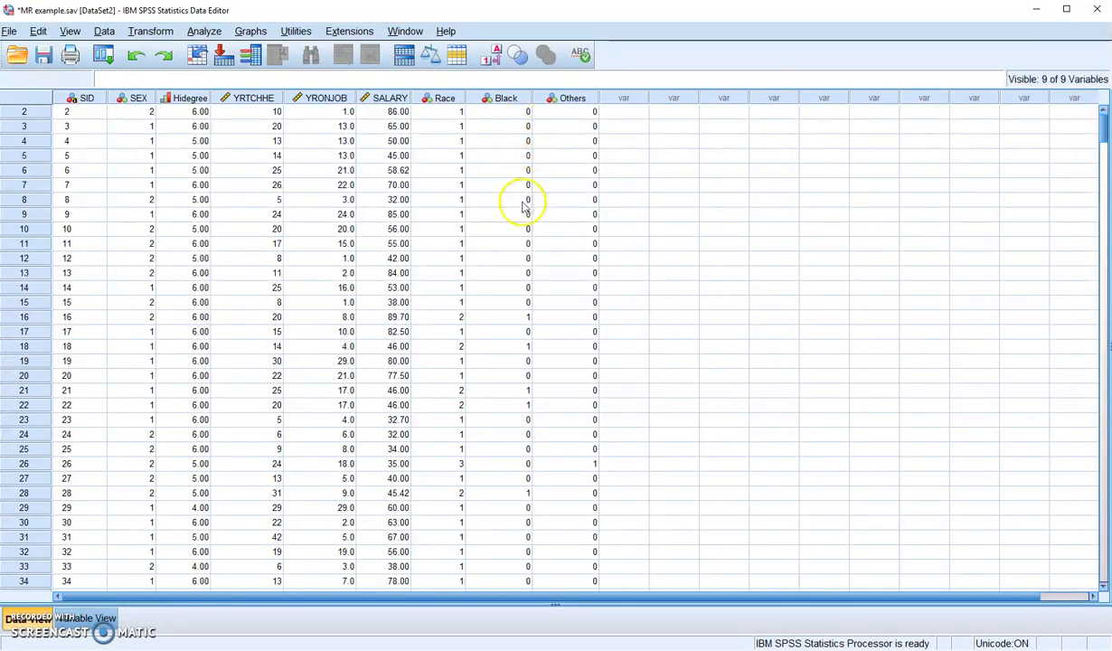
{"action": "mouse_move", "coordinate": [585, 99]}
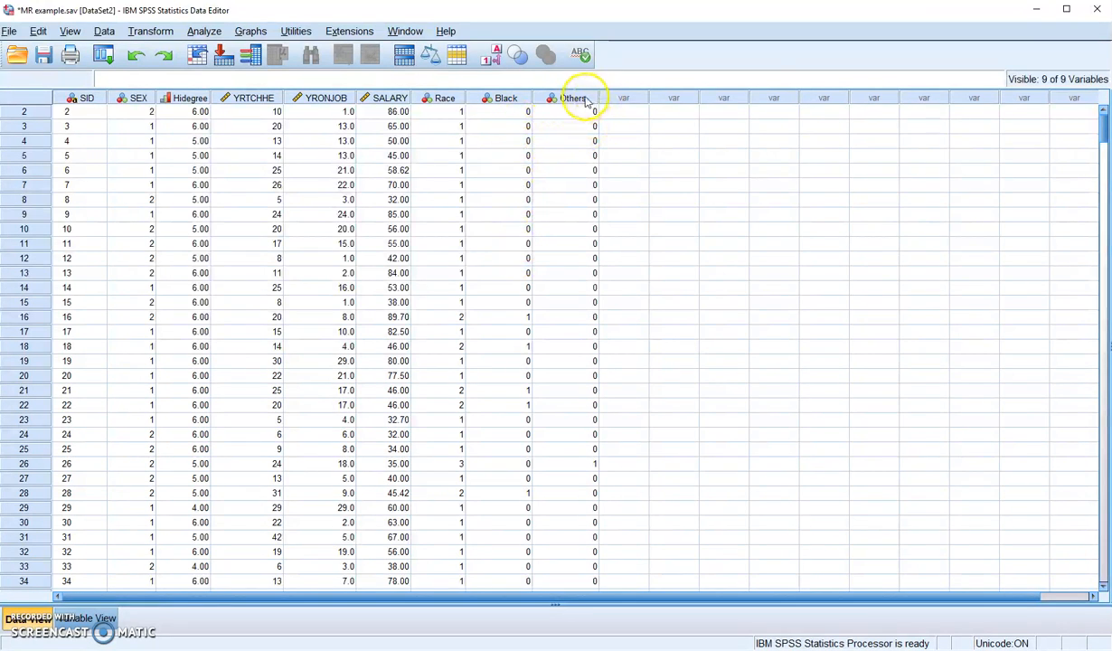
{"action": "mouse_move", "coordinate": [594, 298]}
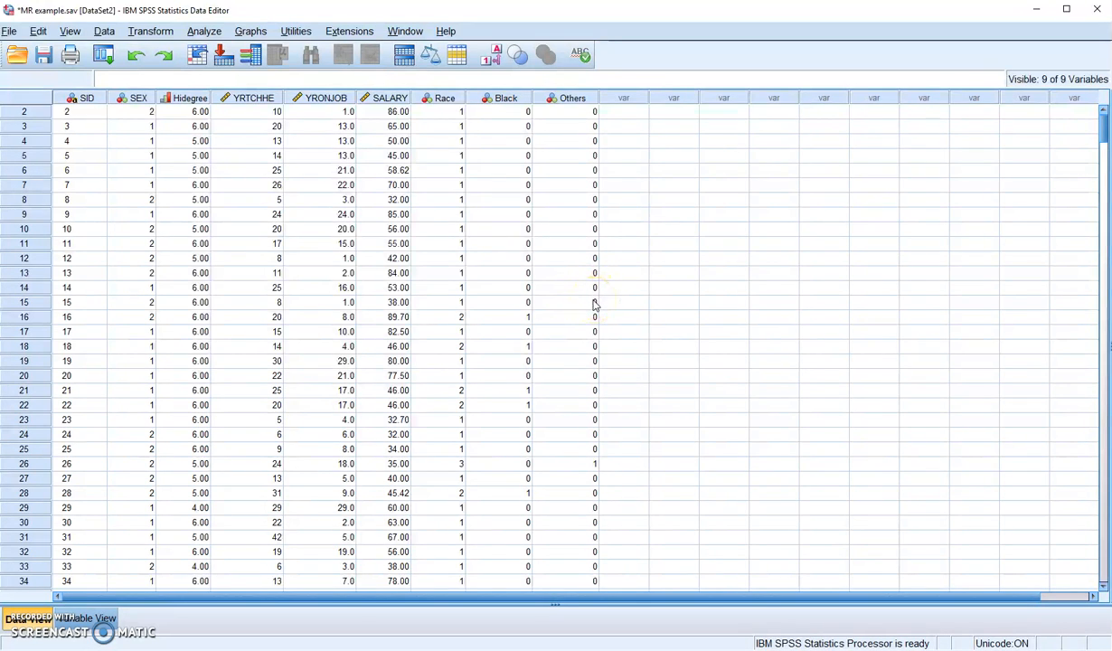
{"action": "mouse_move", "coordinate": [574, 215]}
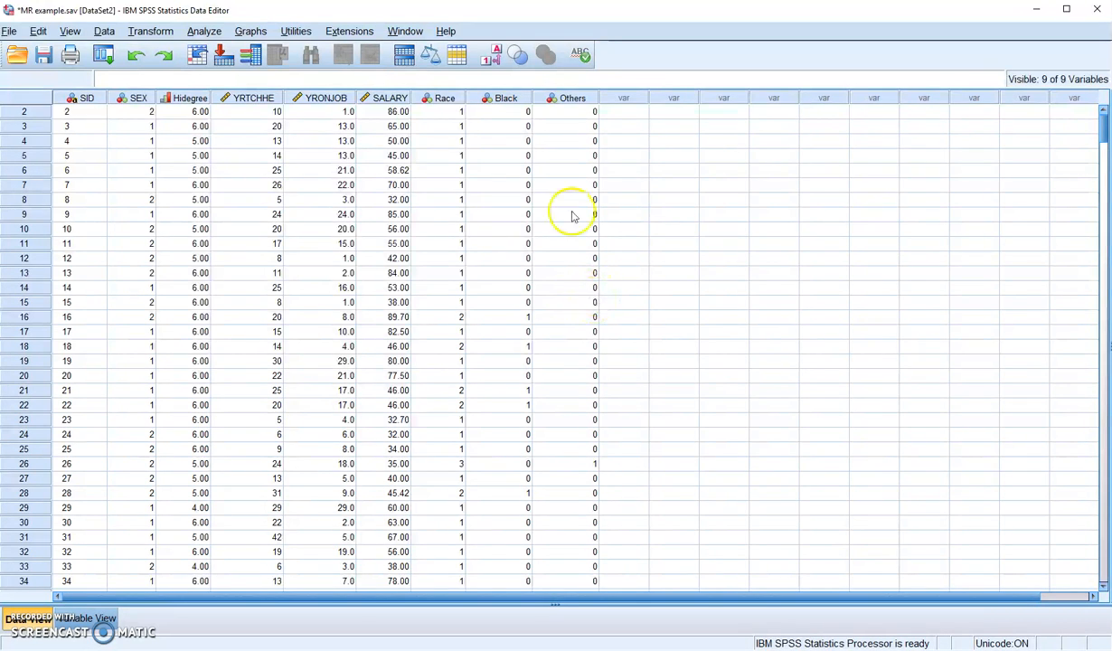
{"action": "mouse_move", "coordinate": [591, 464]}
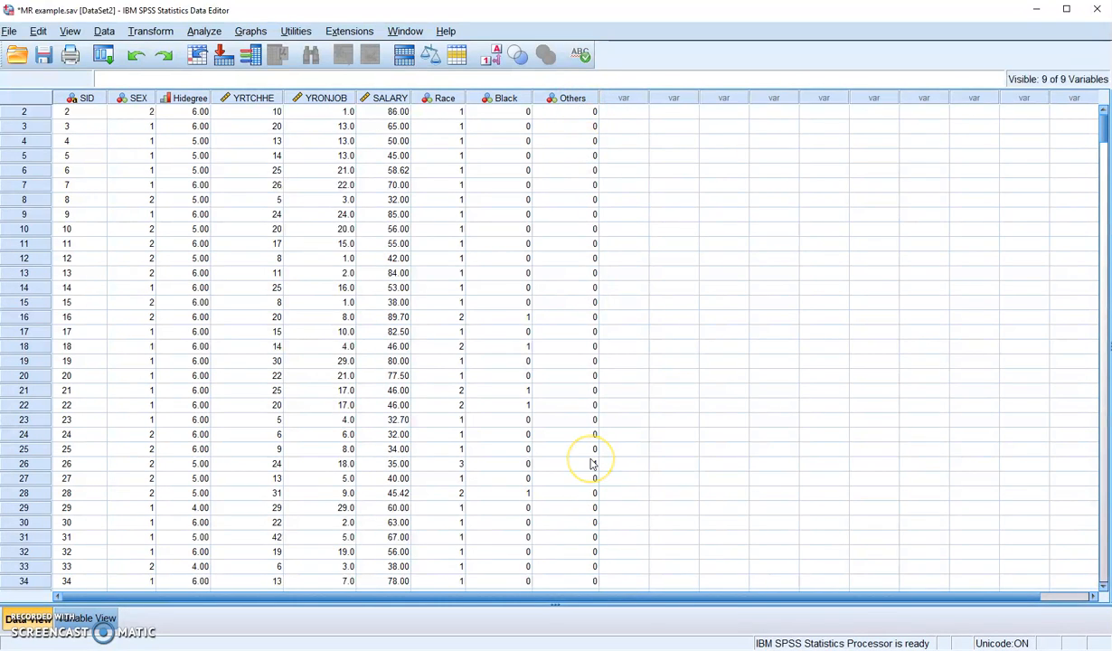
{"action": "mouse_move", "coordinate": [590, 368]}
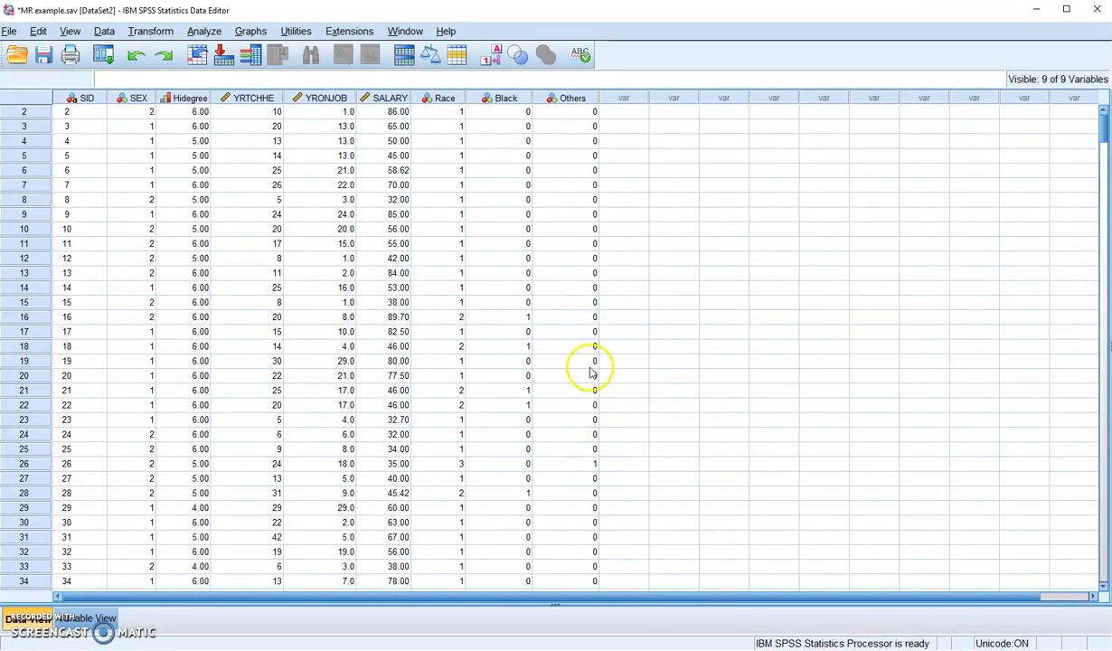
{"action": "mouse_move", "coordinate": [592, 371]}
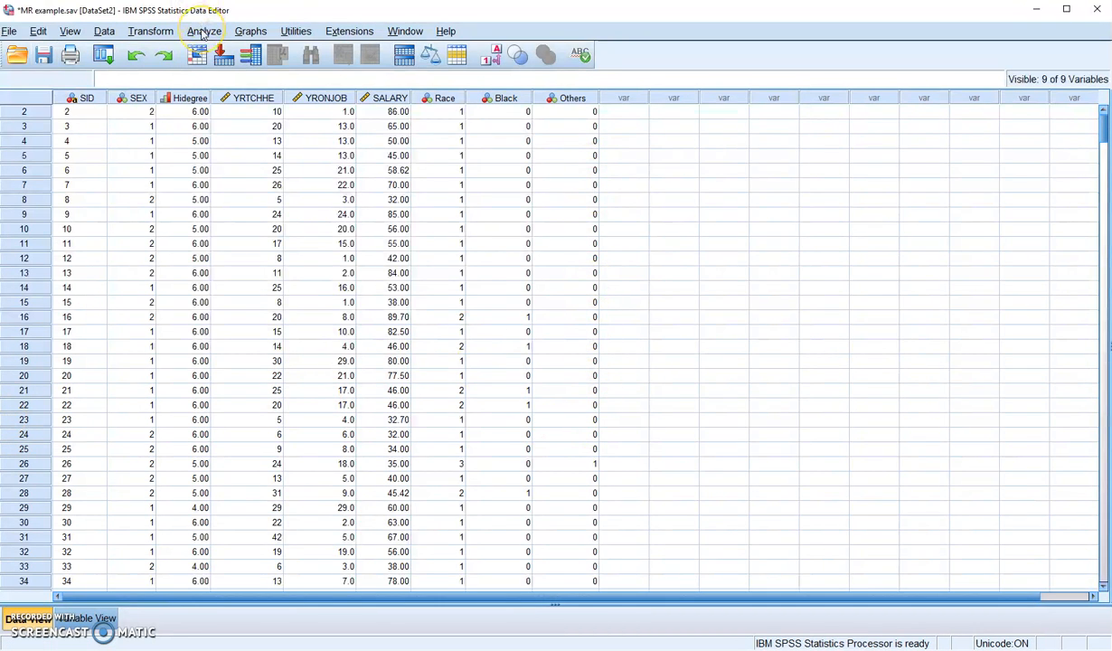
- Open Linear Regression with academic year salary as the dependent variable
{"action": "left_click", "coordinate": [204, 31]}
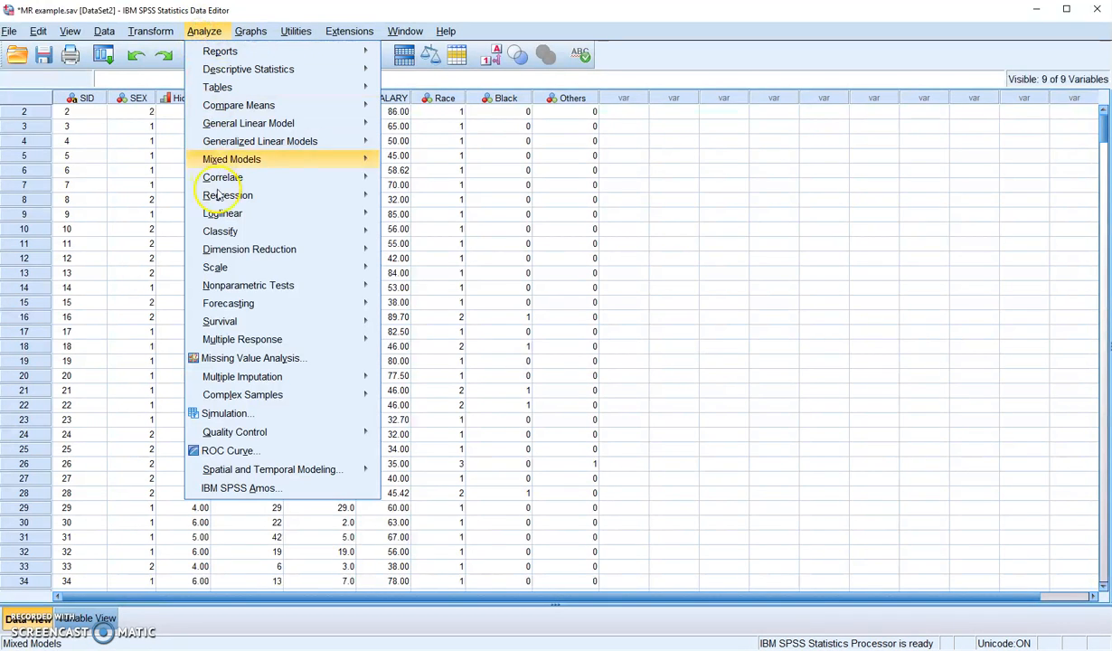
{"action": "mouse_move", "coordinate": [228, 195]}
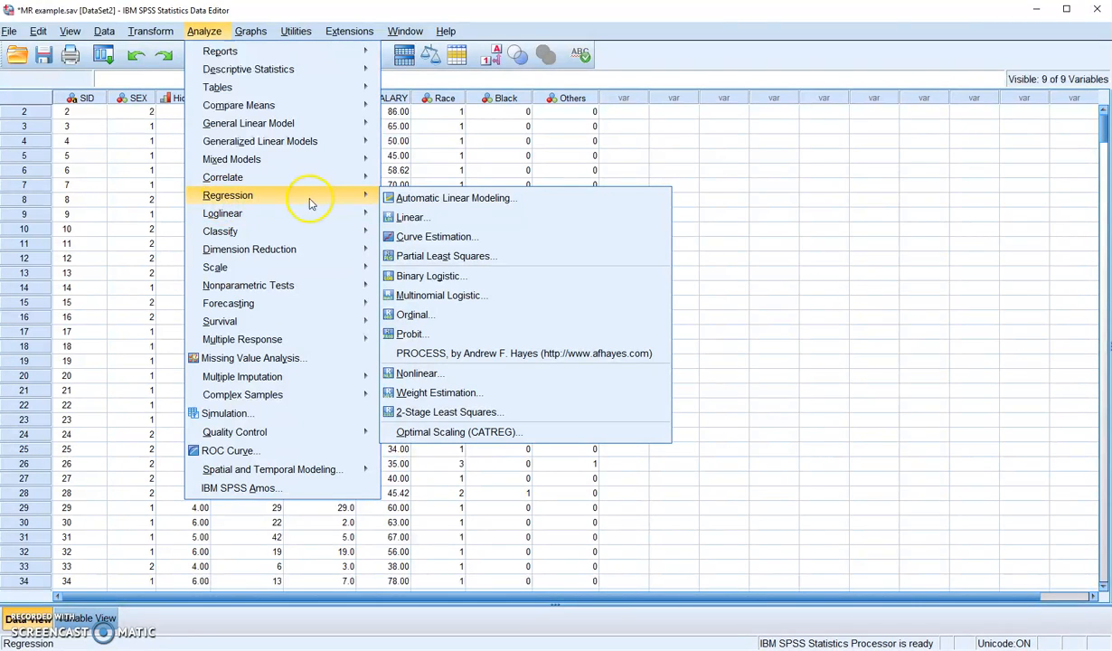
{"action": "mouse_move", "coordinate": [412, 217]}
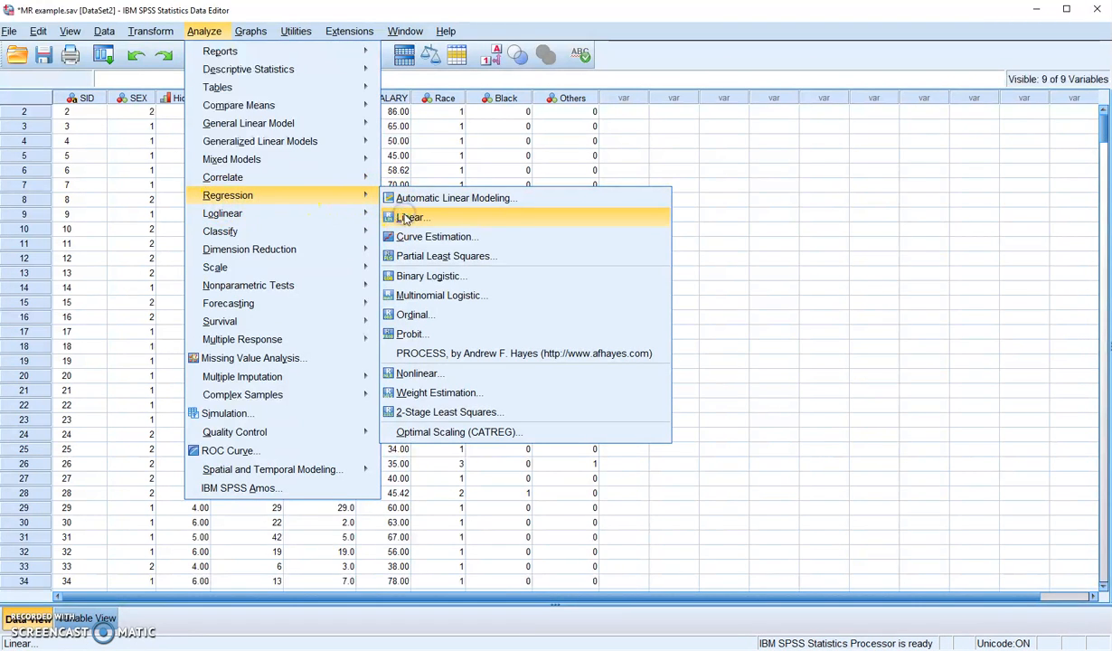
{"action": "left_click", "coordinate": [412, 217]}
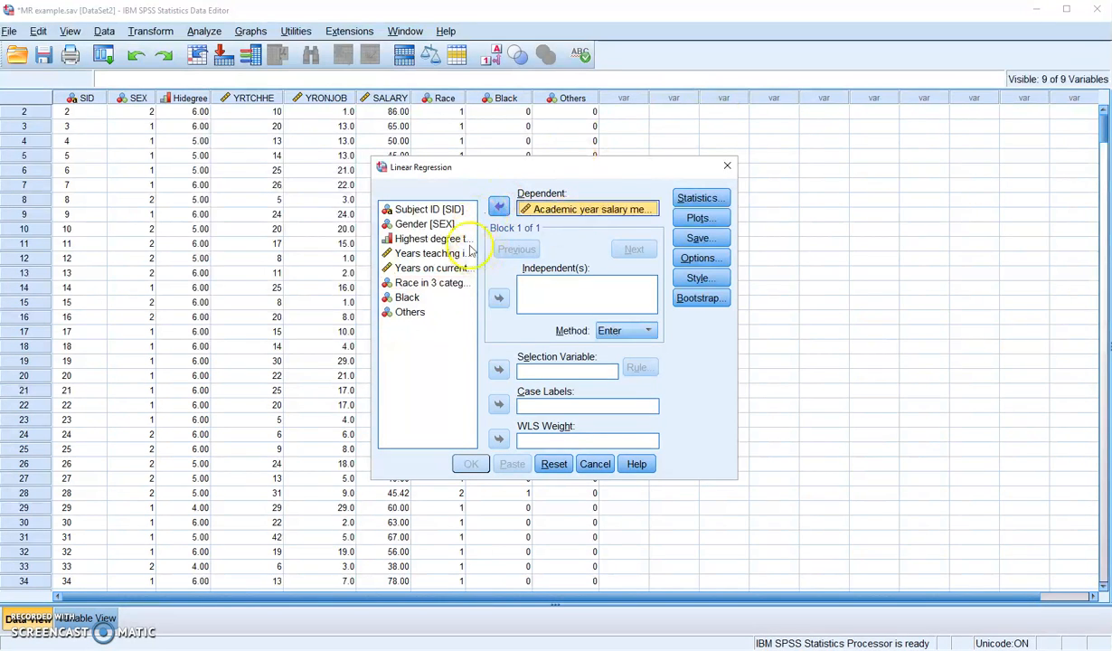
- Add Highest degree, Years teaching and Years on current job as Block 1 independents
{"action": "left_click", "coordinate": [427, 238]}
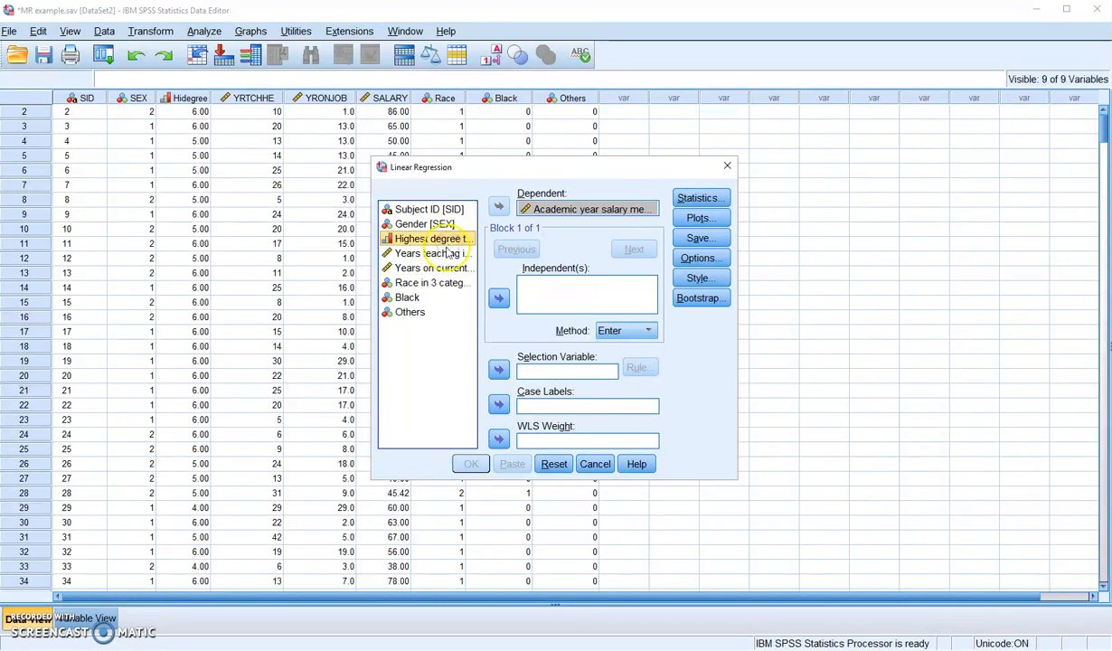
{"action": "left_click", "coordinate": [432, 253]}
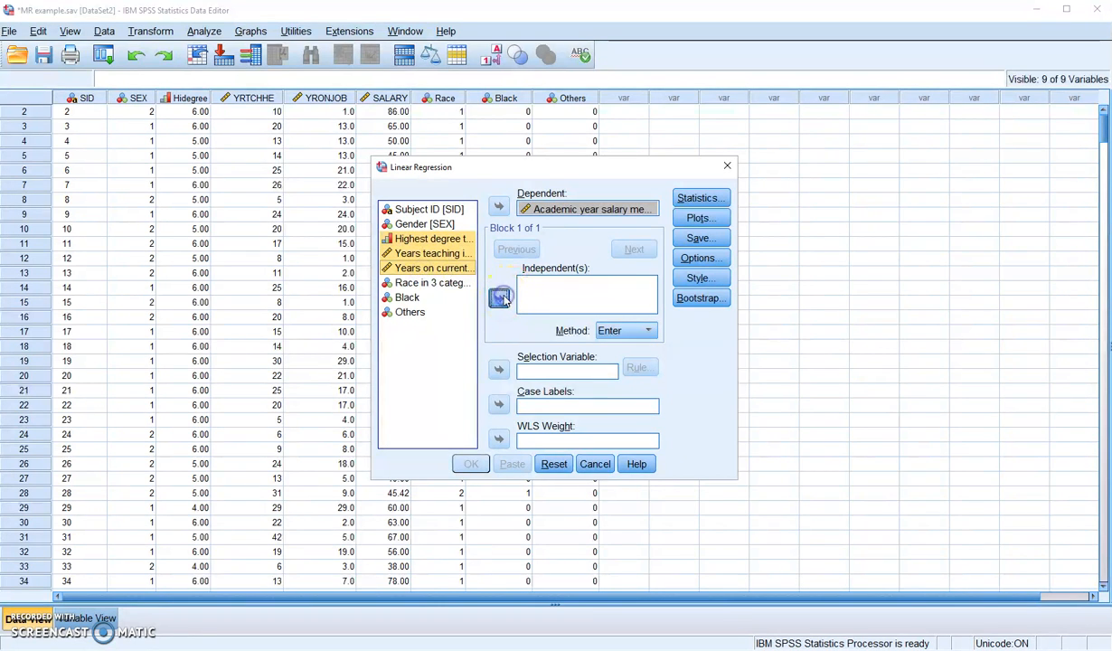
{"action": "left_click", "coordinate": [500, 299]}
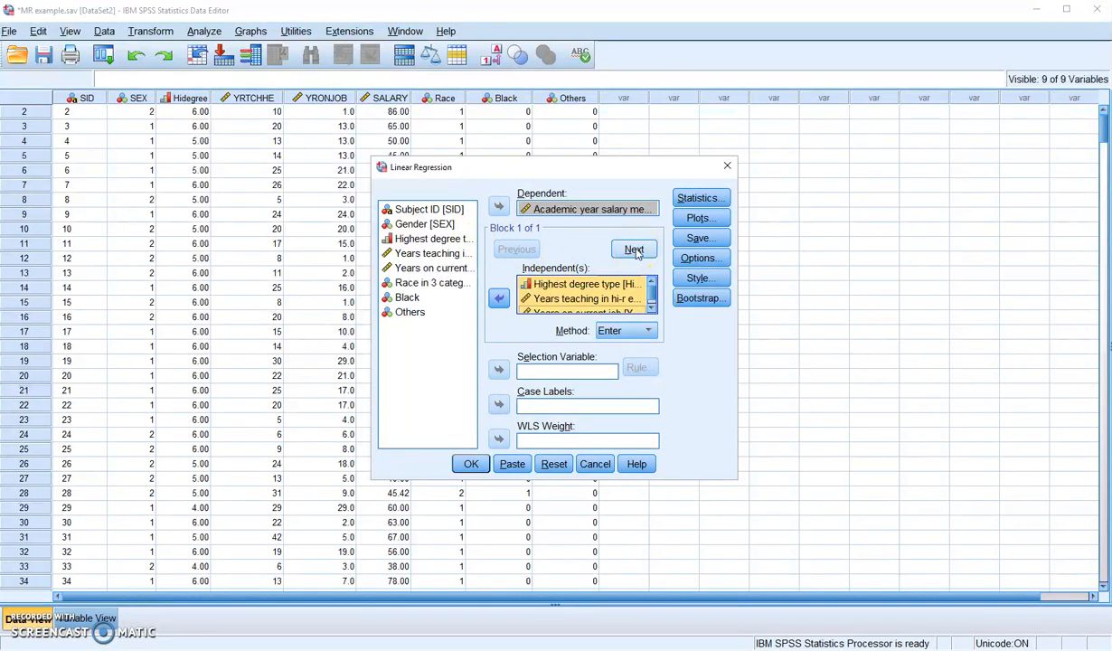
- Create Block 2 and enter Gender [SEX] as its sole independent
{"action": "left_click", "coordinate": [634, 249]}
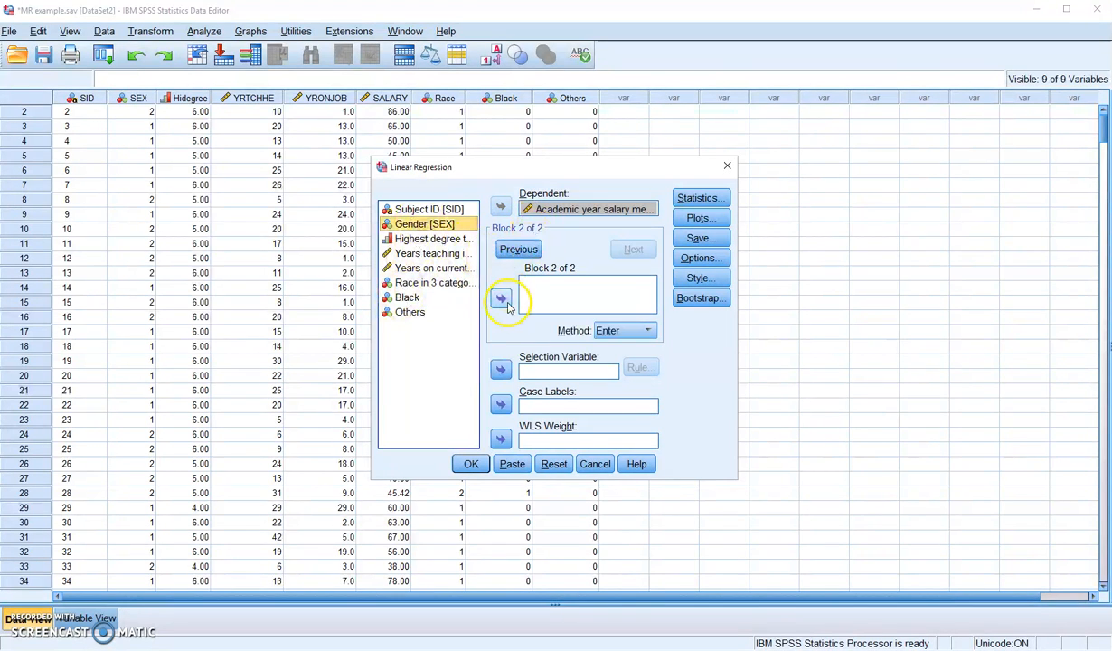
{"action": "left_click", "coordinate": [501, 298]}
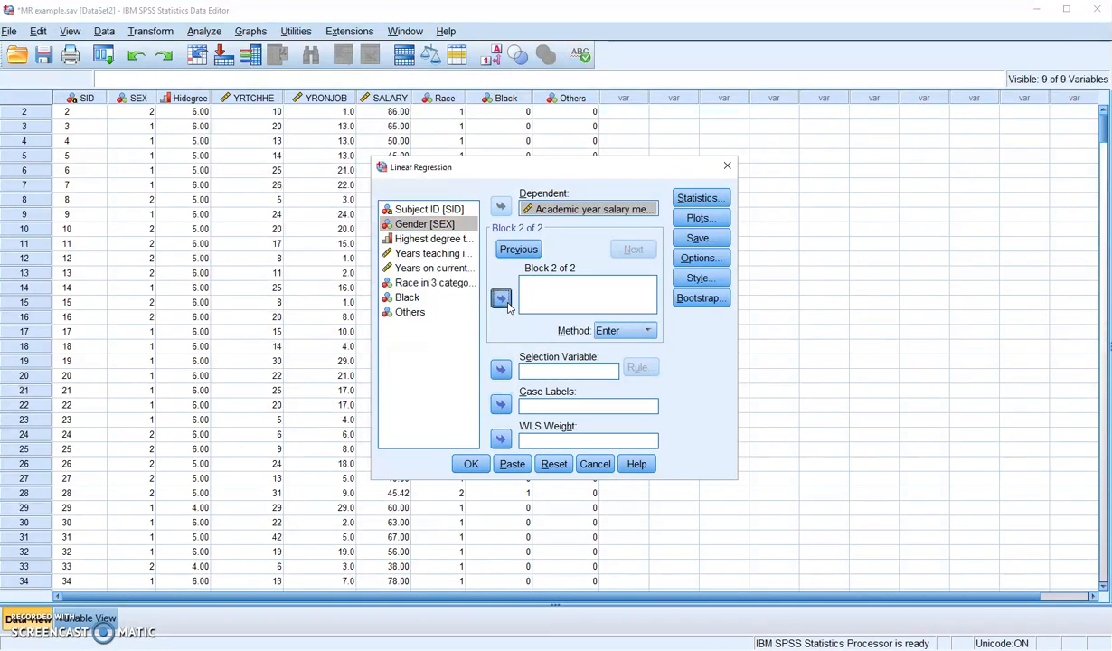
{"action": "left_click", "coordinate": [500, 298]}
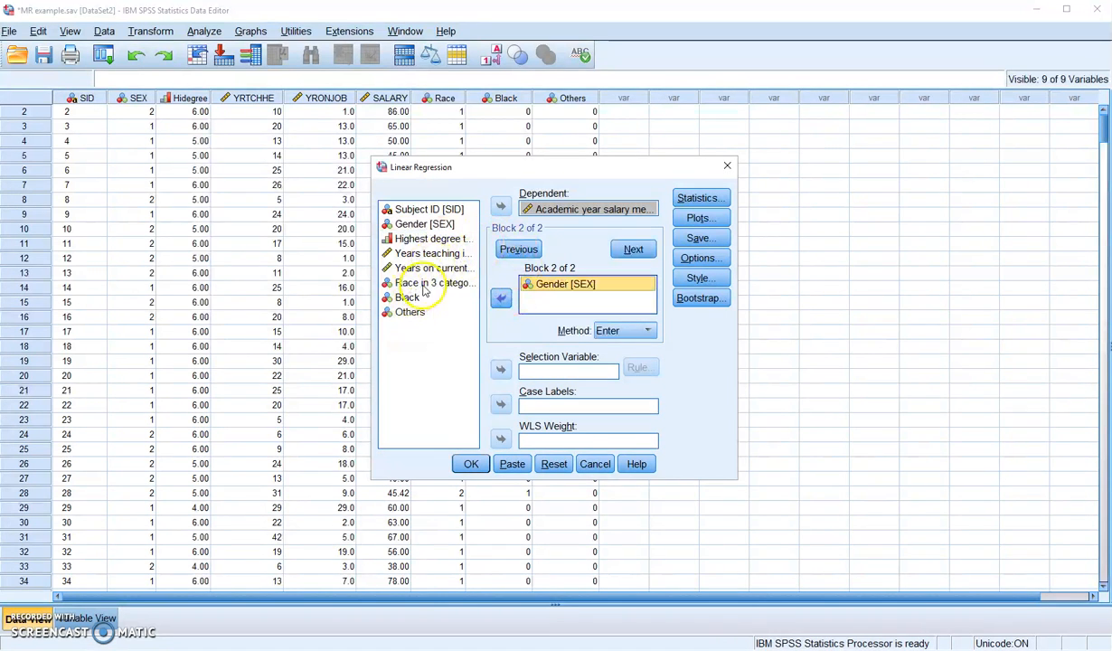
{"action": "mouse_move", "coordinate": [414, 328]}
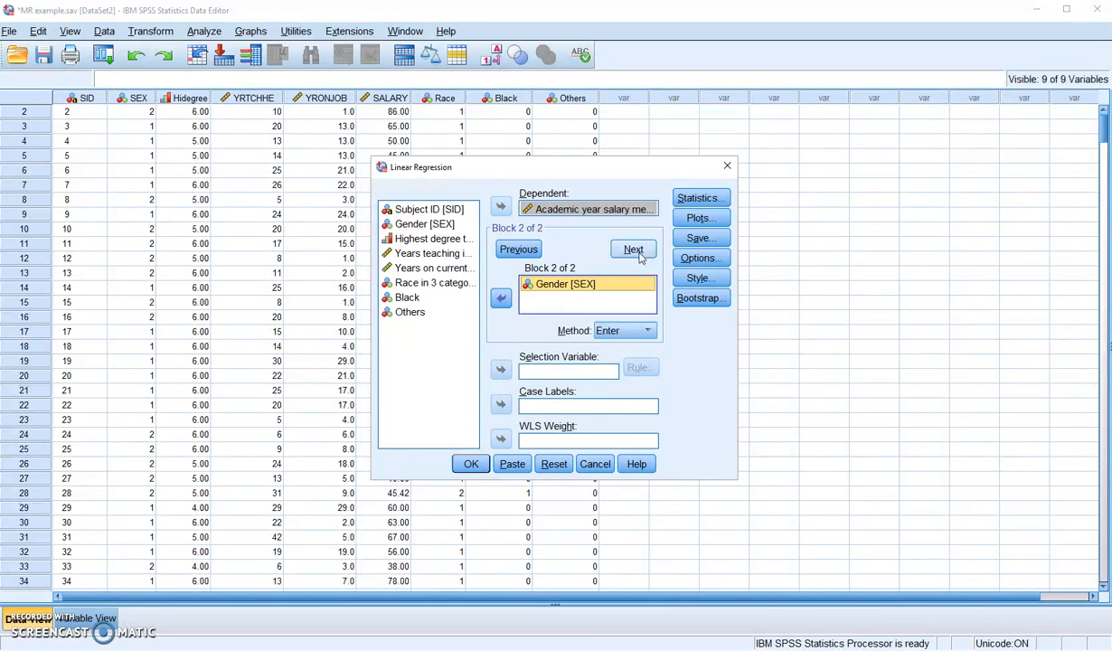
- Create Block 3 and enter Black and Others as its independents
{"action": "left_click", "coordinate": [634, 249]}
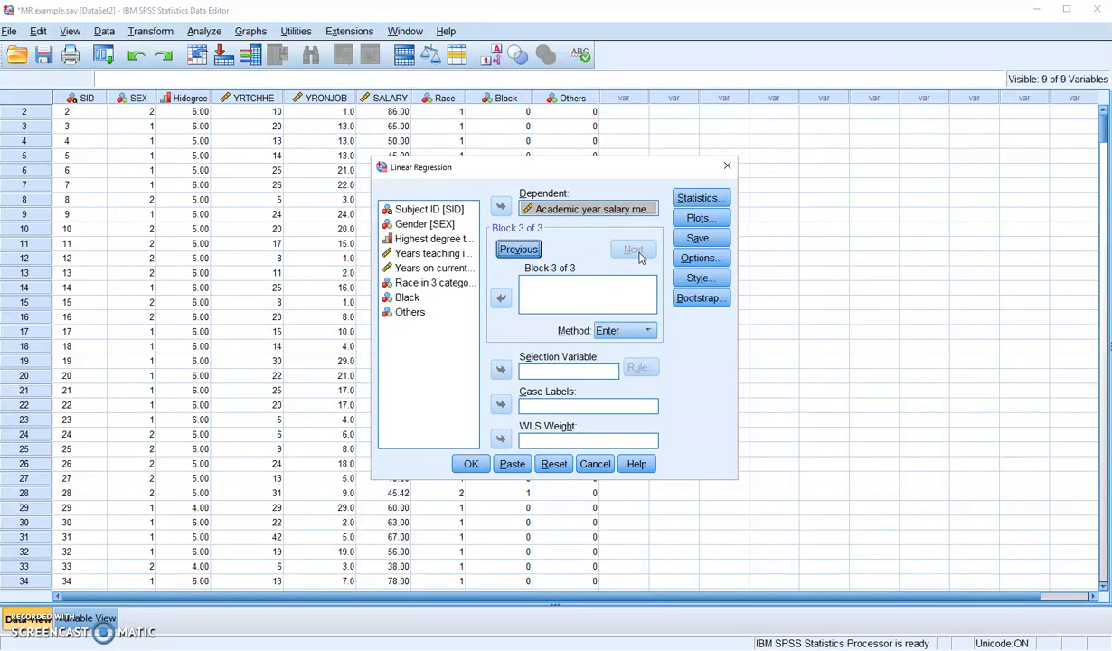
{"action": "mouse_move", "coordinate": [381, 362]}
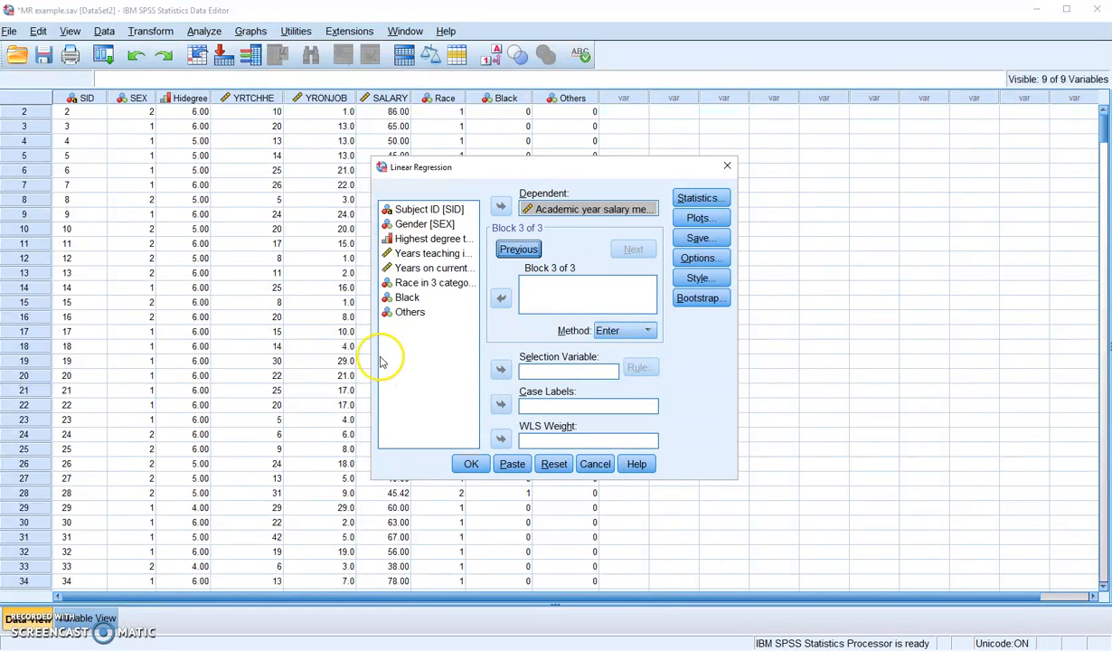
{"action": "left_click", "coordinate": [407, 298]}
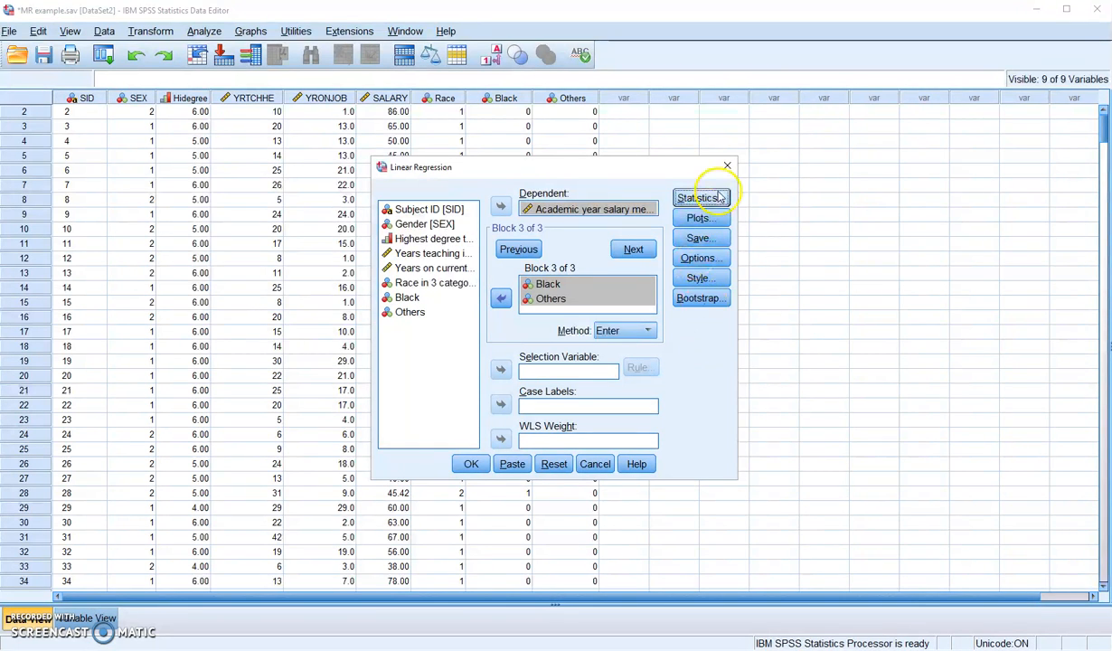
- Tick Descriptives, Collinearity diagnostics and R squared change in regression Statistics
{"action": "left_click", "coordinate": [701, 198]}
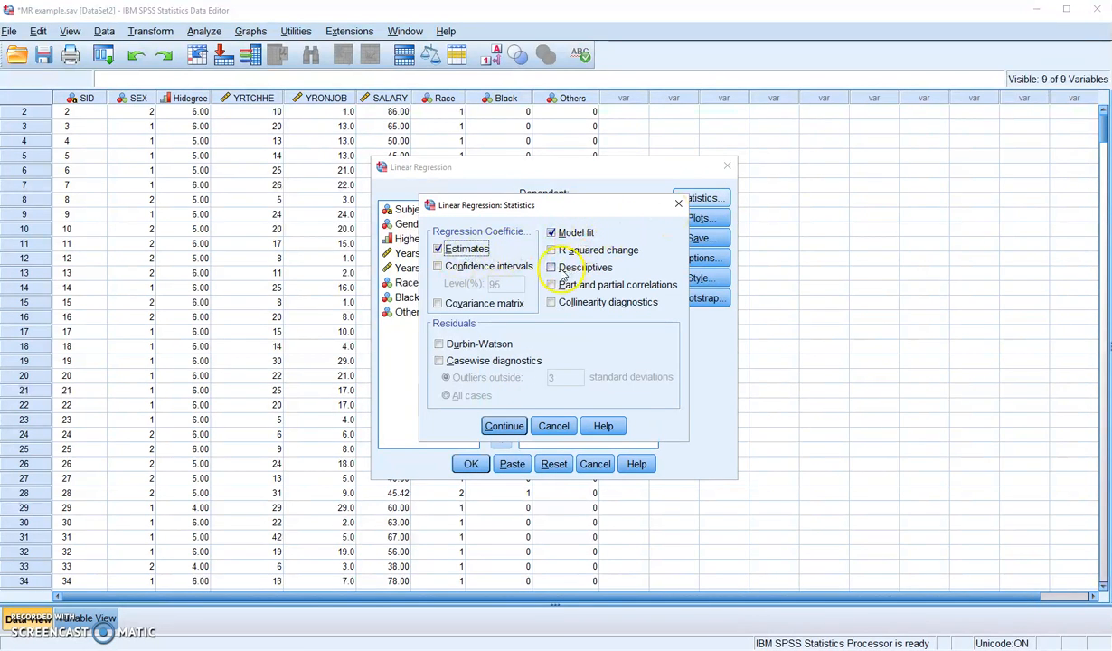
{"action": "left_click", "coordinate": [552, 267]}
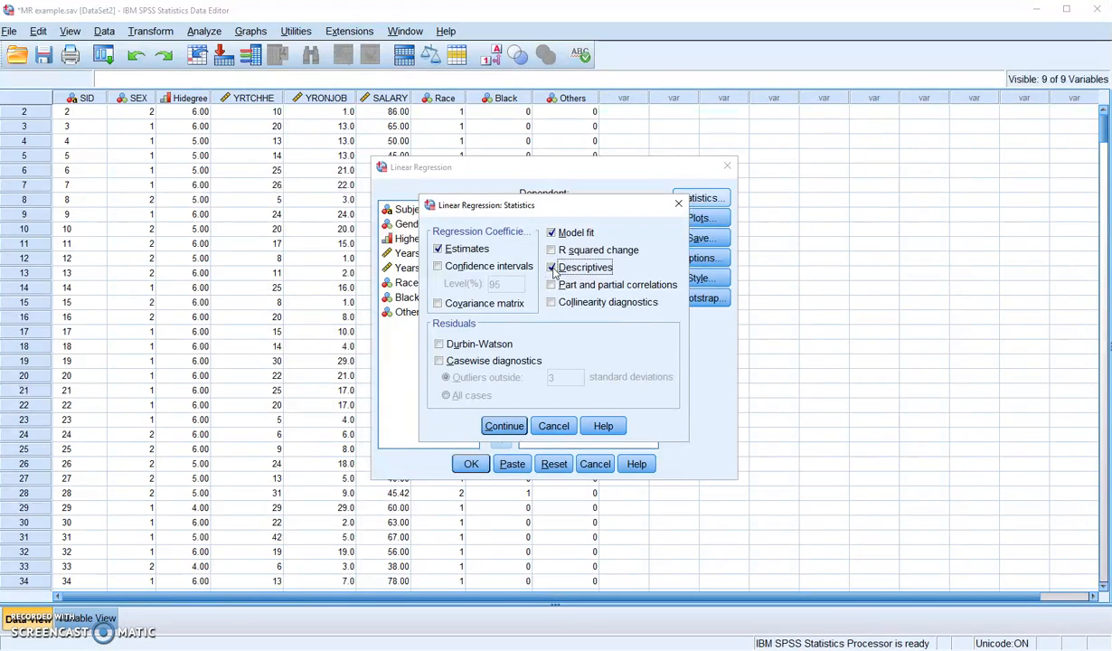
{"action": "left_click", "coordinate": [551, 267]}
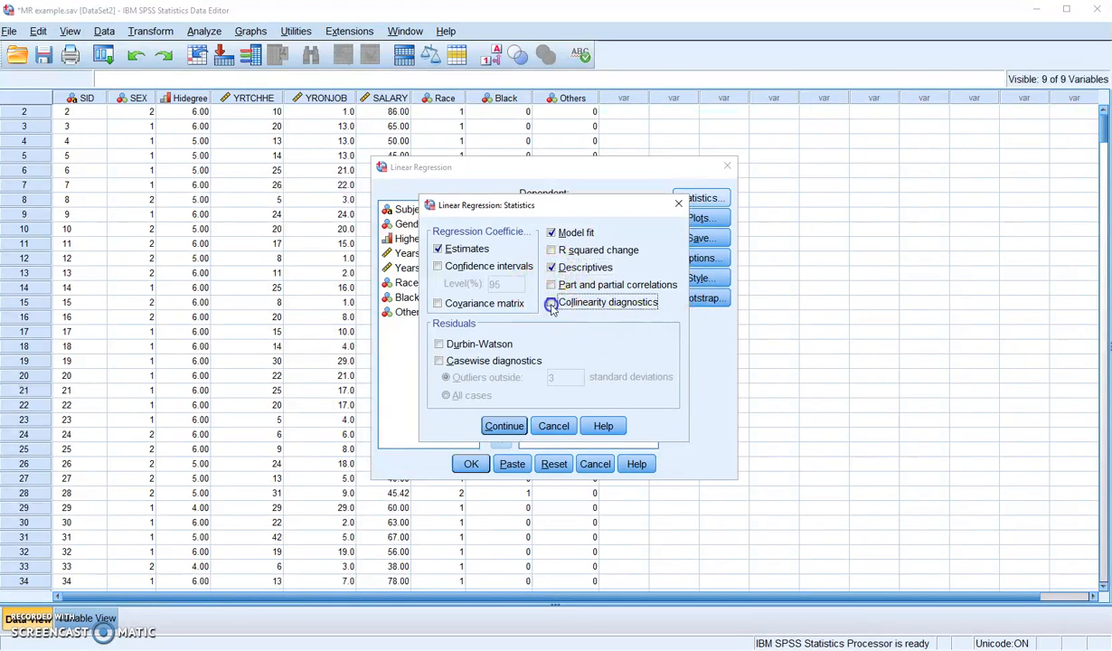
{"action": "left_click", "coordinate": [551, 302]}
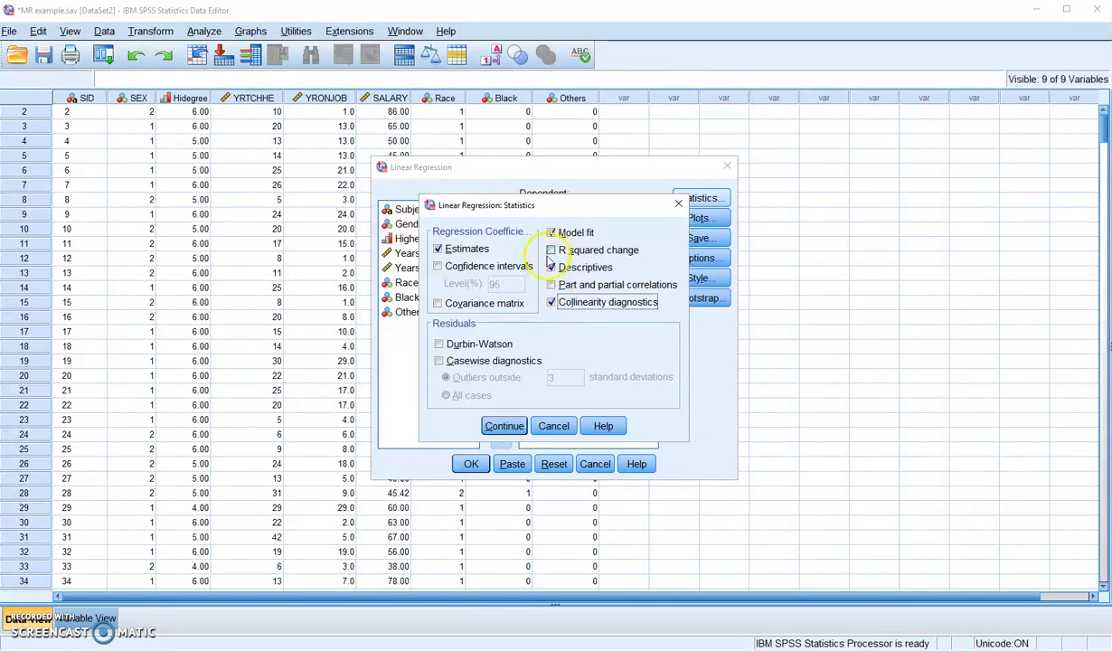
{"action": "left_click", "coordinate": [551, 249]}
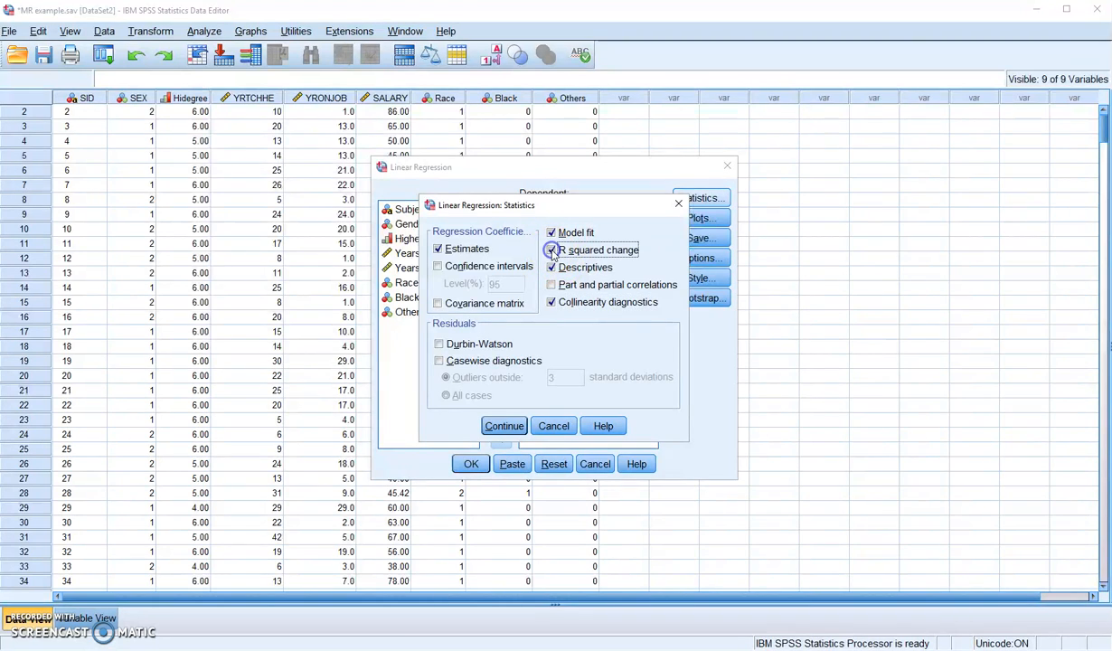
{"action": "left_click", "coordinate": [551, 250]}
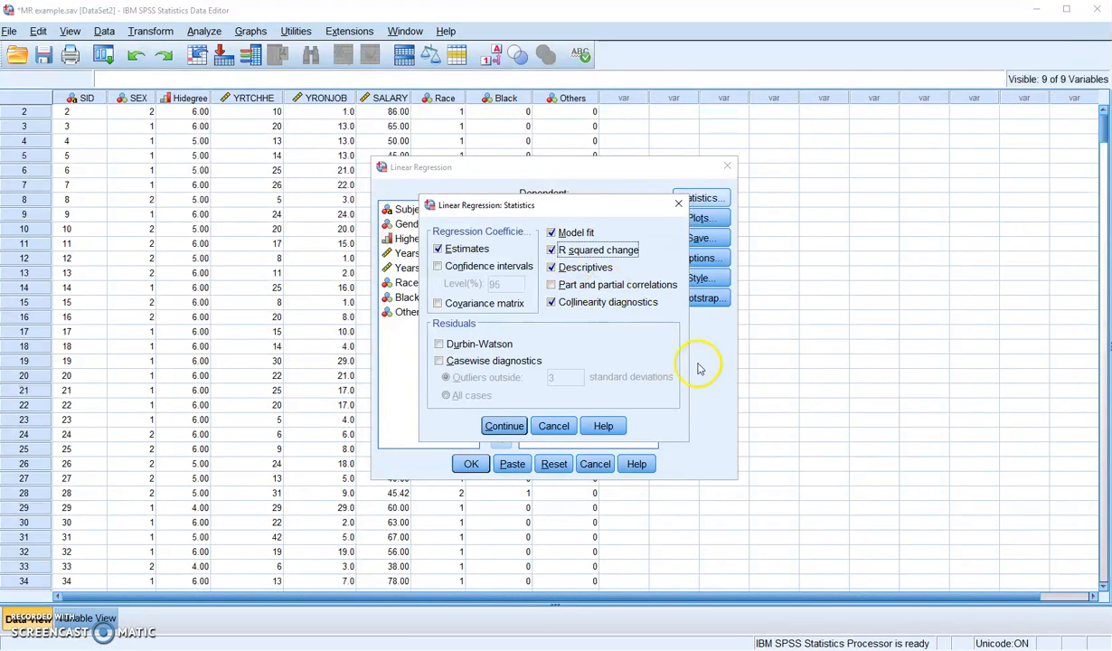
{"action": "left_click", "coordinate": [504, 426]}
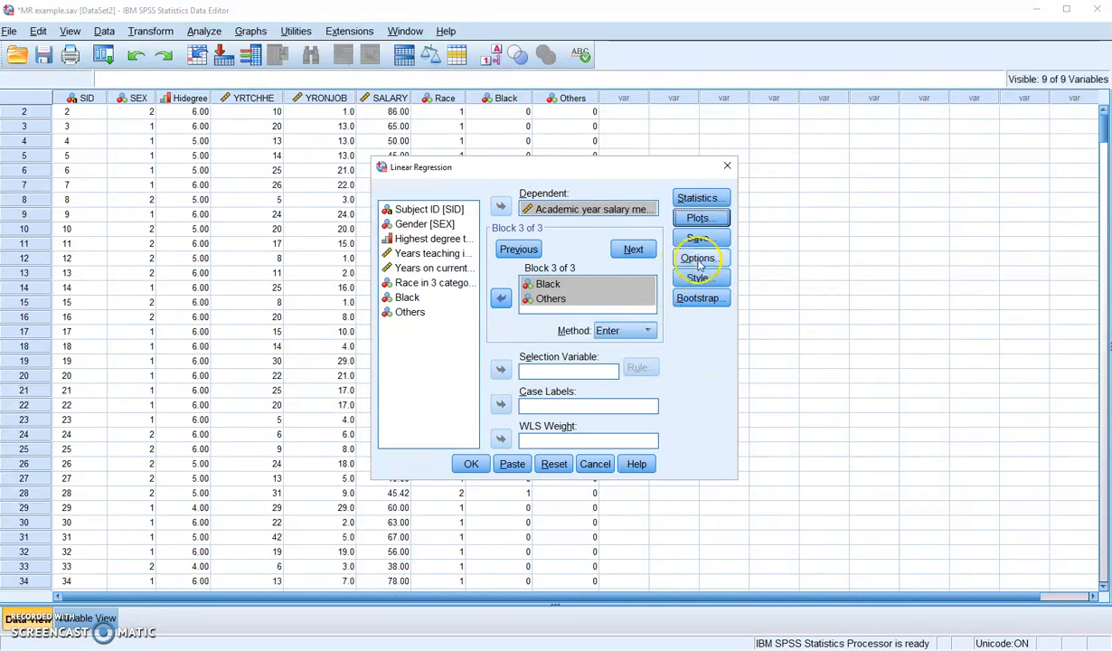
- Request residual histogram, normal probability plot, and *ZRESID (Y) against *ZPRED (X)
{"action": "left_click", "coordinate": [698, 217]}
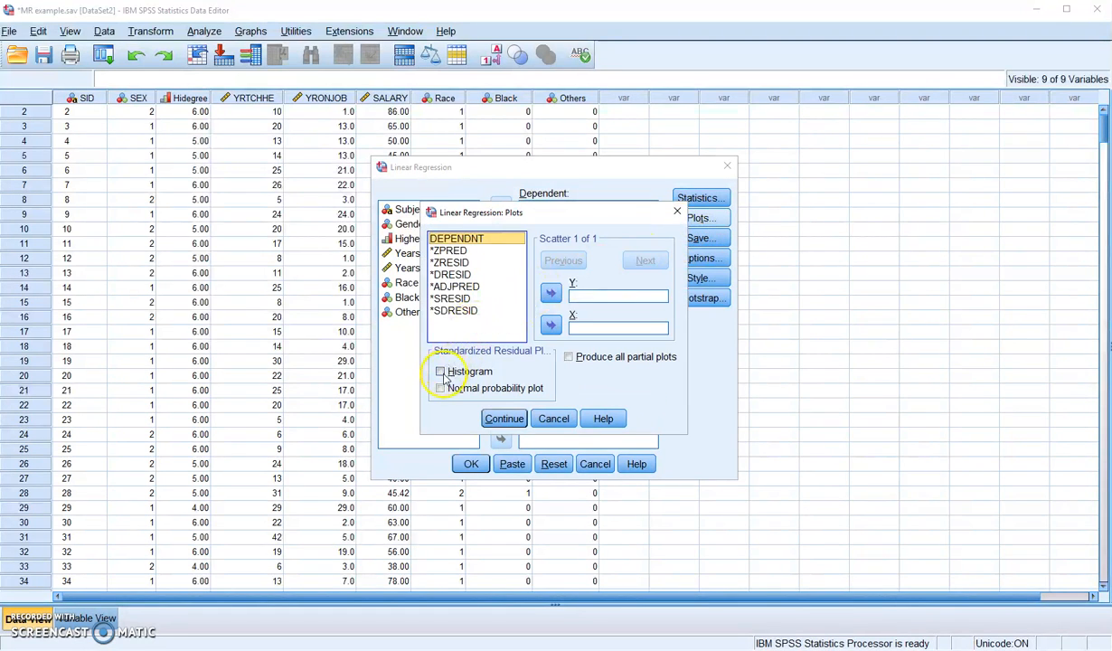
{"action": "left_click", "coordinate": [441, 371]}
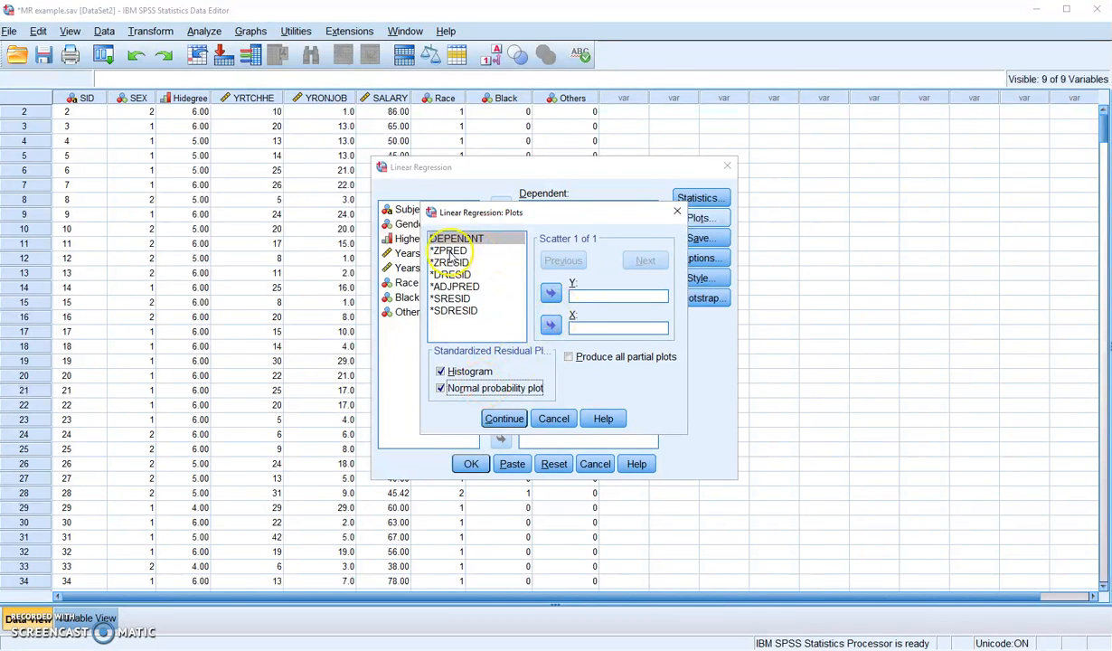
{"action": "left_click", "coordinate": [449, 250]}
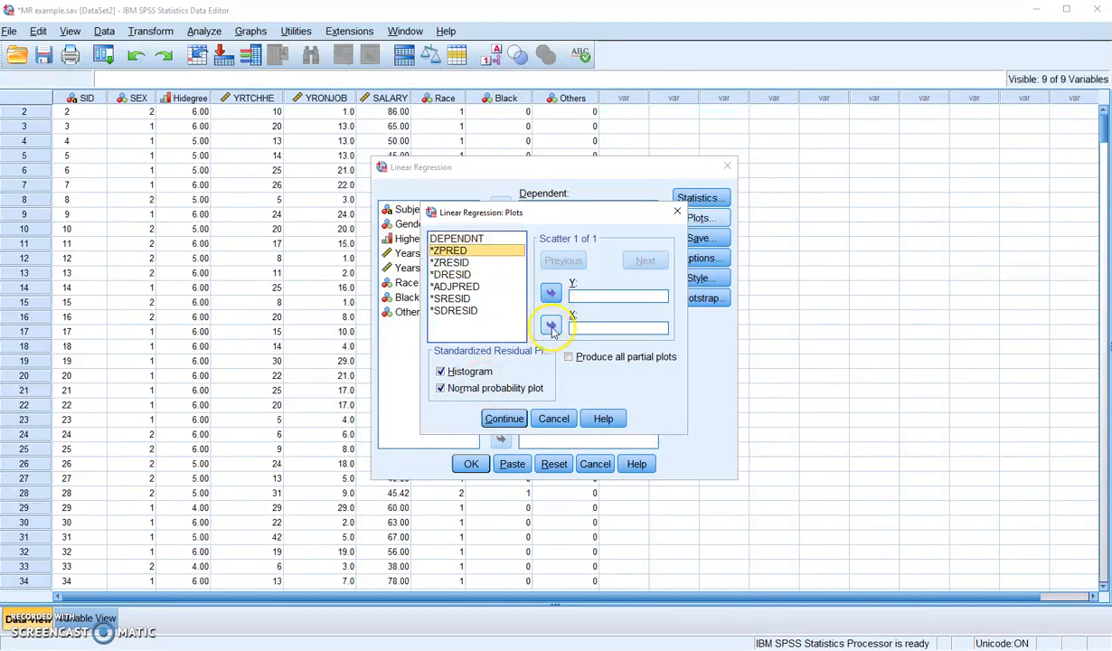
{"action": "left_click", "coordinate": [550, 324]}
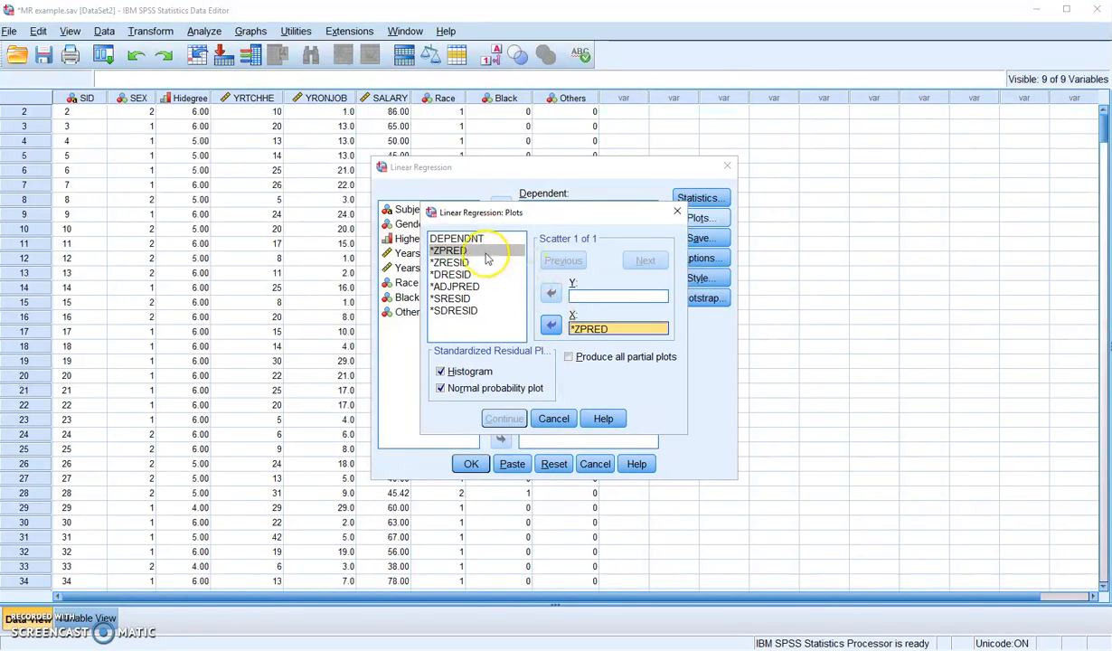
{"action": "left_click", "coordinate": [450, 262]}
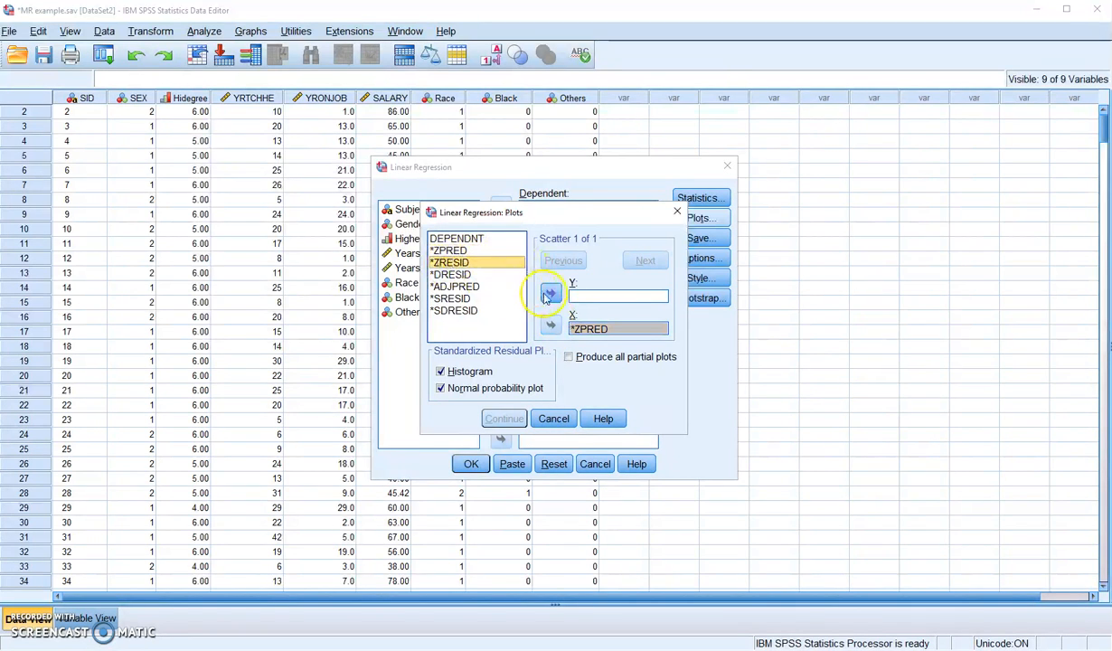
{"action": "left_click", "coordinate": [551, 295]}
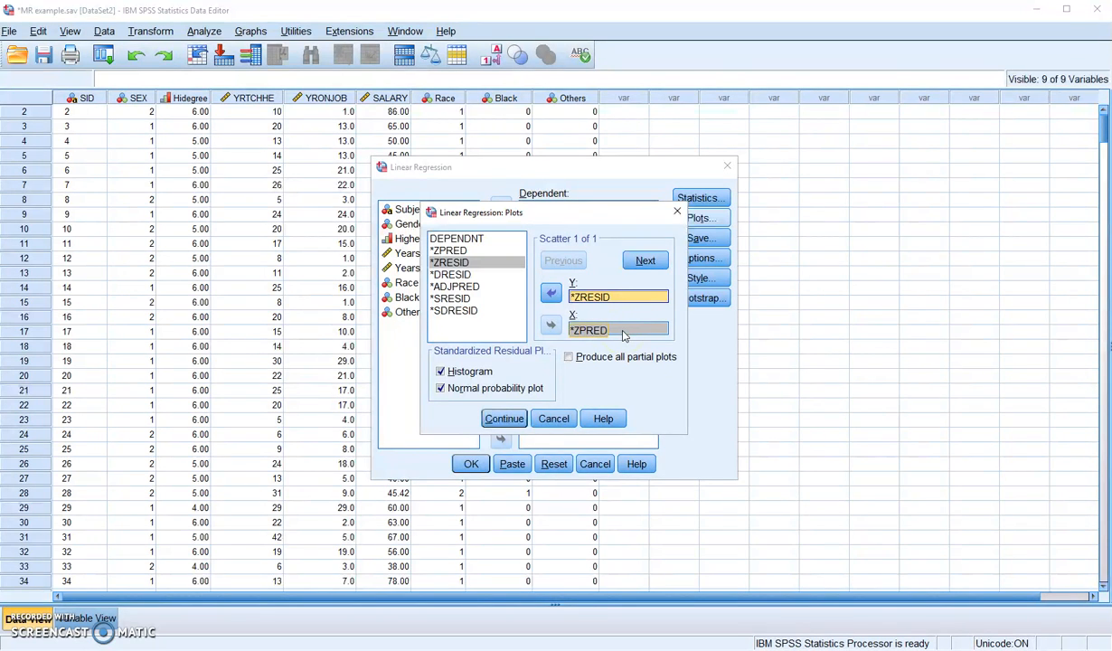
{"action": "left_click", "coordinate": [504, 418]}
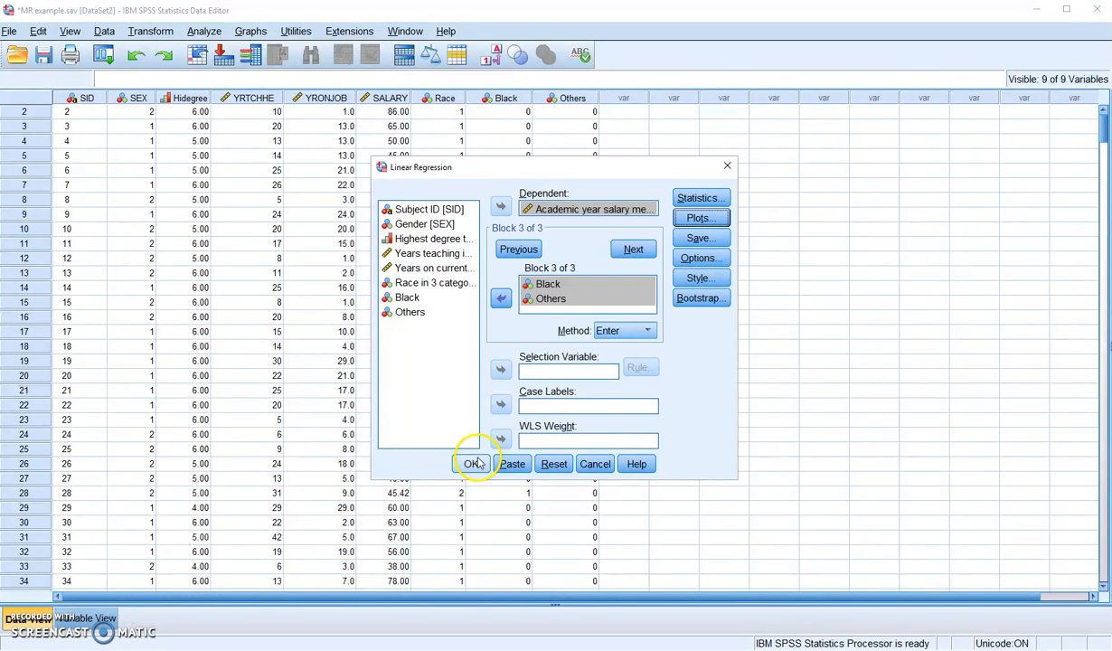
- Run the regression and scroll through the descriptive statistics and correlations output
{"action": "left_click", "coordinate": [473, 463]}
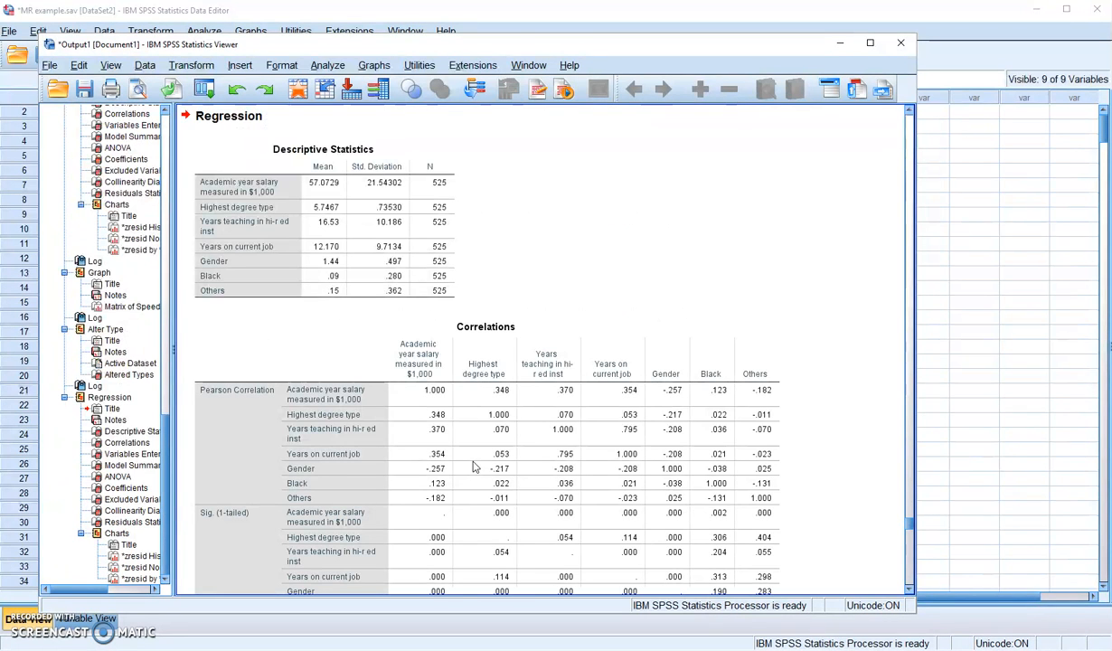
{"action": "mouse_move", "coordinate": [583, 269]}
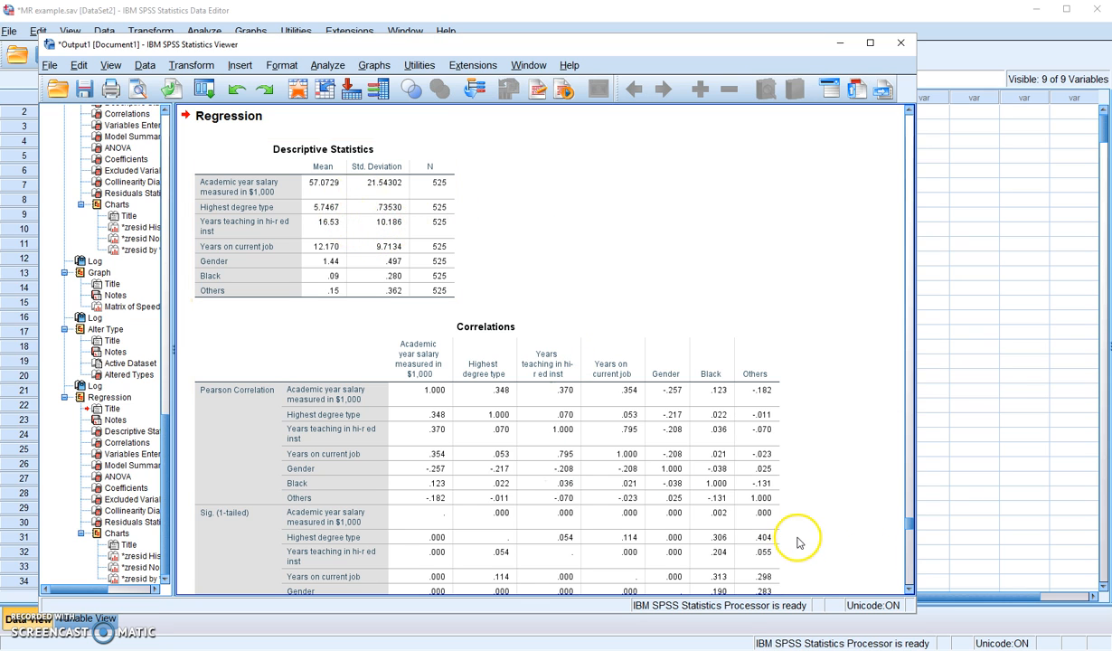
{"action": "scroll", "scroll_direction": "down", "scroll_amount": 3}
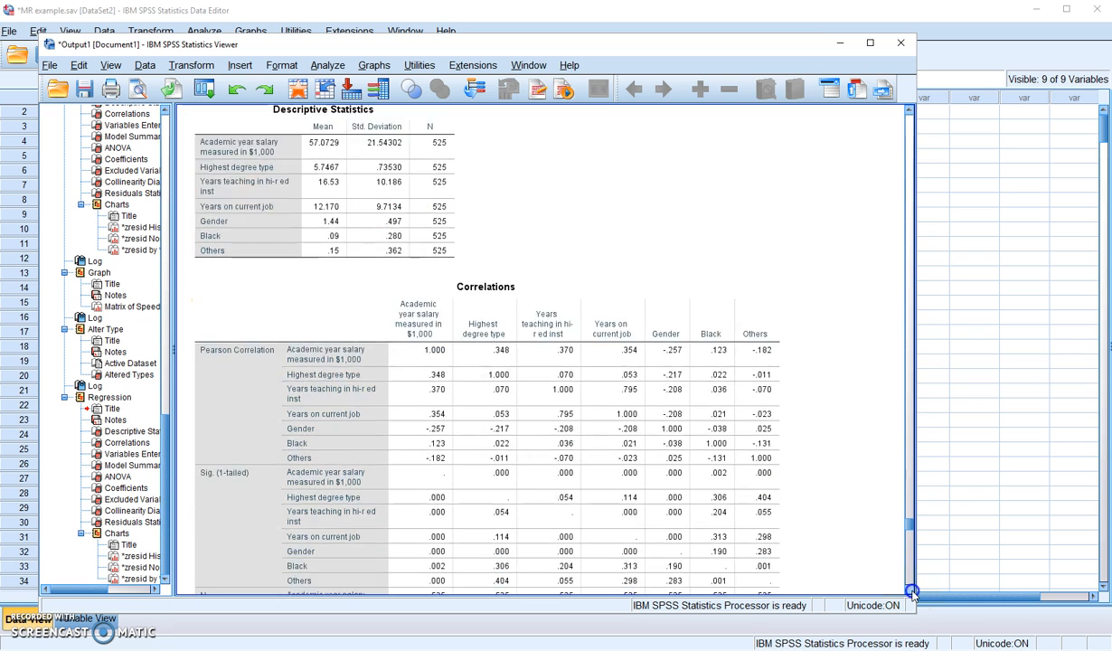
{"action": "scroll", "scroll_direction": "down", "scroll_amount": 3}
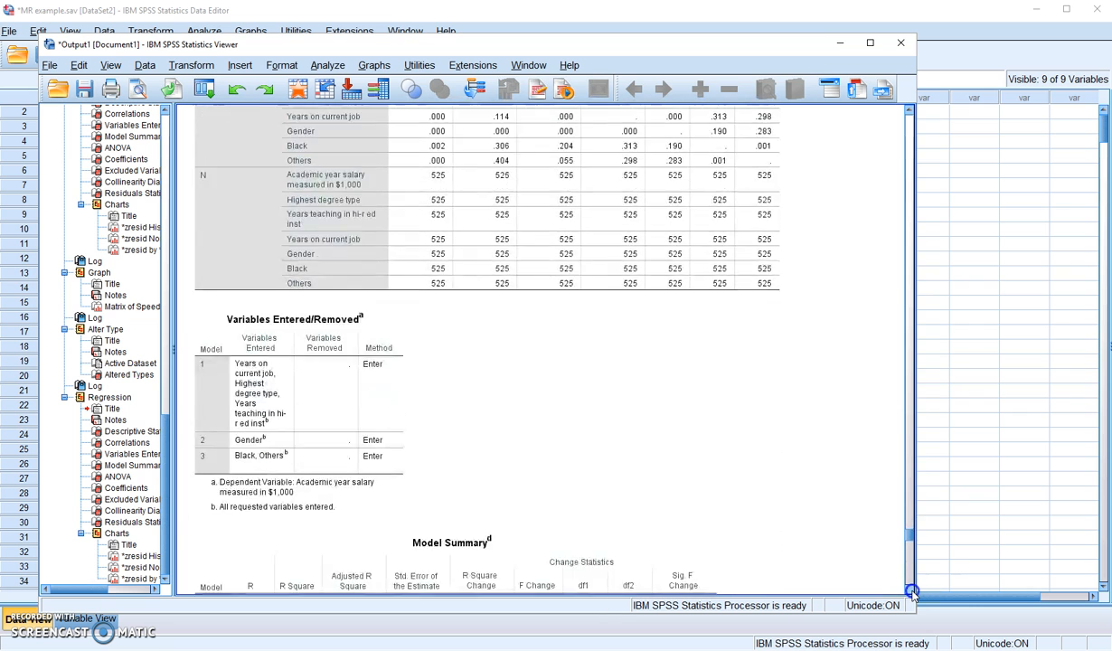
{"action": "scroll", "scroll_direction": "down", "scroll_amount": 3}
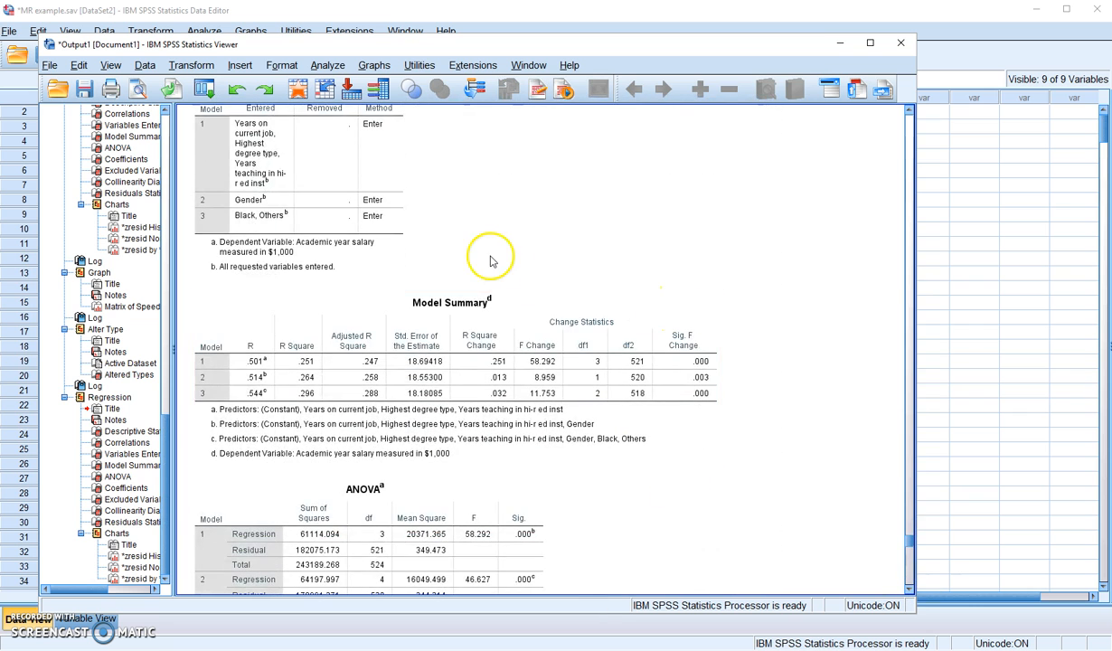
{"action": "left_click", "coordinate": [241, 325]}
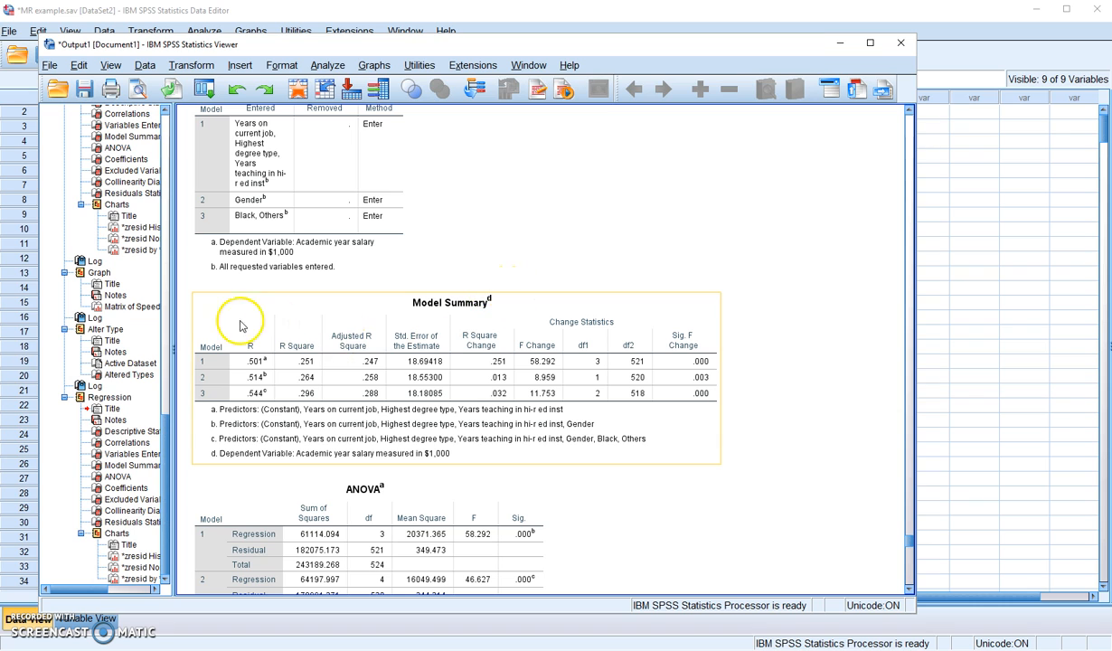
{"action": "mouse_move", "coordinate": [224, 320]}
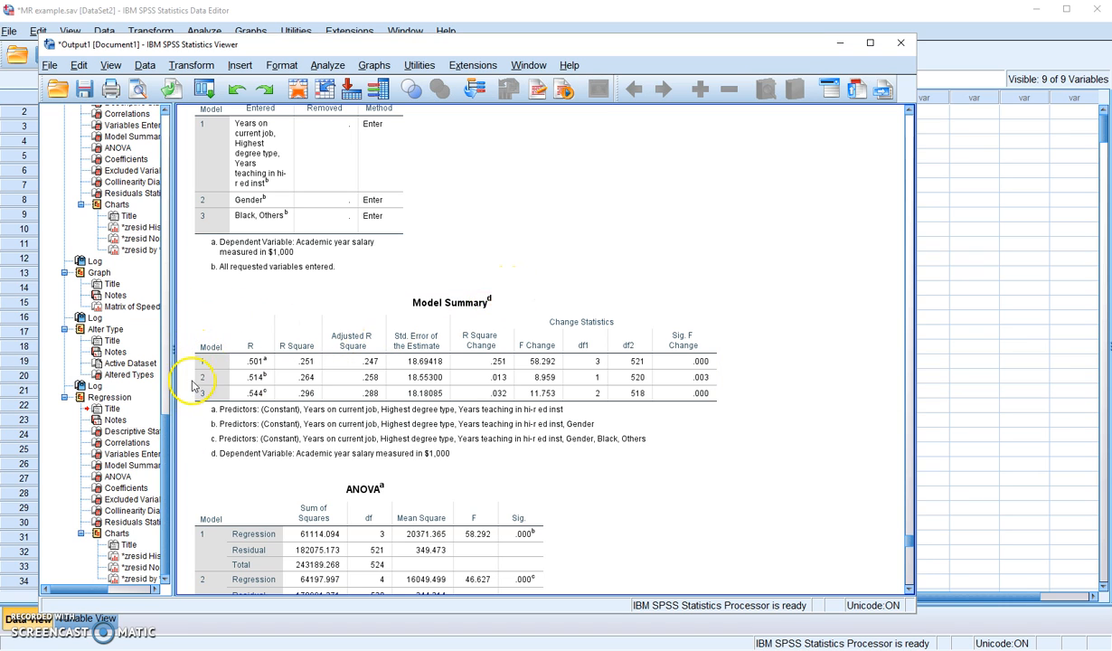
{"action": "mouse_move", "coordinate": [213, 366]}
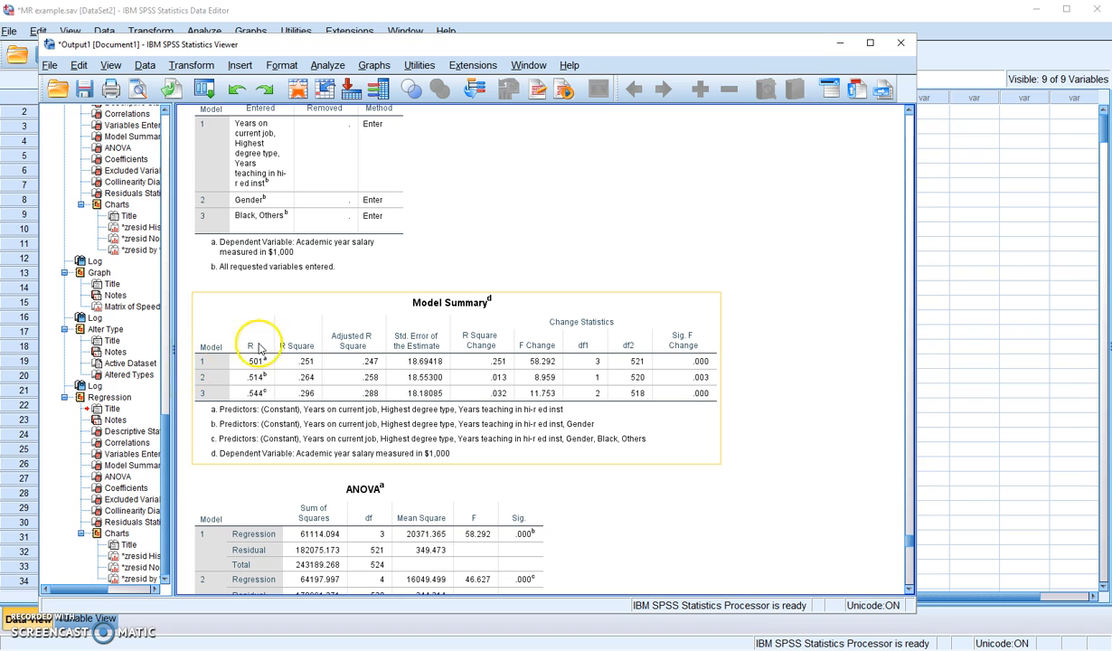
{"action": "mouse_move", "coordinate": [380, 355]}
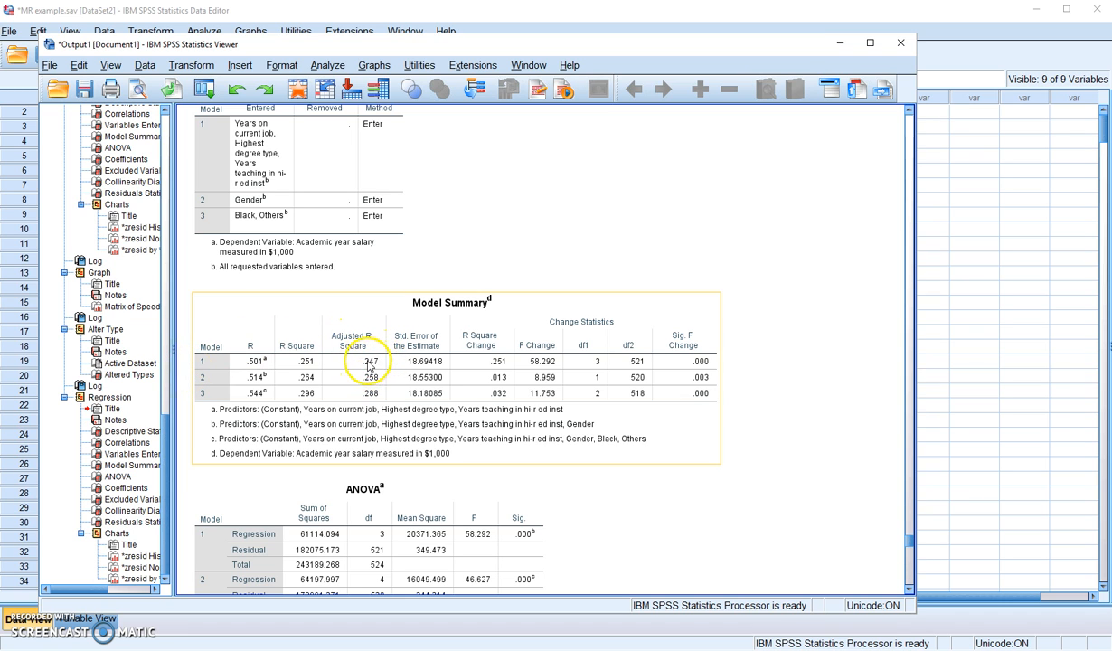
{"action": "mouse_move", "coordinate": [313, 384]}
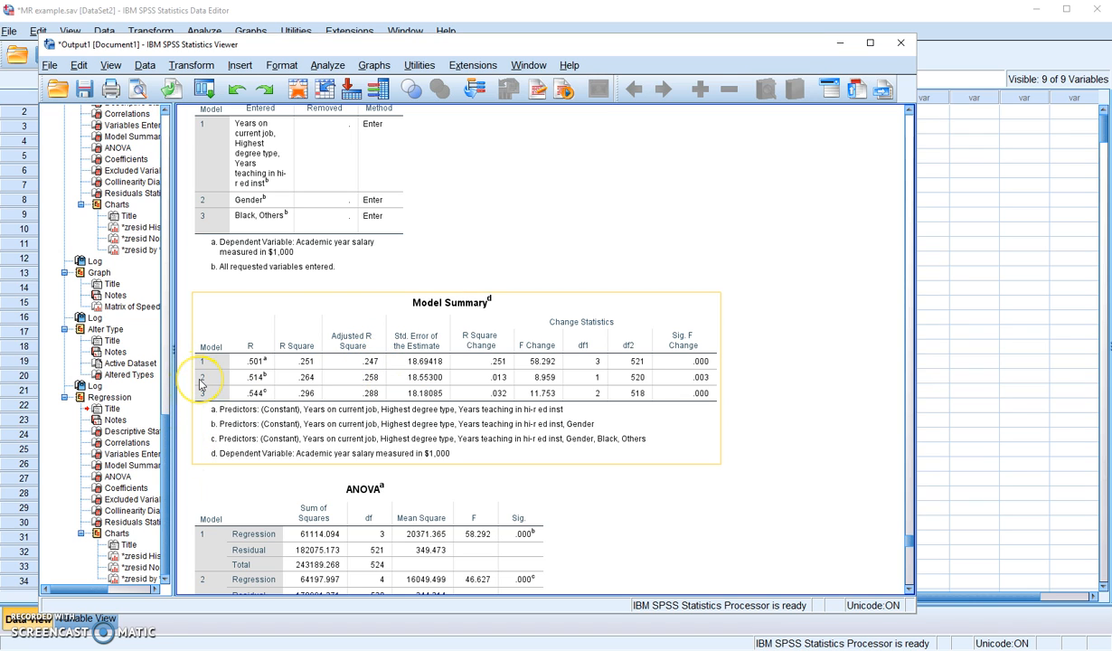
{"action": "mouse_move", "coordinate": [205, 381]}
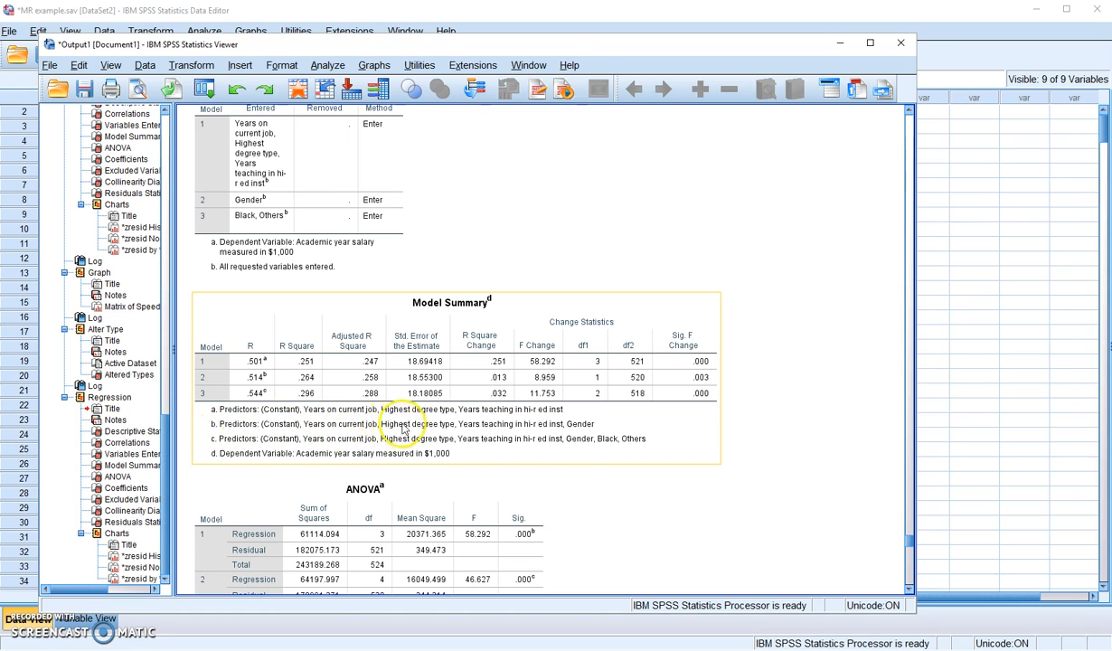
{"action": "mouse_move", "coordinate": [206, 379]}
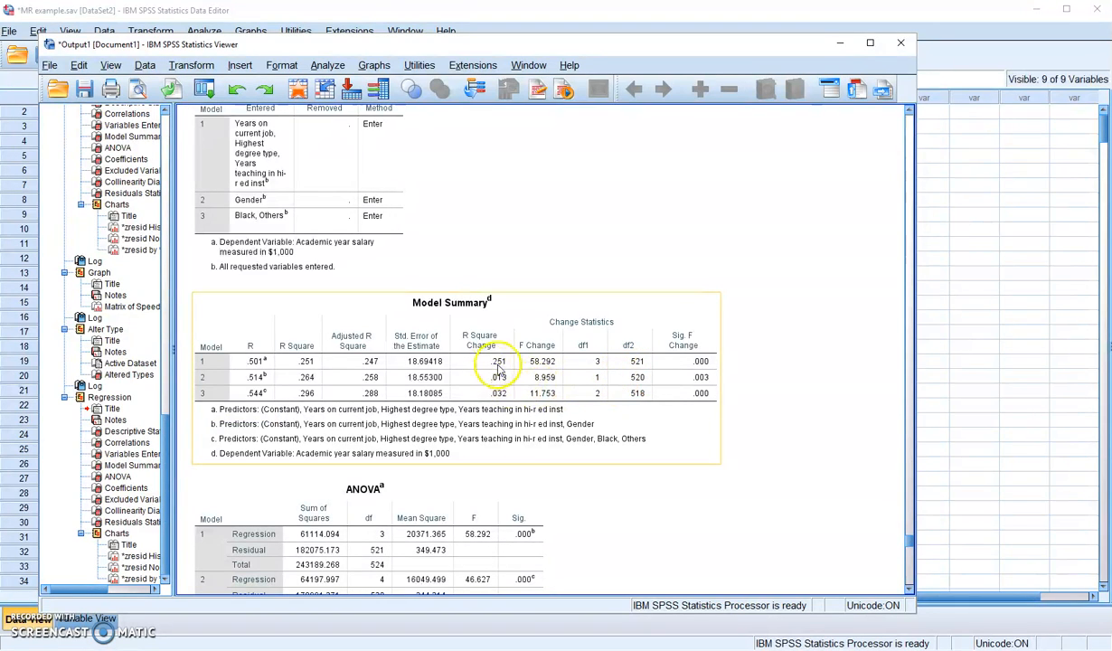
{"action": "mouse_move", "coordinate": [724, 377]}
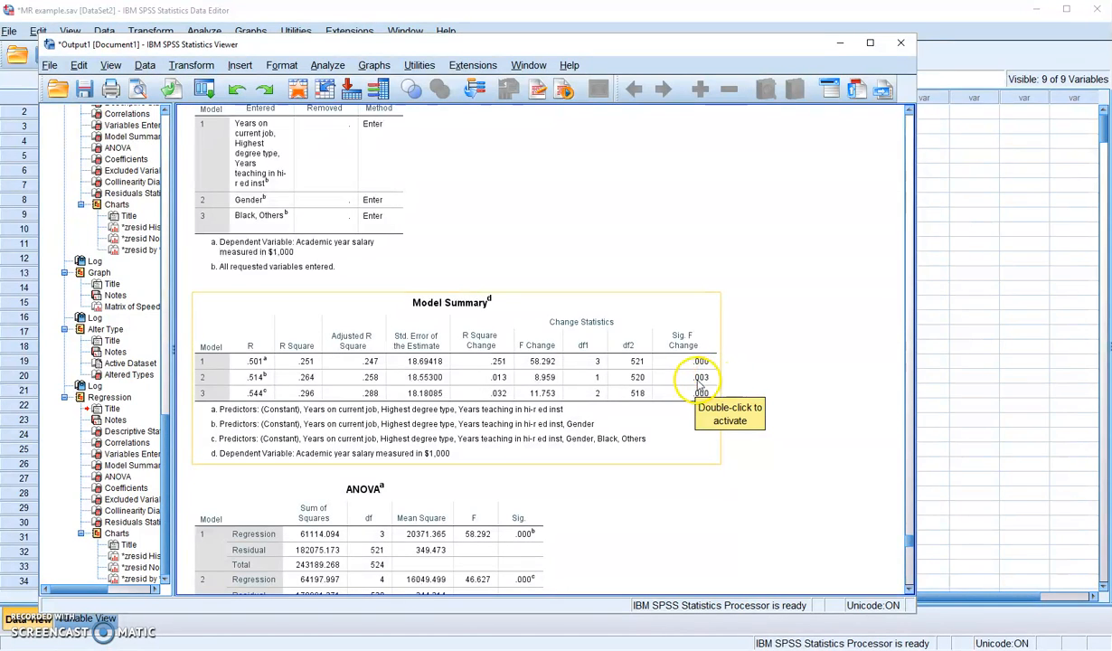
{"action": "mouse_move", "coordinate": [333, 375]}
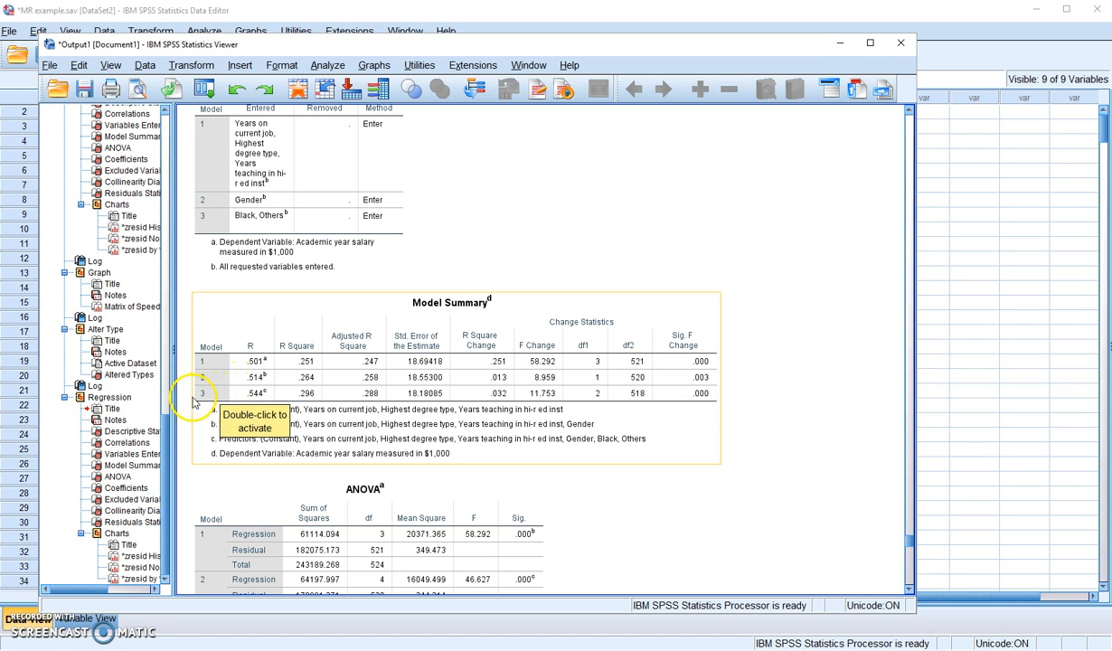
{"action": "mouse_move", "coordinate": [200, 405]}
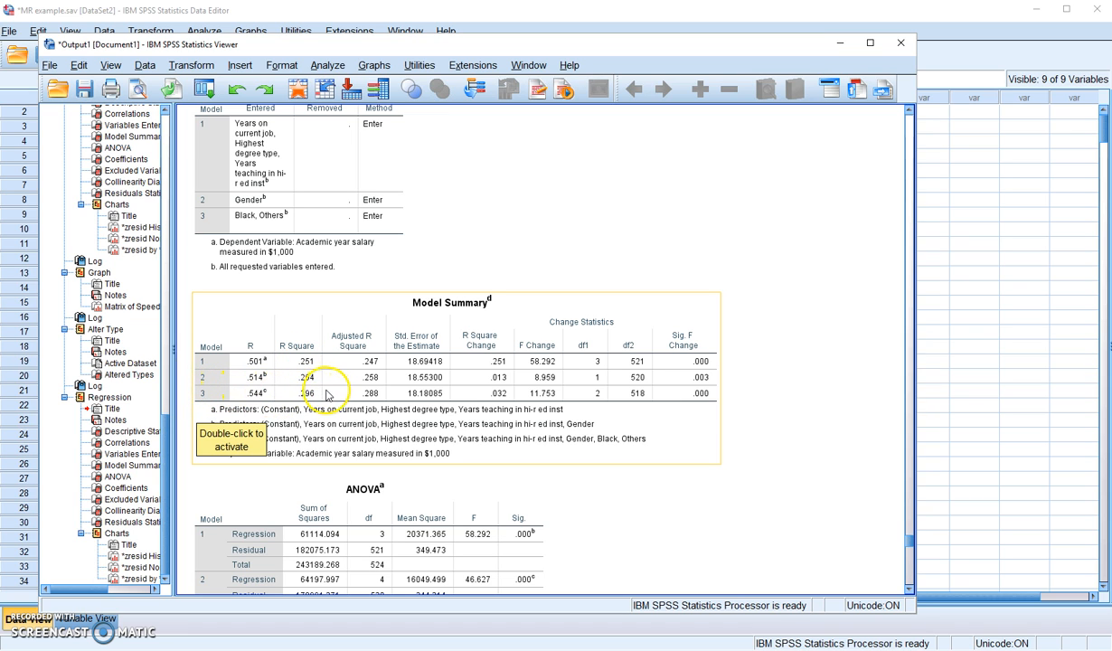
{"action": "mouse_move", "coordinate": [494, 400]}
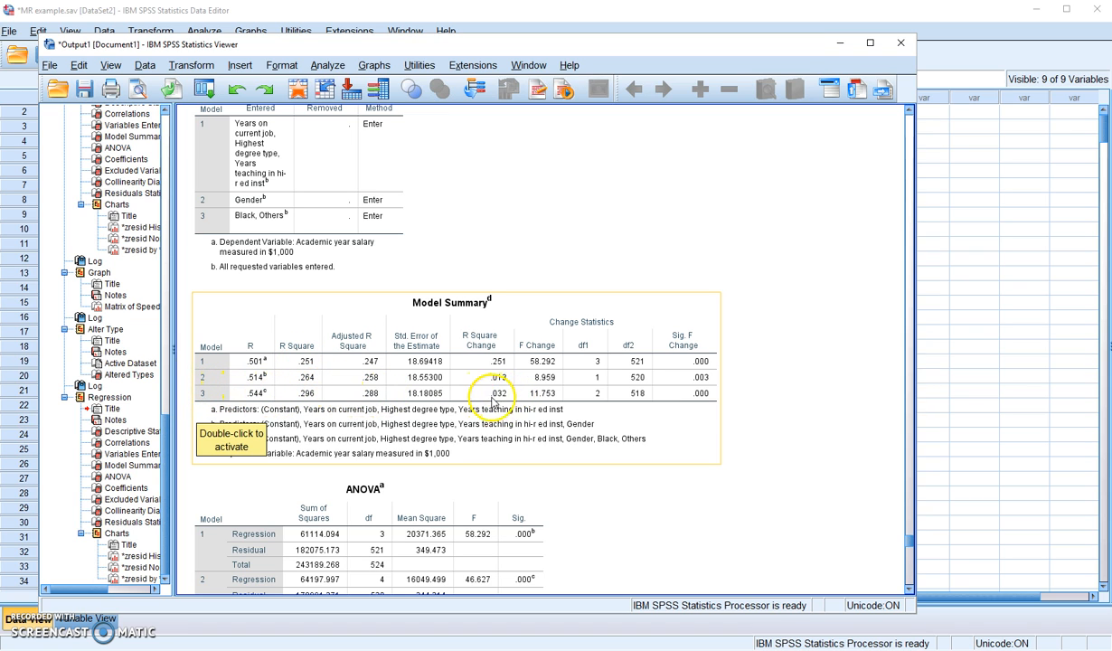
{"action": "mouse_move", "coordinate": [504, 401]}
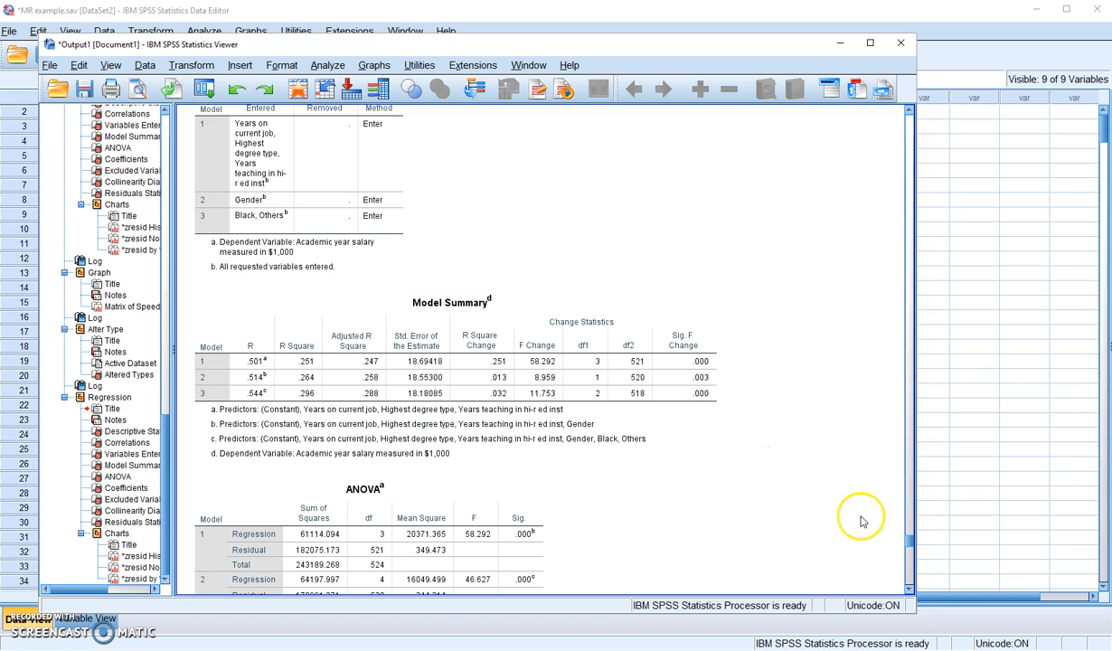
{"action": "scroll", "scroll_direction": "down", "scroll_amount": 3}
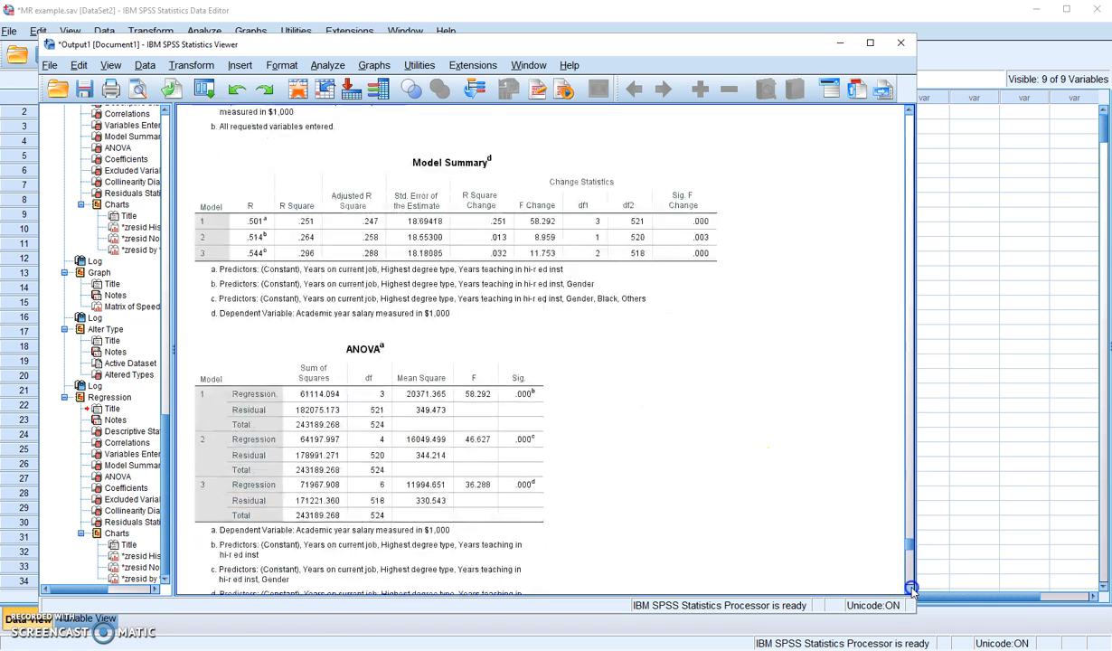
{"action": "scroll", "scroll_direction": "down", "scroll_amount": 3}
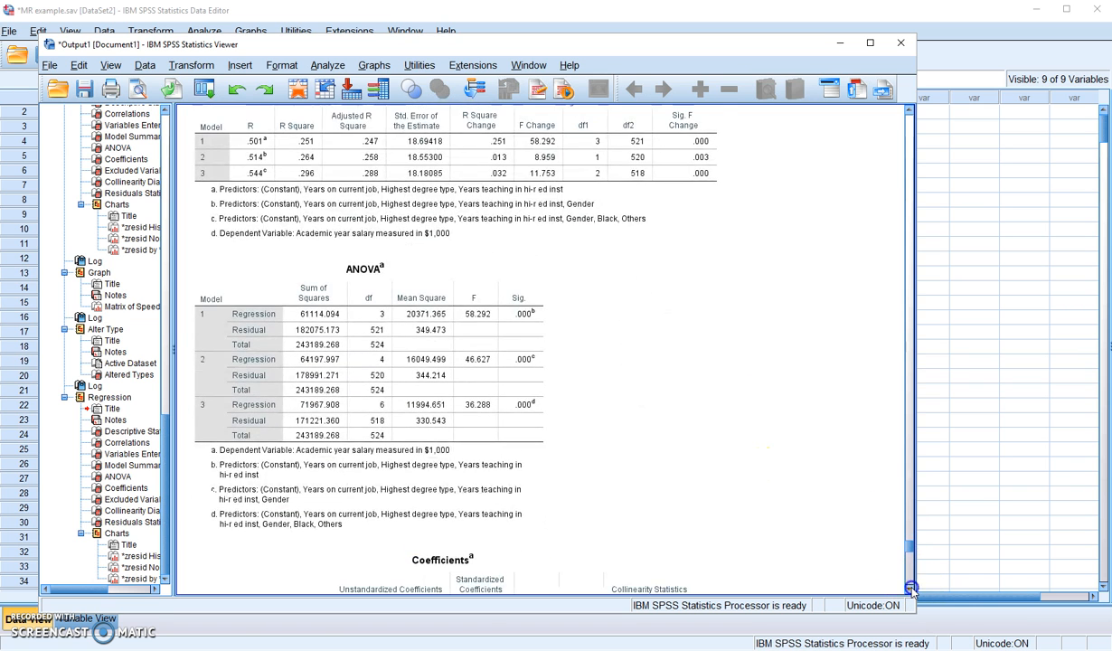
{"action": "scroll", "scroll_direction": "down", "scroll_amount": 3}
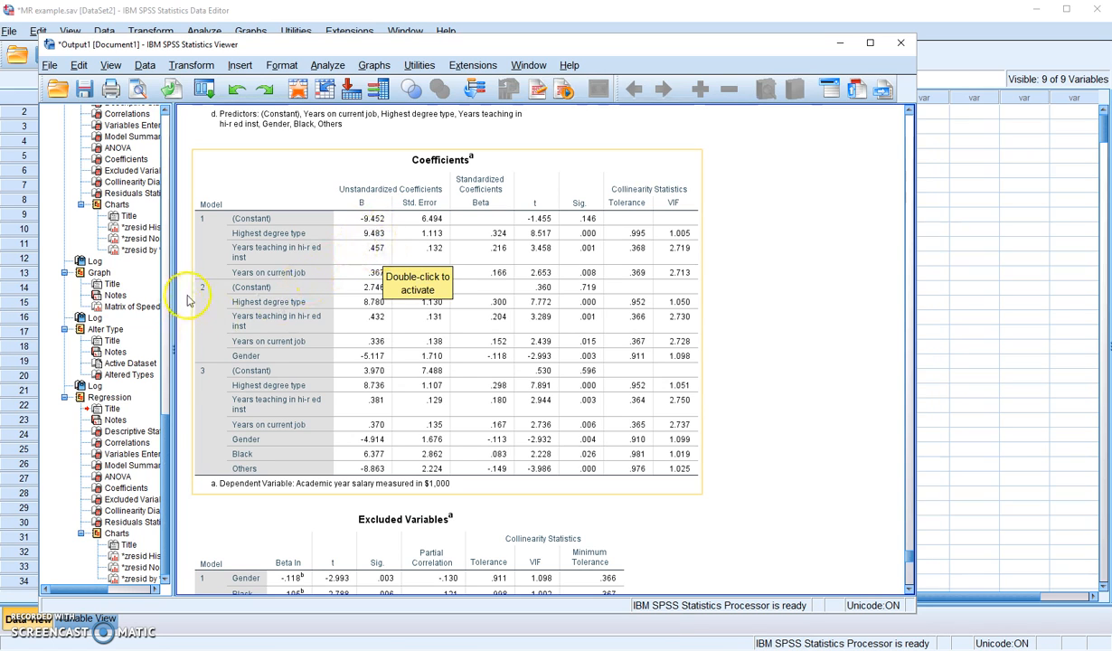
{"action": "mouse_move", "coordinate": [201, 298]}
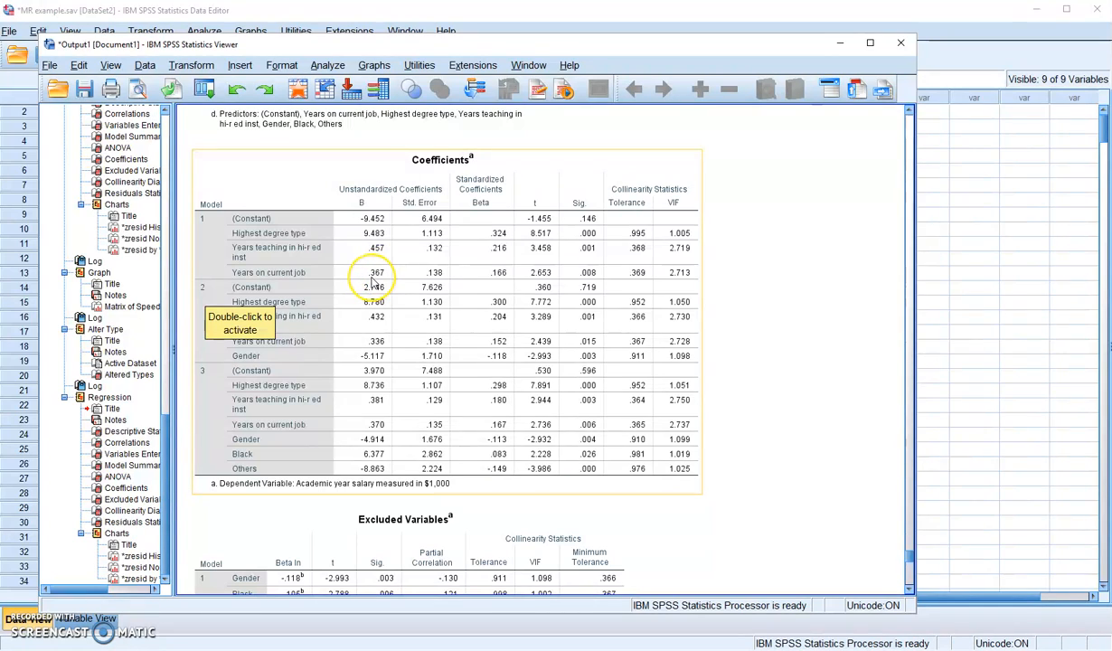
{"action": "mouse_move", "coordinate": [364, 341]}
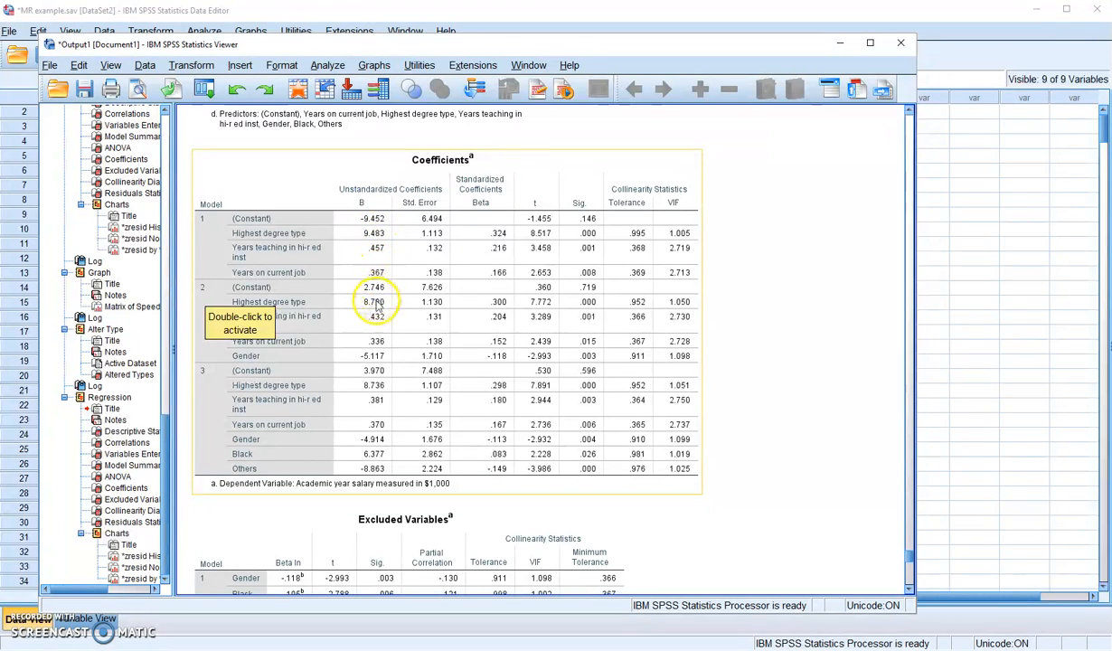
{"action": "mouse_move", "coordinate": [380, 351]}
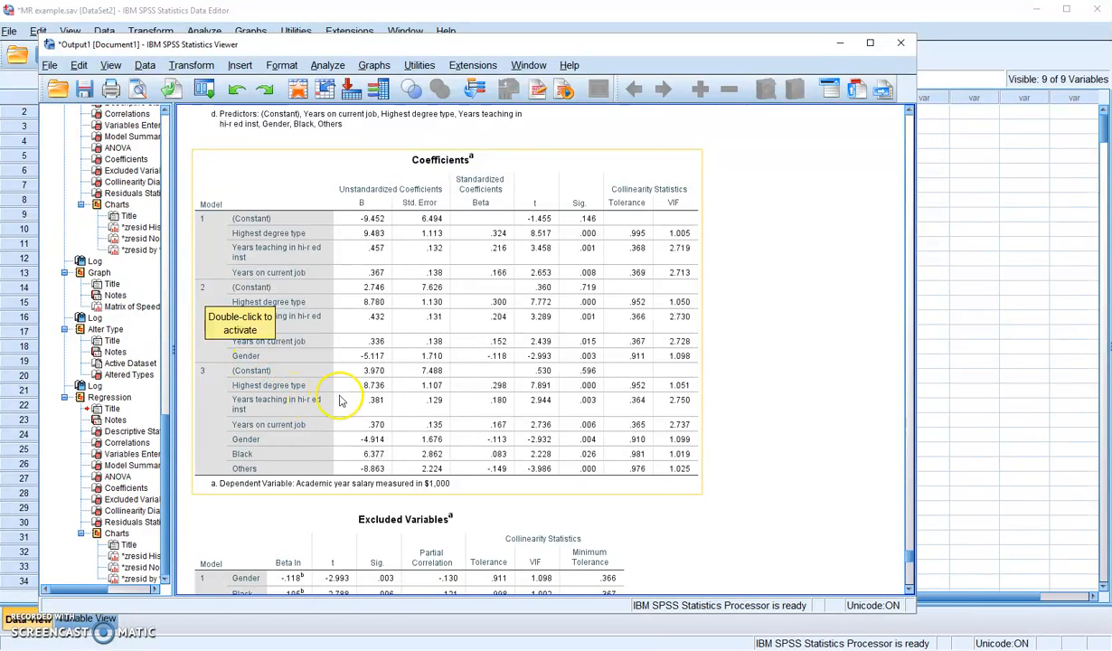
{"action": "mouse_move", "coordinate": [354, 416]}
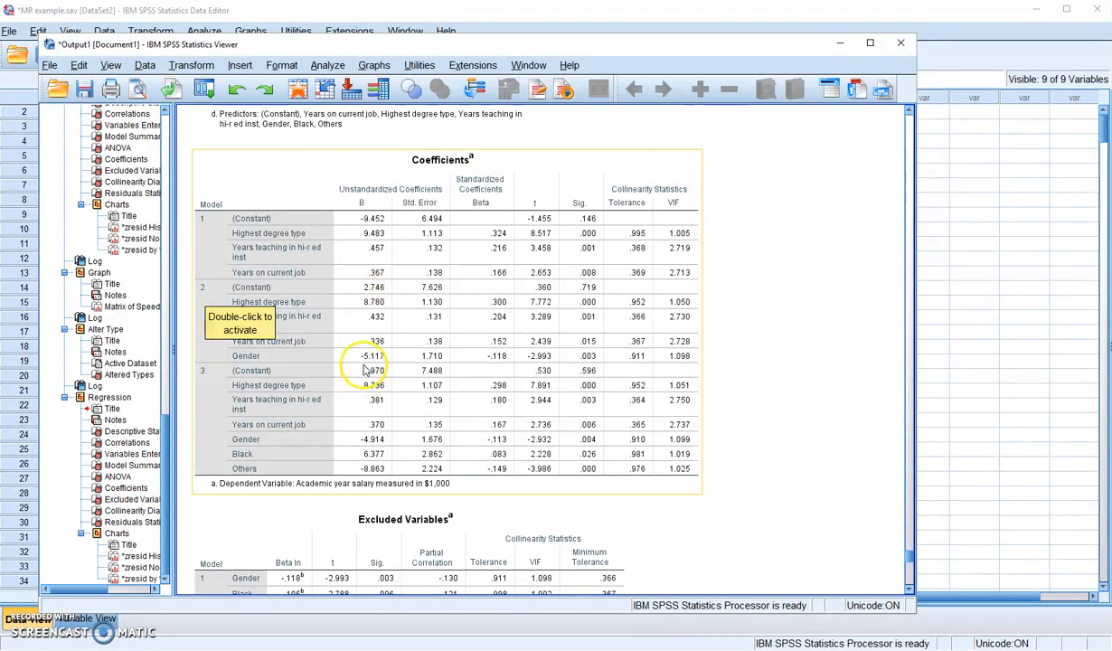
{"action": "mouse_move", "coordinate": [373, 311]}
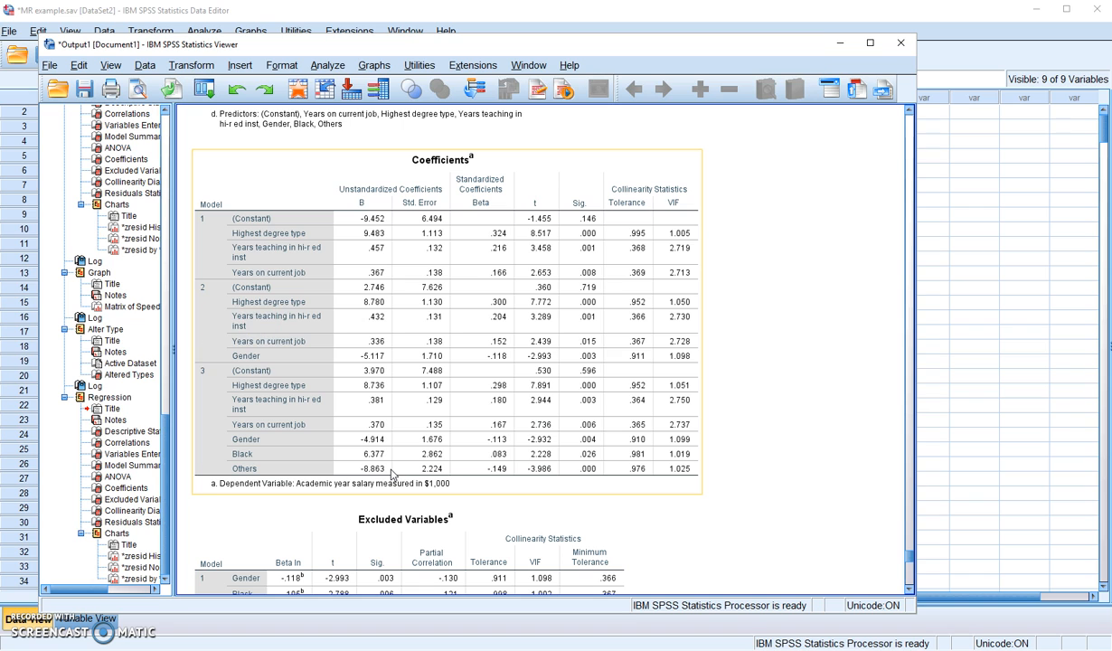
{"action": "mouse_move", "coordinate": [384, 383]}
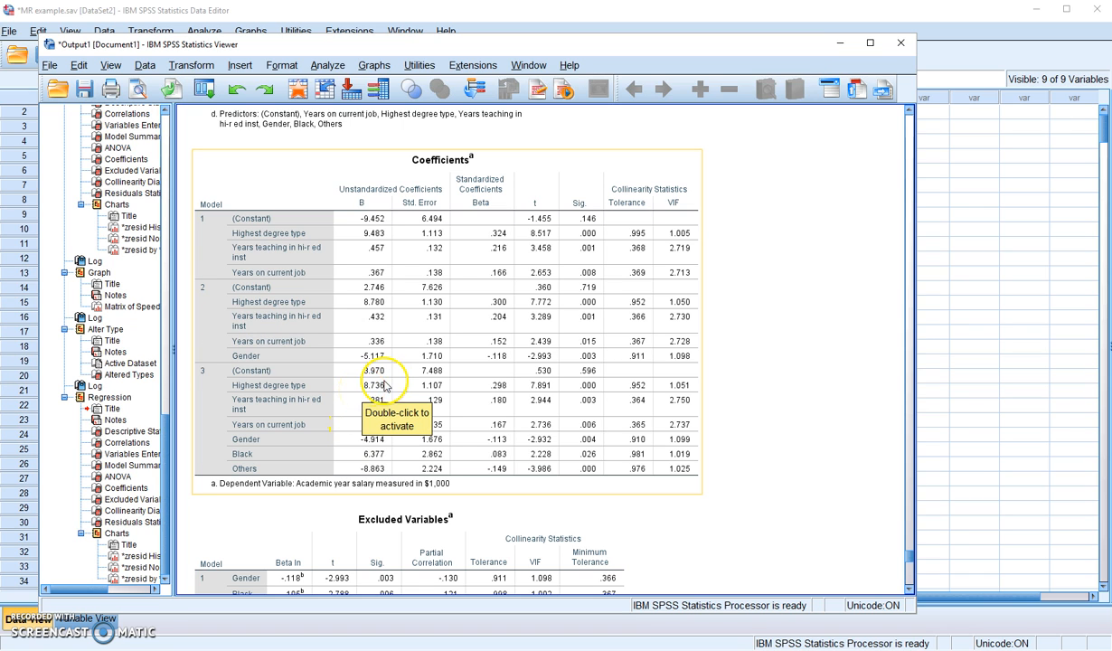
{"action": "mouse_move", "coordinate": [266, 462]}
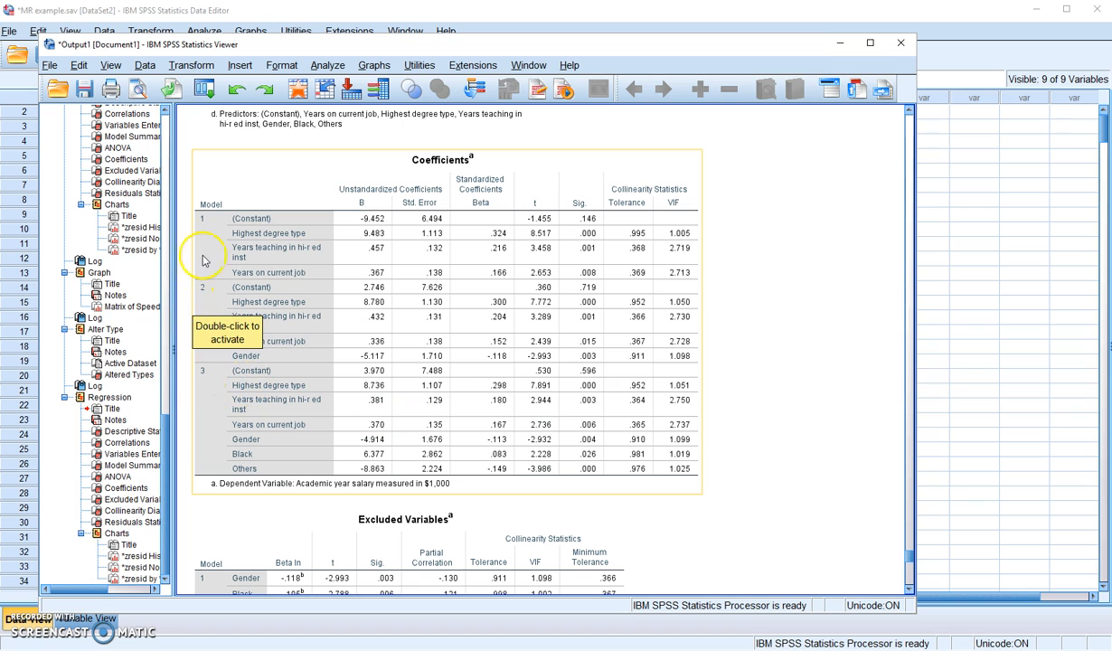
{"action": "mouse_move", "coordinate": [278, 178]}
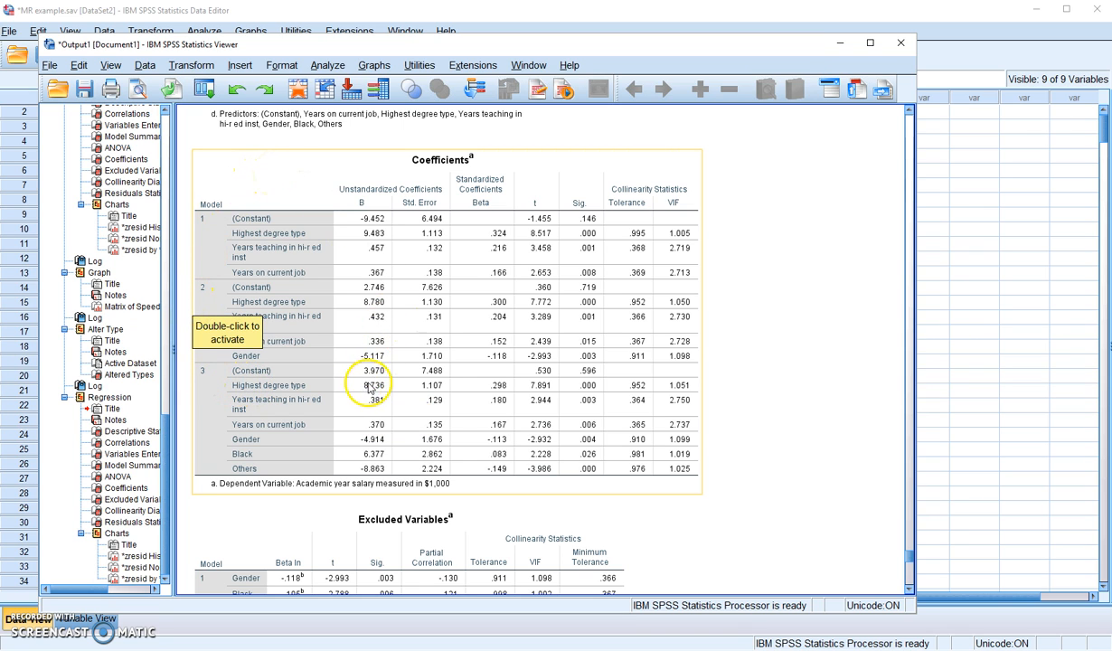
{"action": "mouse_move", "coordinate": [284, 391]}
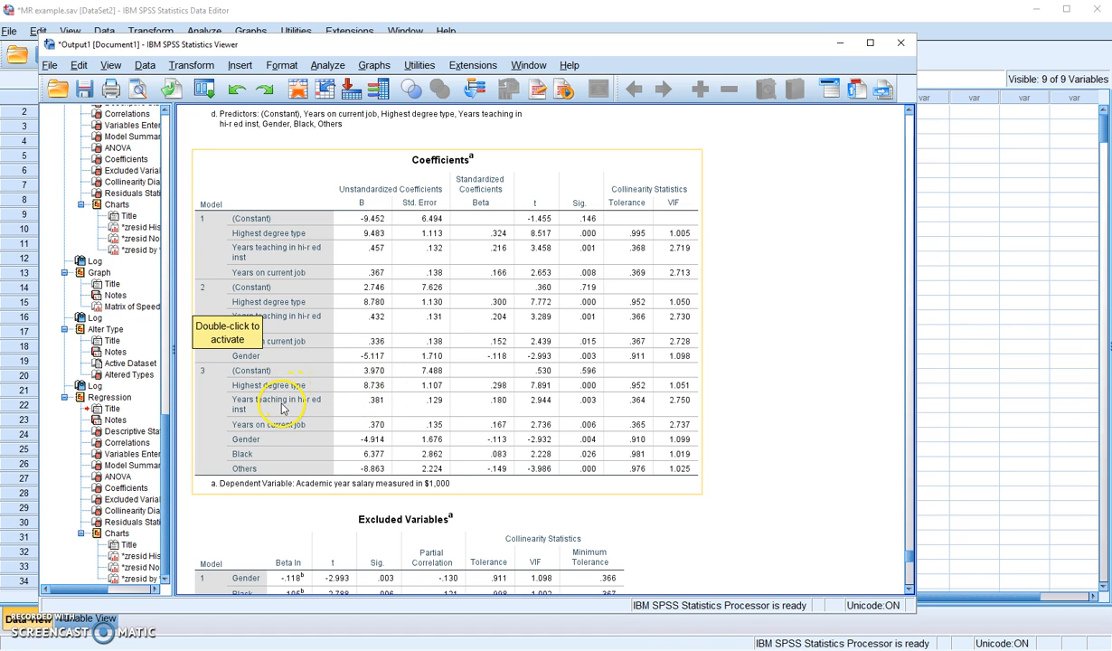
{"action": "mouse_move", "coordinate": [282, 408]}
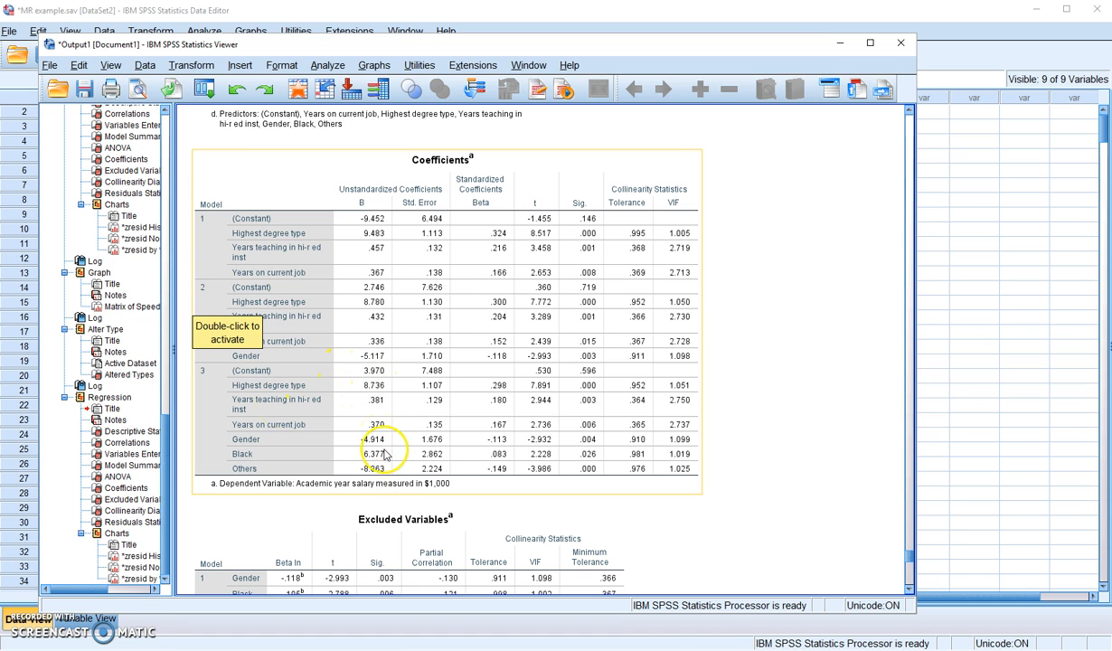
{"action": "mouse_move", "coordinate": [371, 384]}
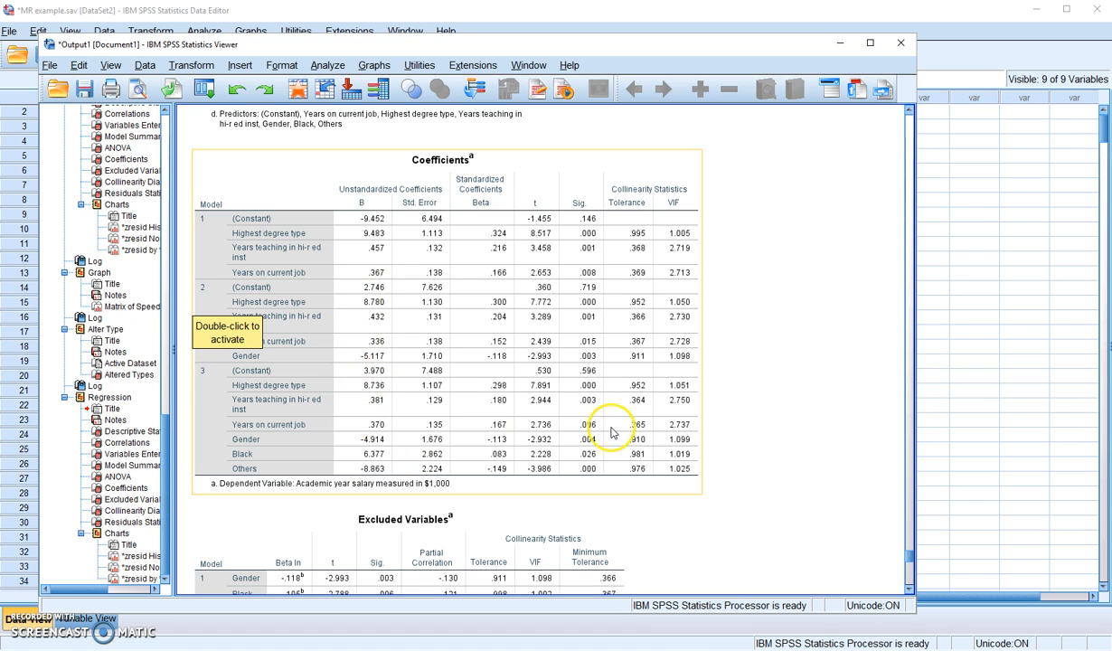
{"action": "mouse_move", "coordinate": [732, 379]}
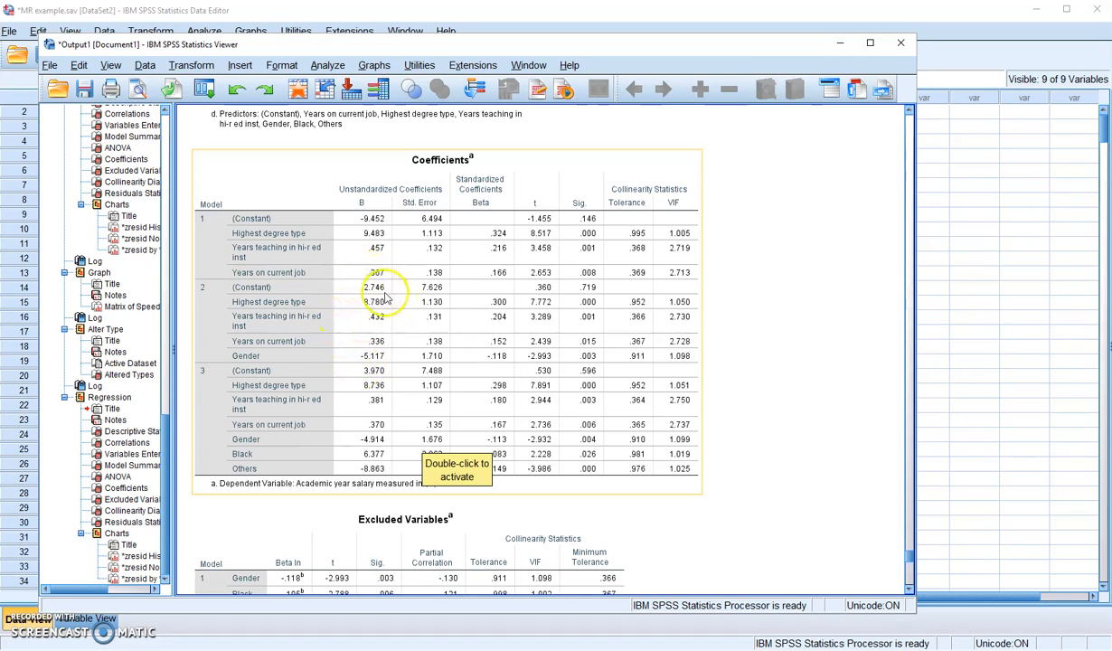
{"action": "mouse_move", "coordinate": [394, 455]}
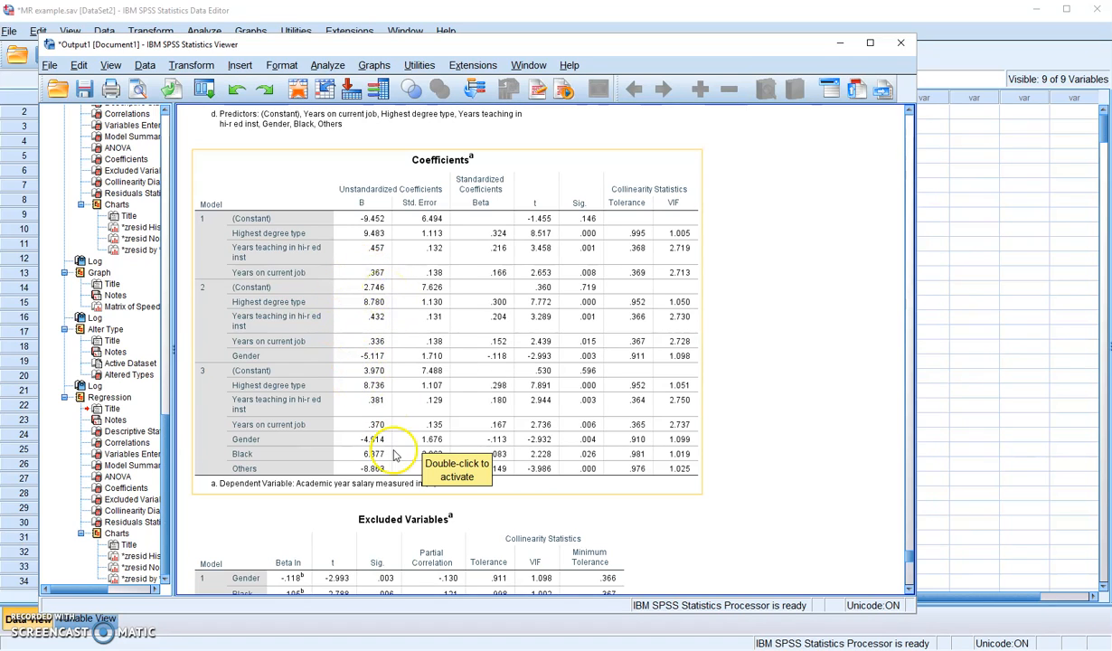
{"action": "mouse_move", "coordinate": [352, 461]}
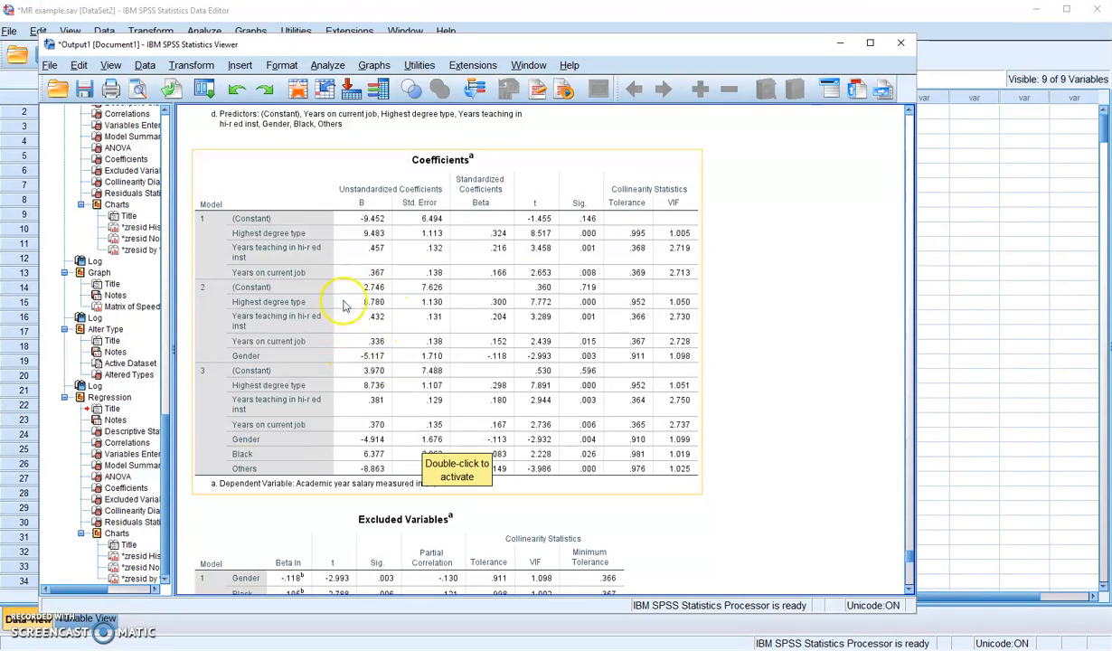
{"action": "mouse_move", "coordinate": [293, 499]}
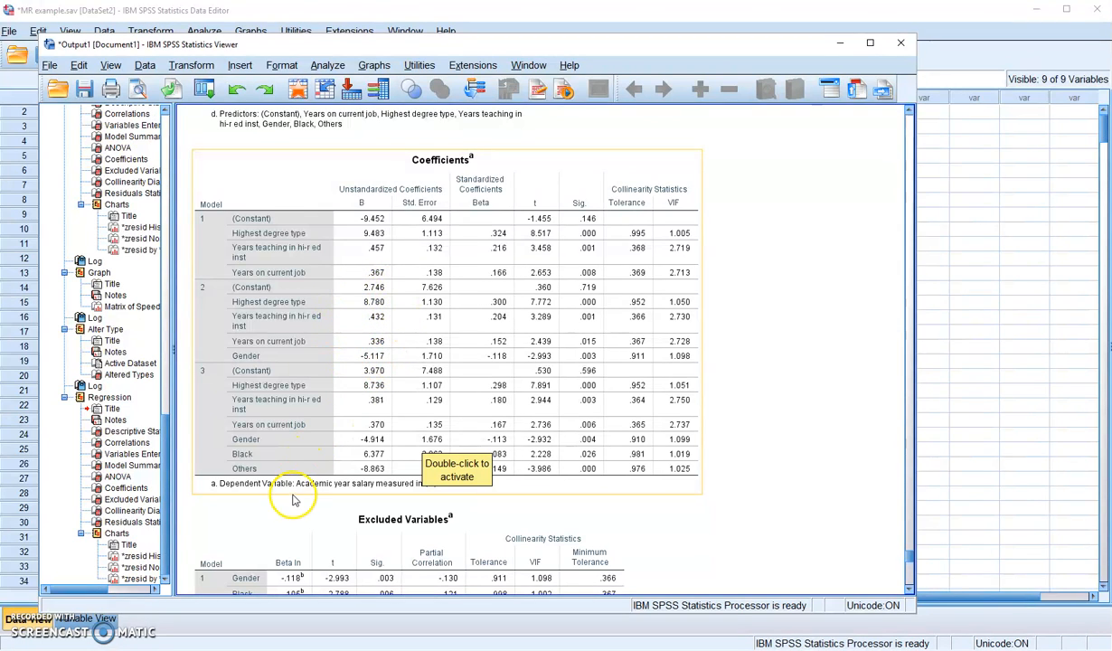
{"action": "mouse_move", "coordinate": [375, 443]}
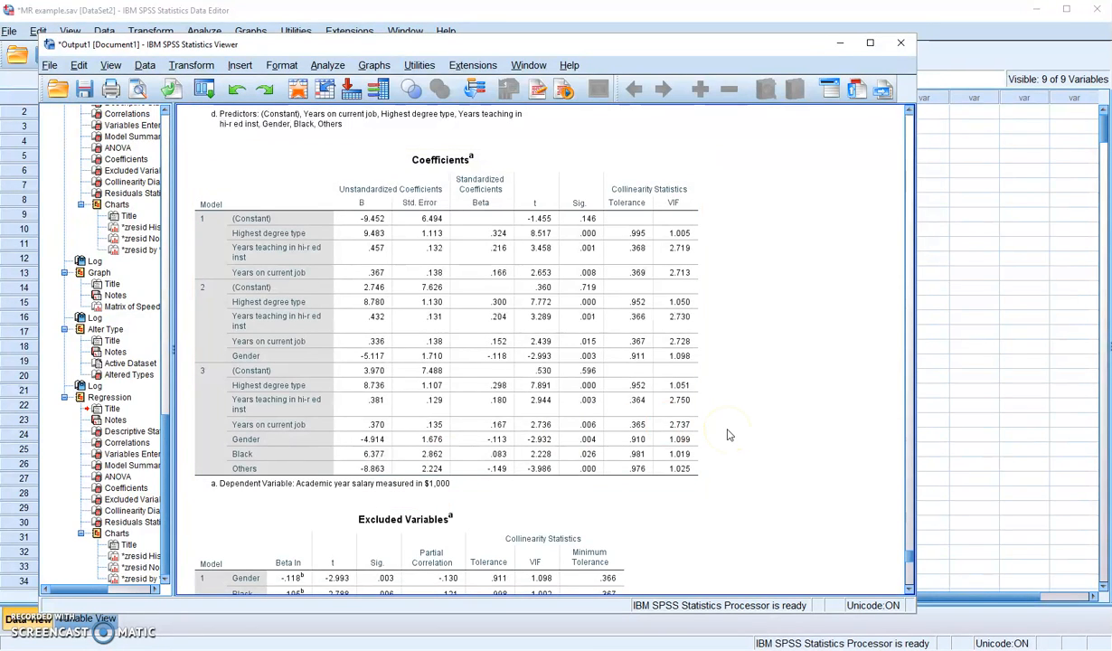
{"action": "left_click", "coordinate": [263, 459]}
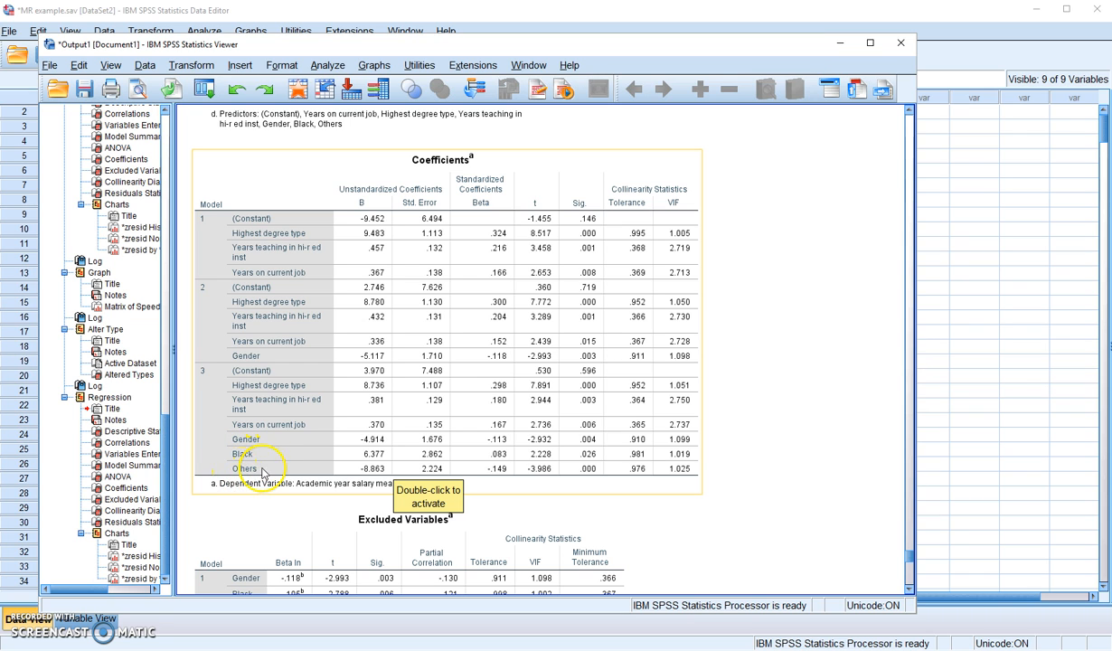
{"action": "mouse_move", "coordinate": [222, 466]}
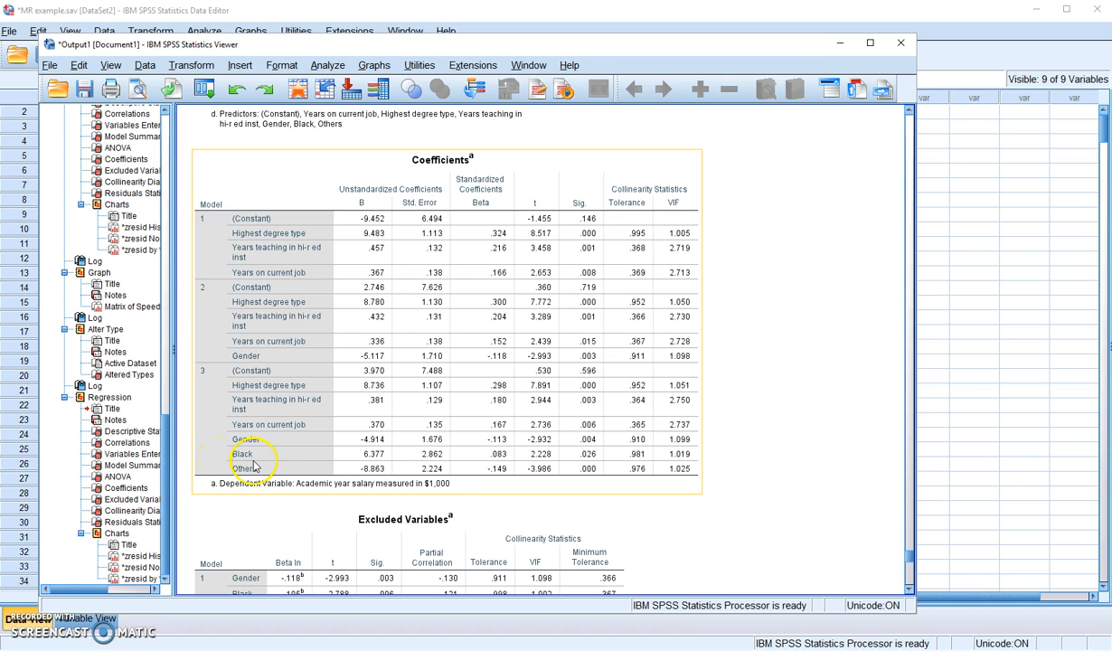
{"action": "mouse_move", "coordinate": [256, 465]}
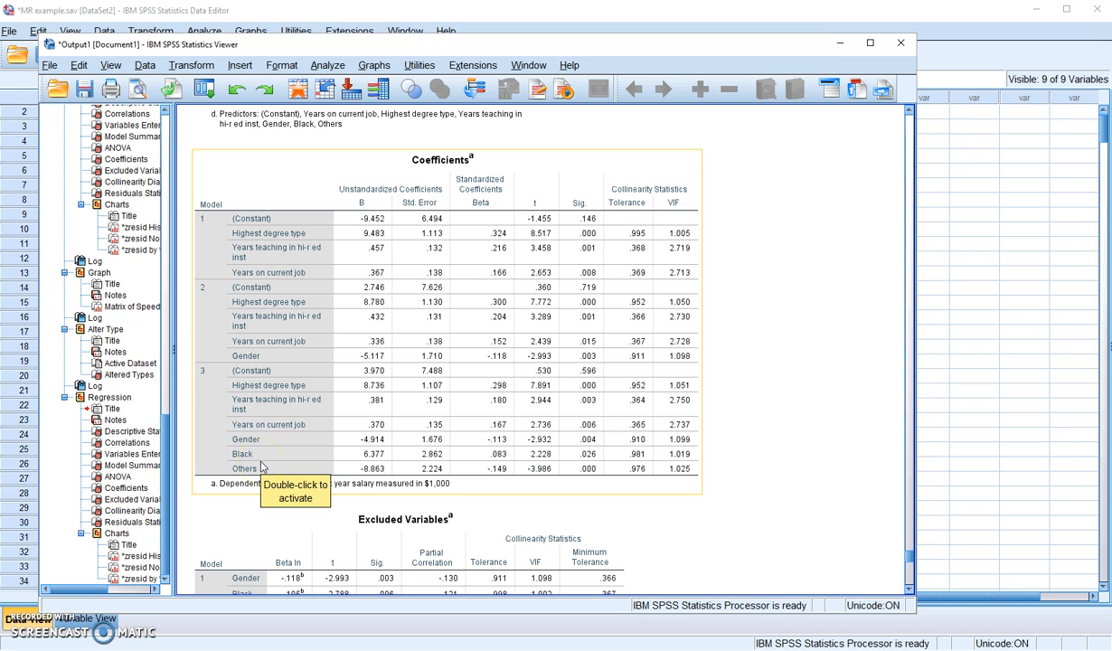
{"action": "mouse_move", "coordinate": [217, 469]}
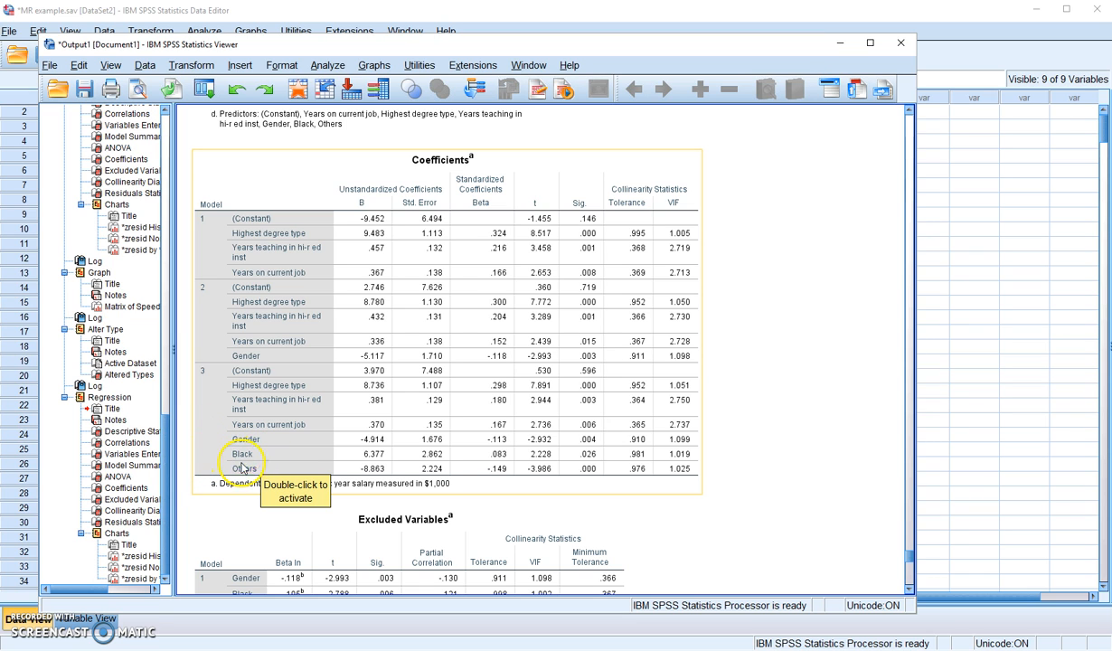
{"action": "mouse_move", "coordinate": [417, 531]}
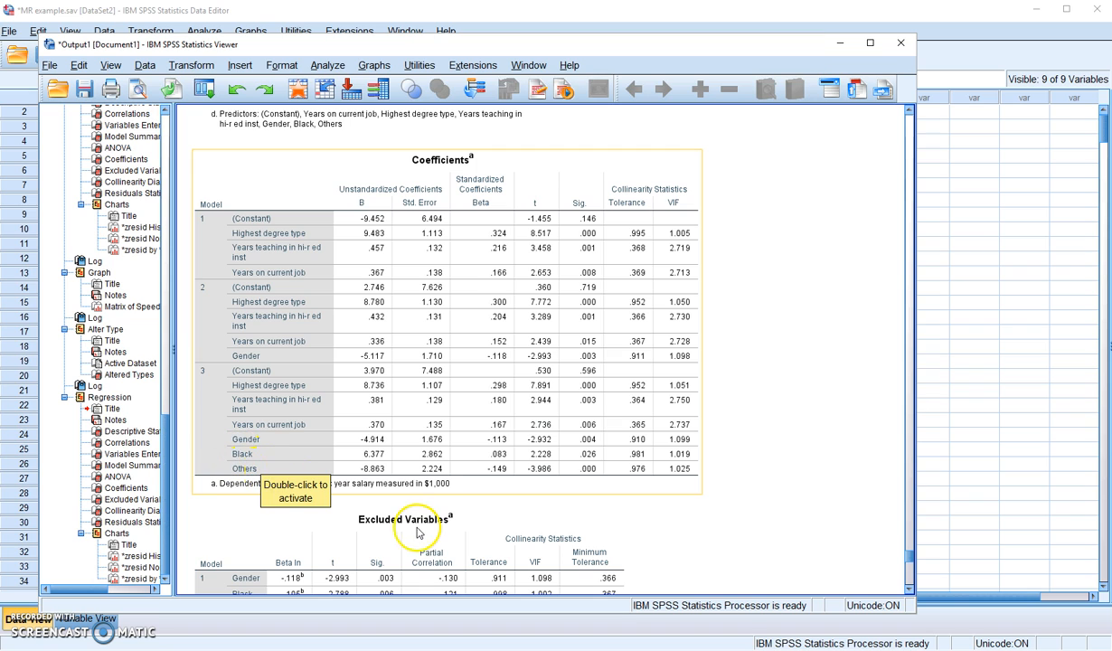
{"action": "mouse_move", "coordinate": [732, 497]}
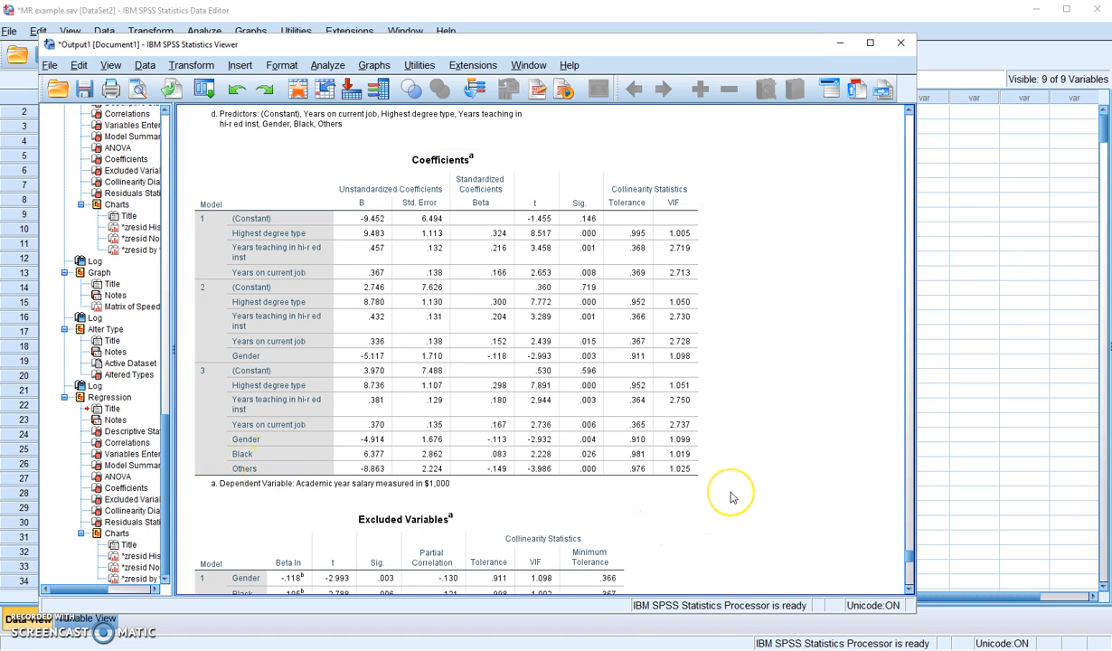
{"action": "mouse_move", "coordinate": [732, 497]}
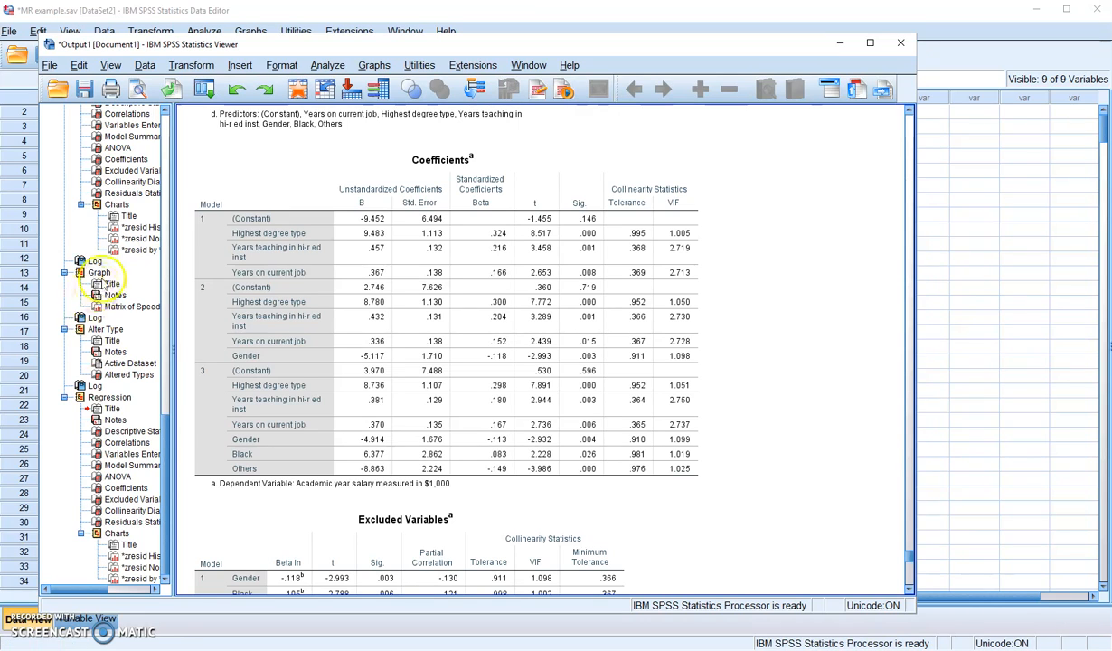
{"action": "mouse_move", "coordinate": [244, 184]}
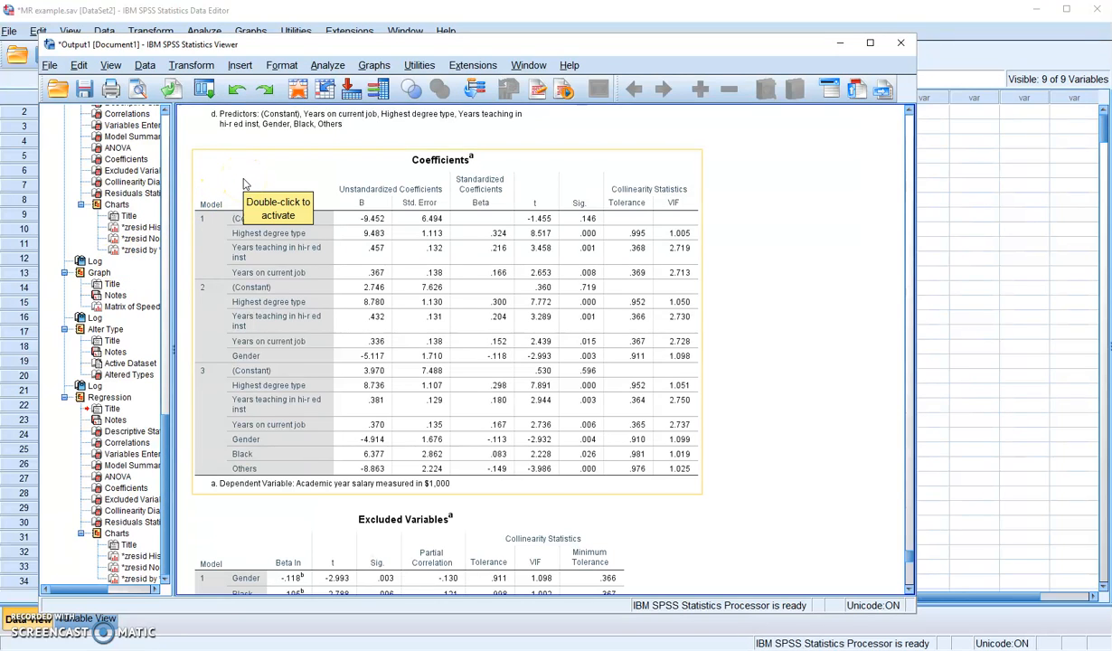
{"action": "mouse_move", "coordinate": [190, 267]}
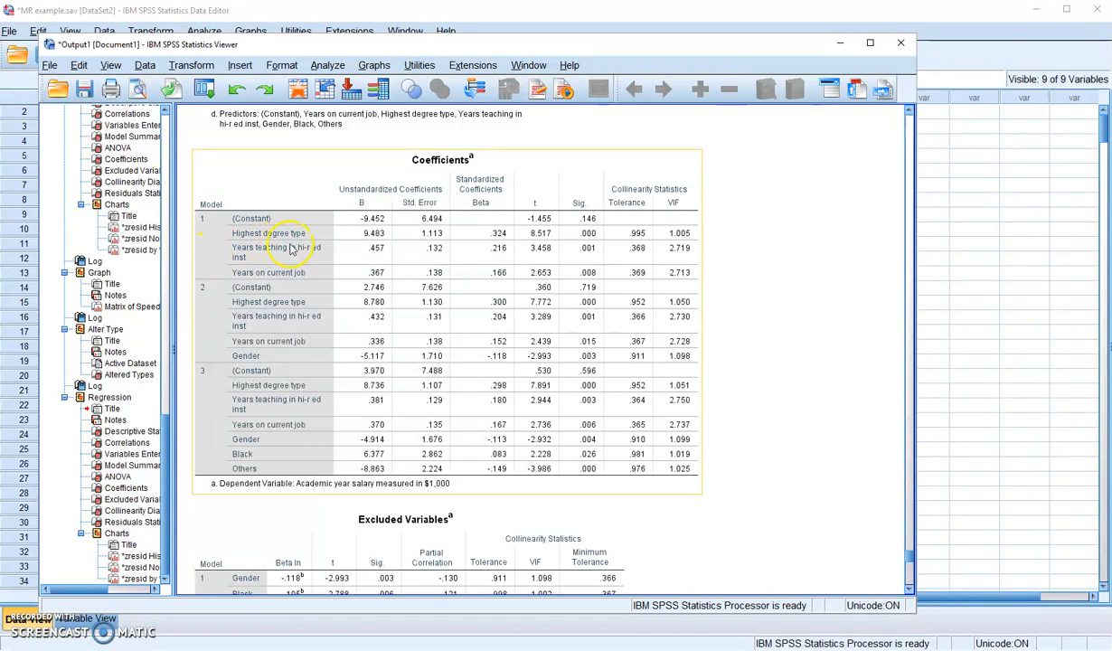
{"action": "mouse_move", "coordinate": [360, 262]}
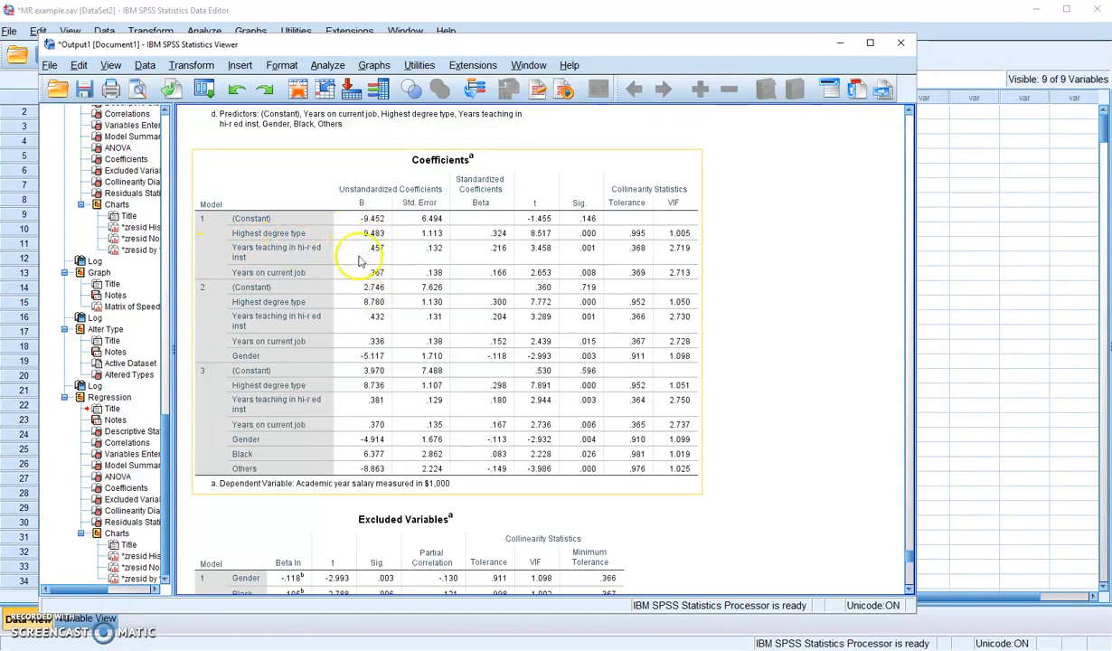
{"action": "mouse_move", "coordinate": [346, 236]}
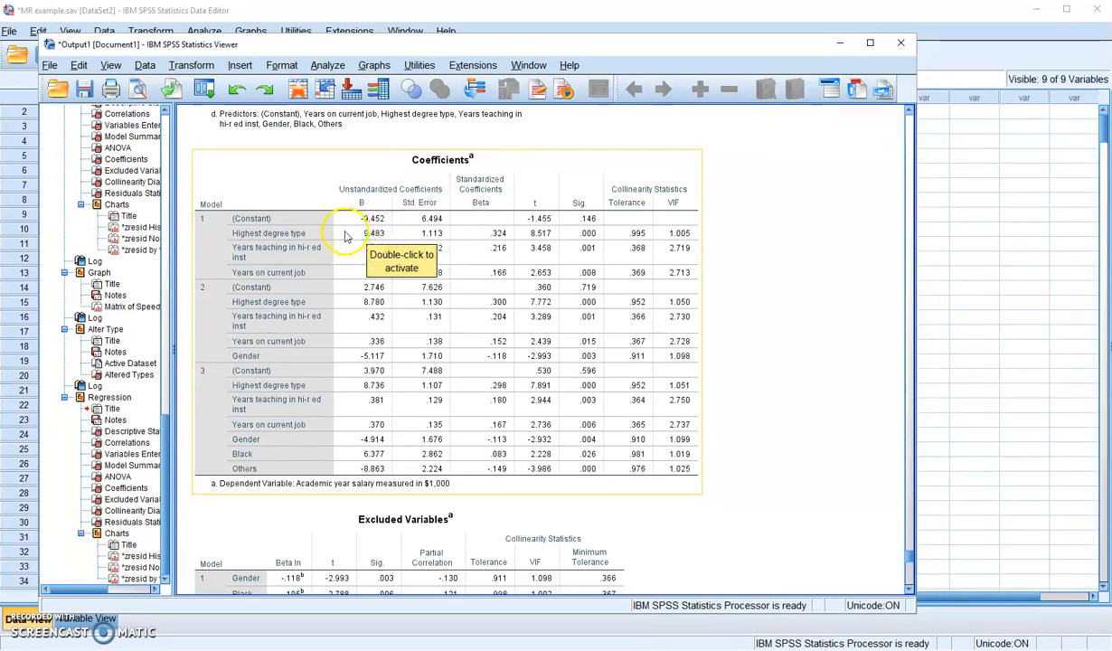
{"action": "mouse_move", "coordinate": [468, 240]}
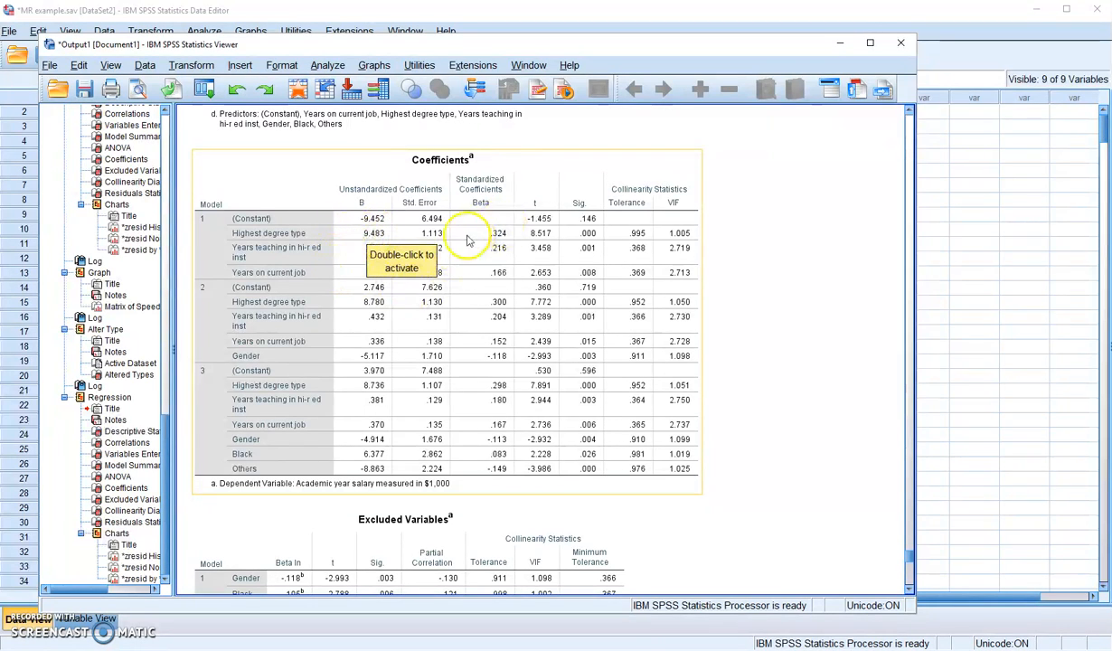
{"action": "mouse_move", "coordinate": [500, 300]}
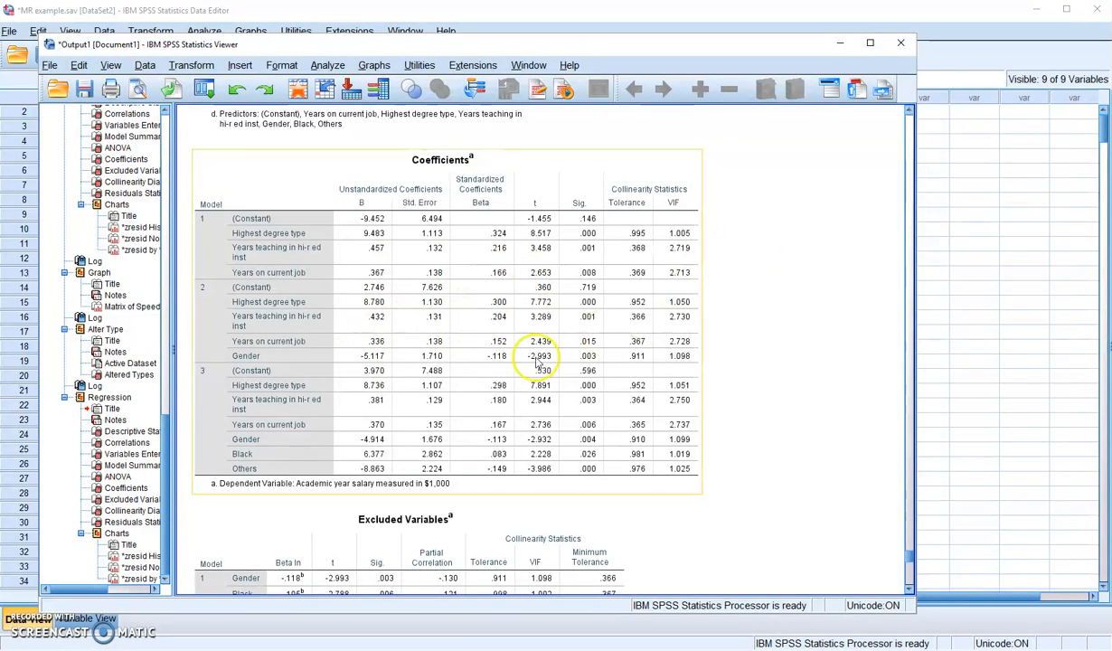
{"action": "mouse_move", "coordinate": [366, 302]}
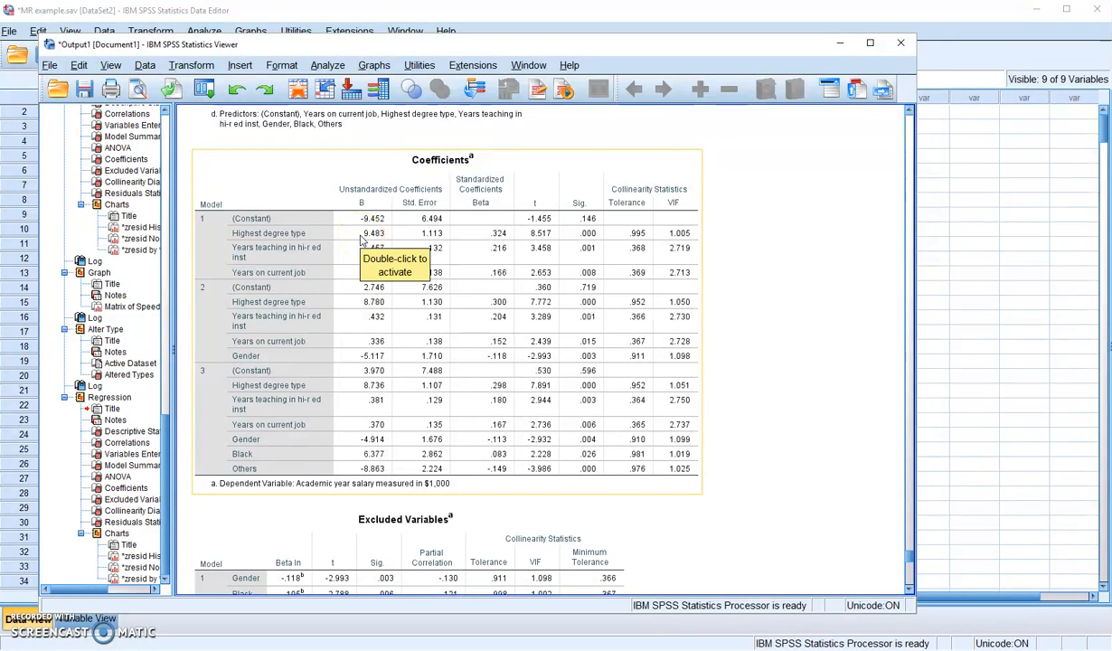
{"action": "mouse_move", "coordinate": [348, 358]}
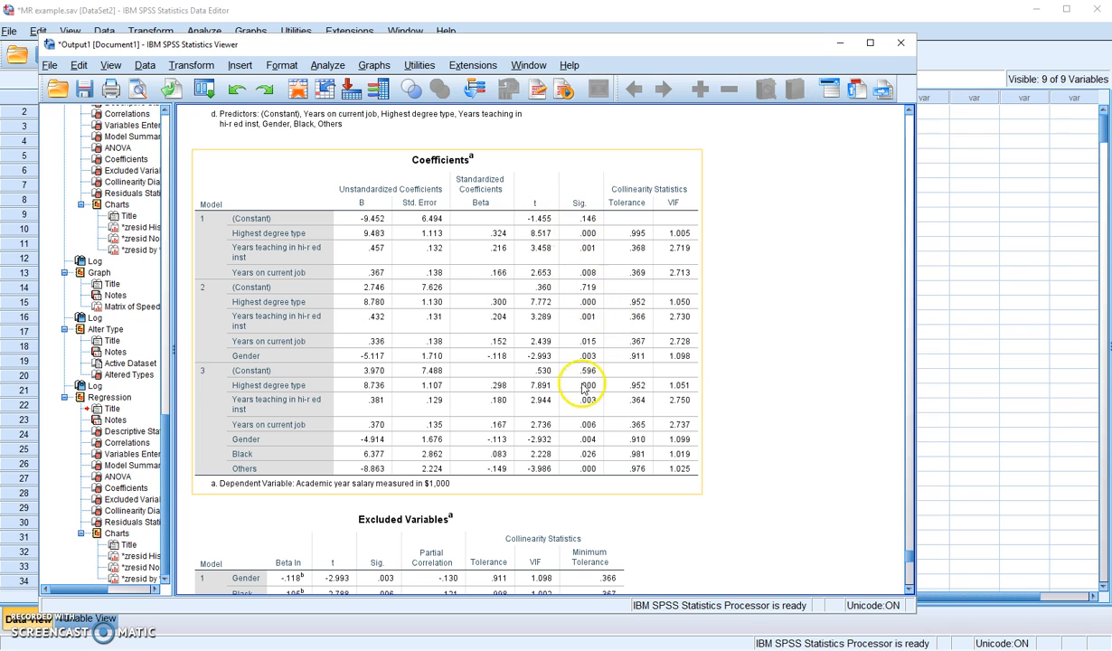
{"action": "mouse_move", "coordinate": [909, 403]}
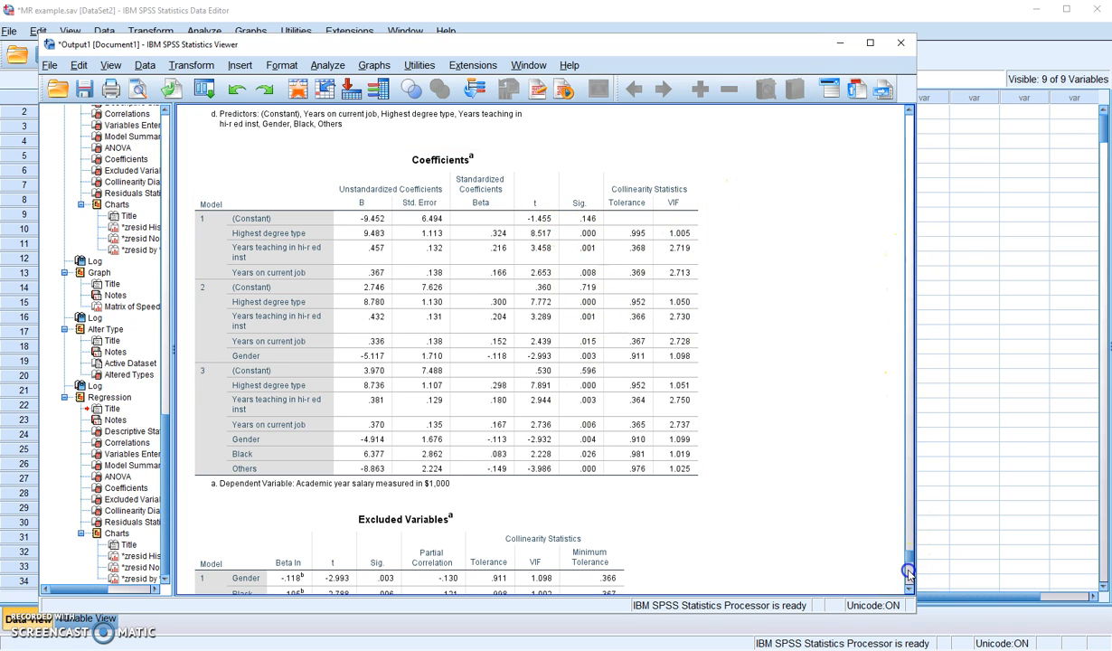
{"action": "scroll", "scroll_direction": "down", "scroll_amount": 3}
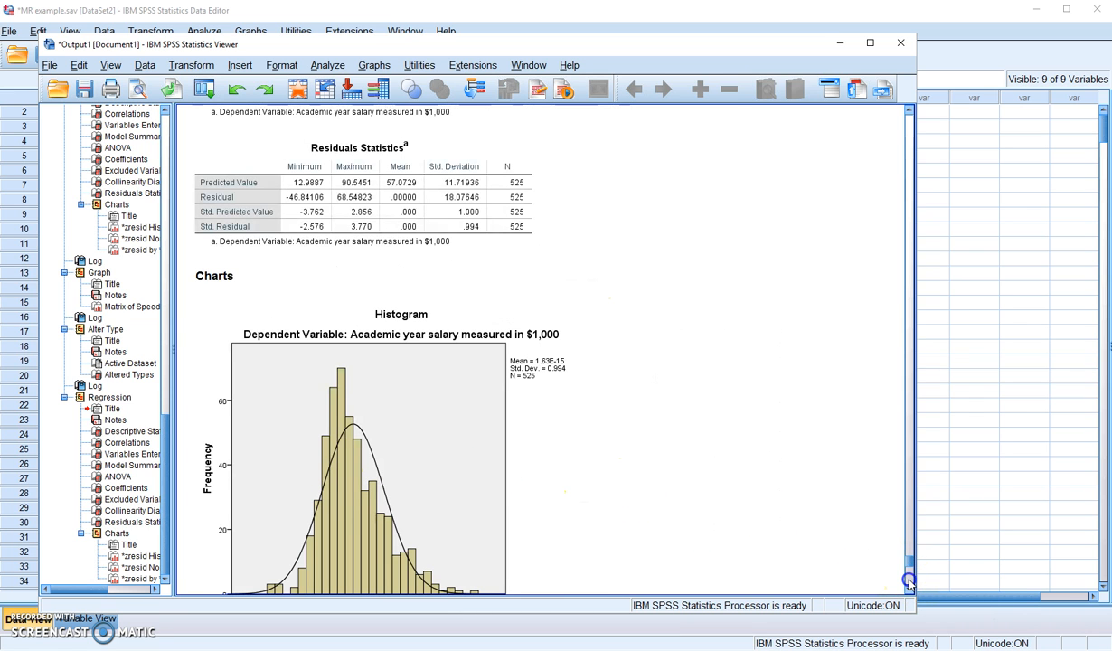
{"action": "scroll", "scroll_direction": "down", "scroll_amount": 3}
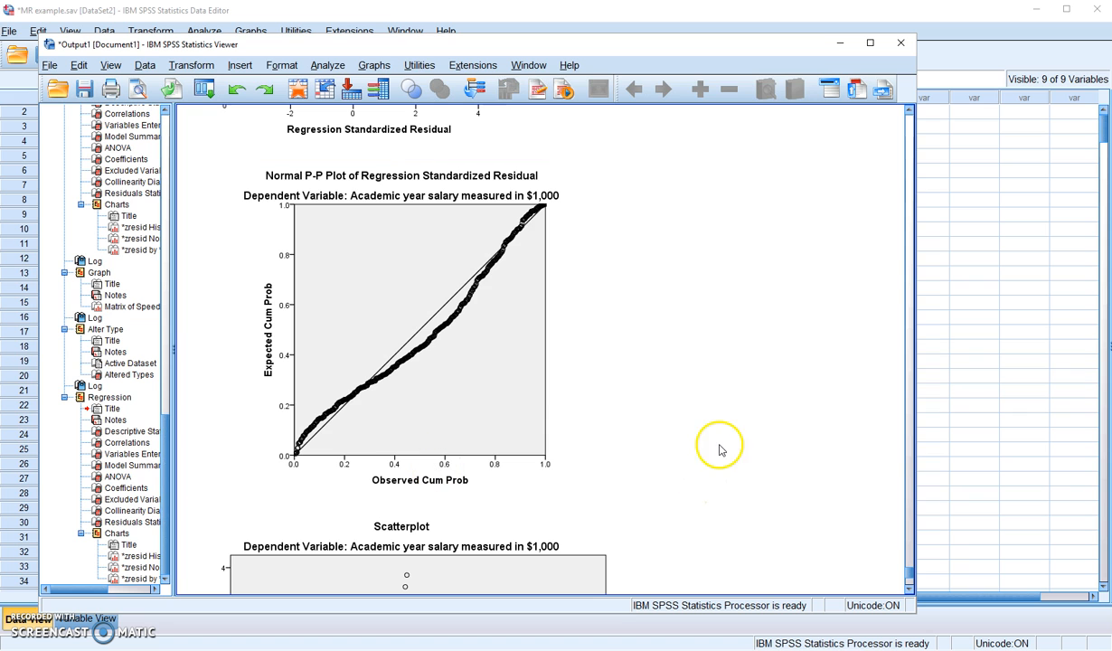
{"action": "scroll", "scroll_direction": "down", "scroll_amount": 3}
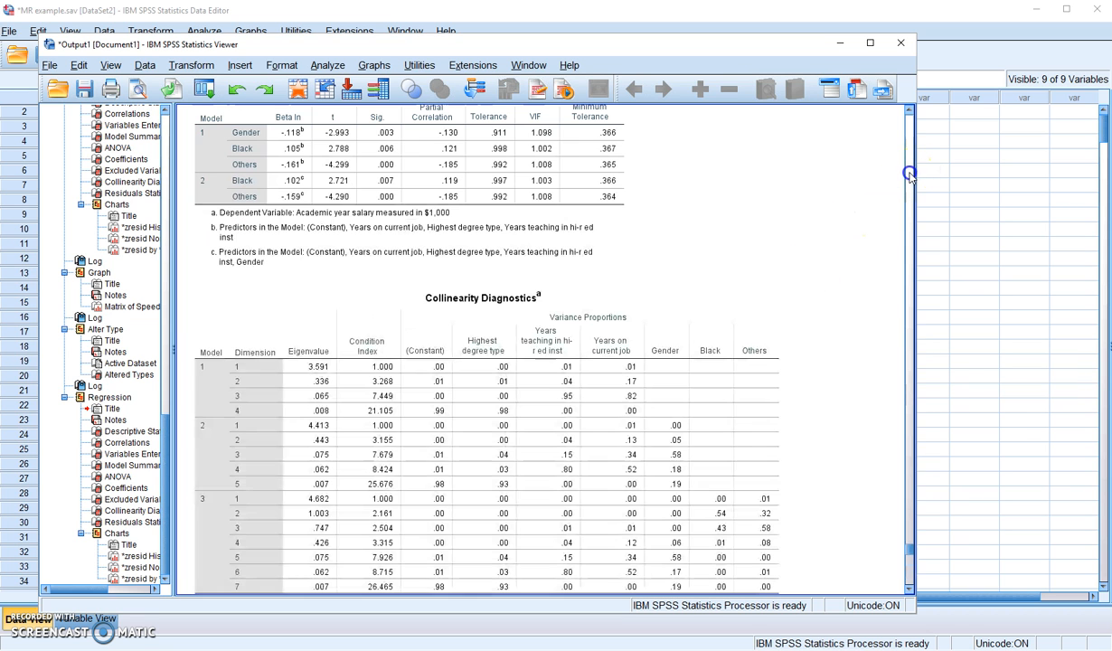
{"action": "scroll", "scroll_direction": "down", "scroll_amount": 3}
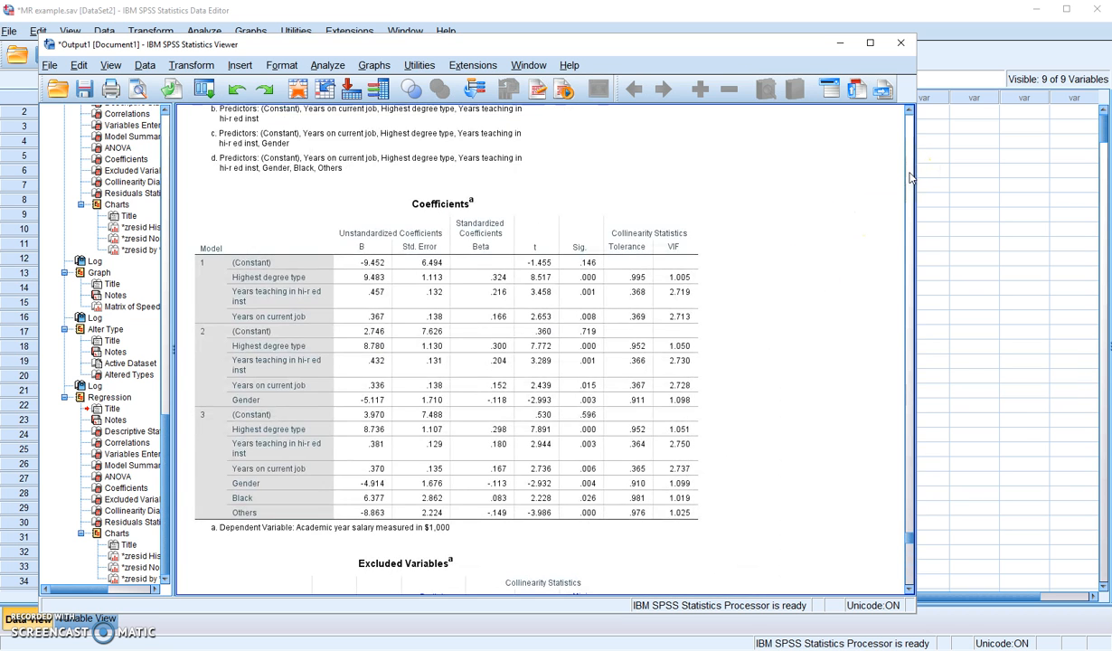